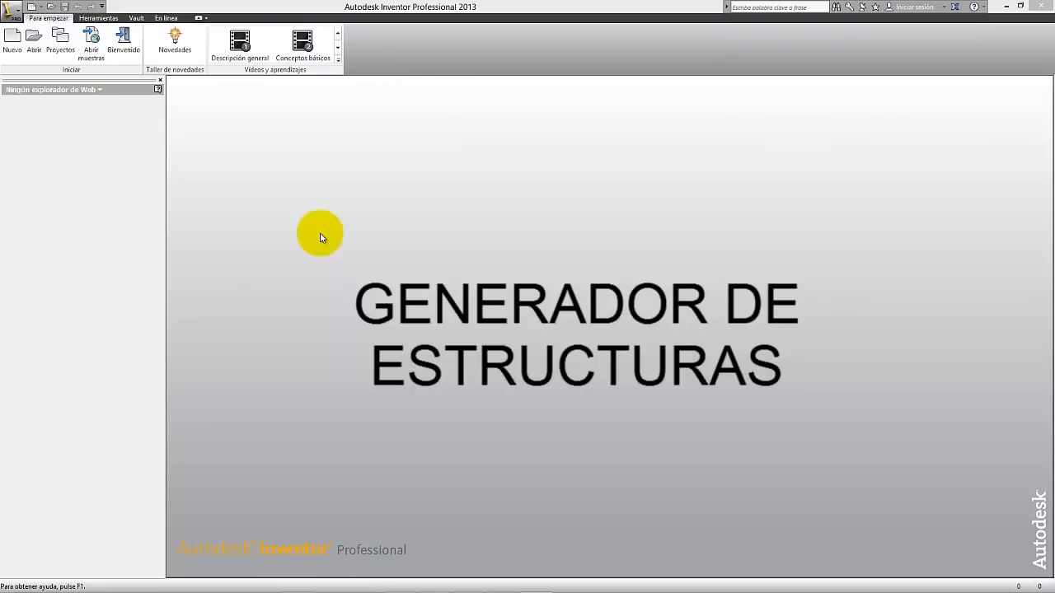
pyautogui.moveTo(316, 231)
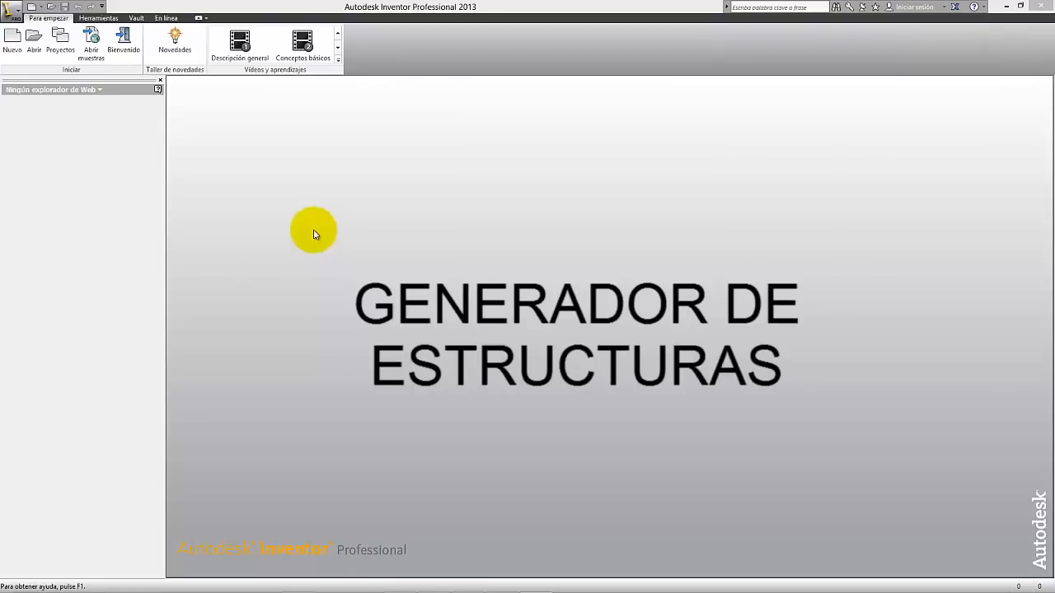
pyautogui.moveTo(187, 94)
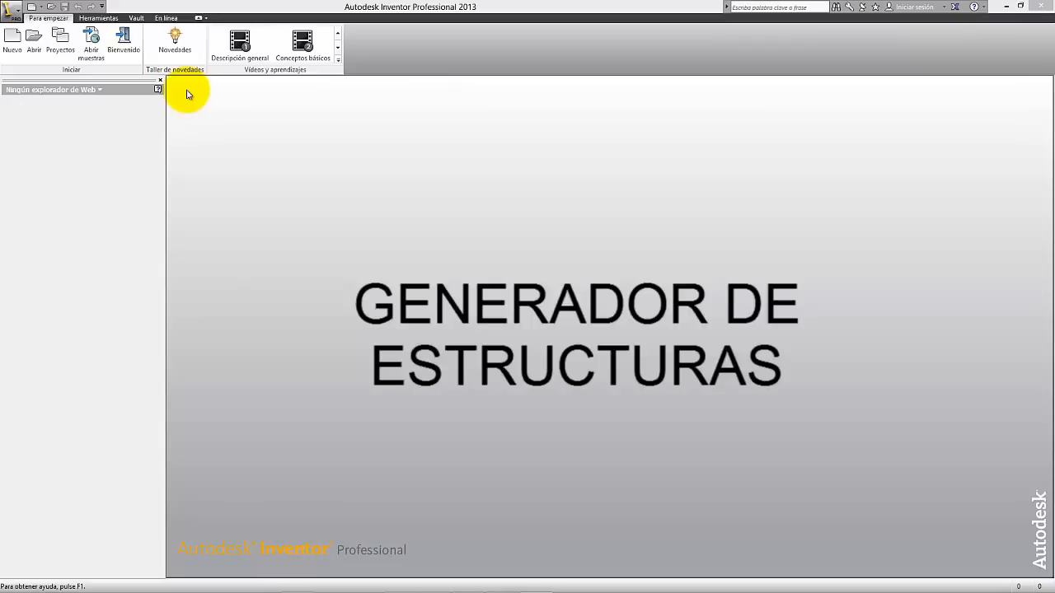
pyautogui.moveTo(195, 137)
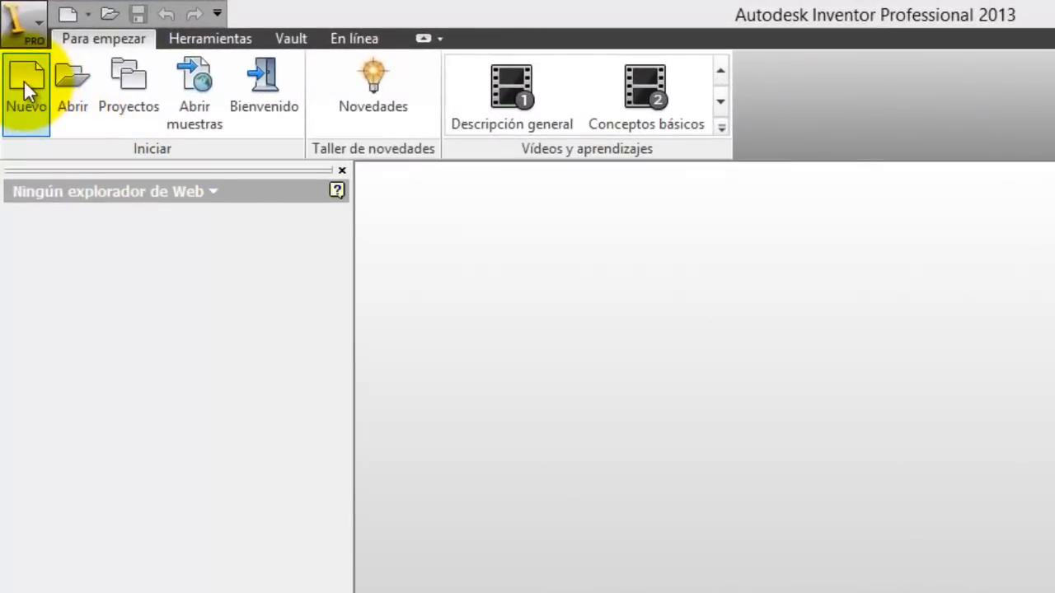
# Create the single-user project 'generador de estructuras mesa' with its folder, and make it active
pyautogui.click(129, 77)
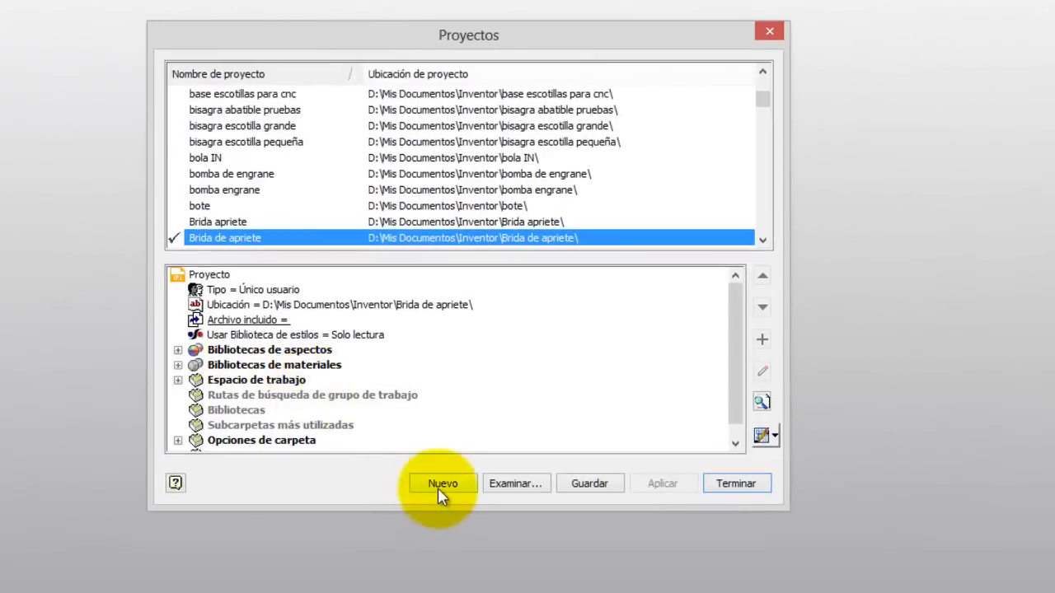
pyautogui.click(443, 483)
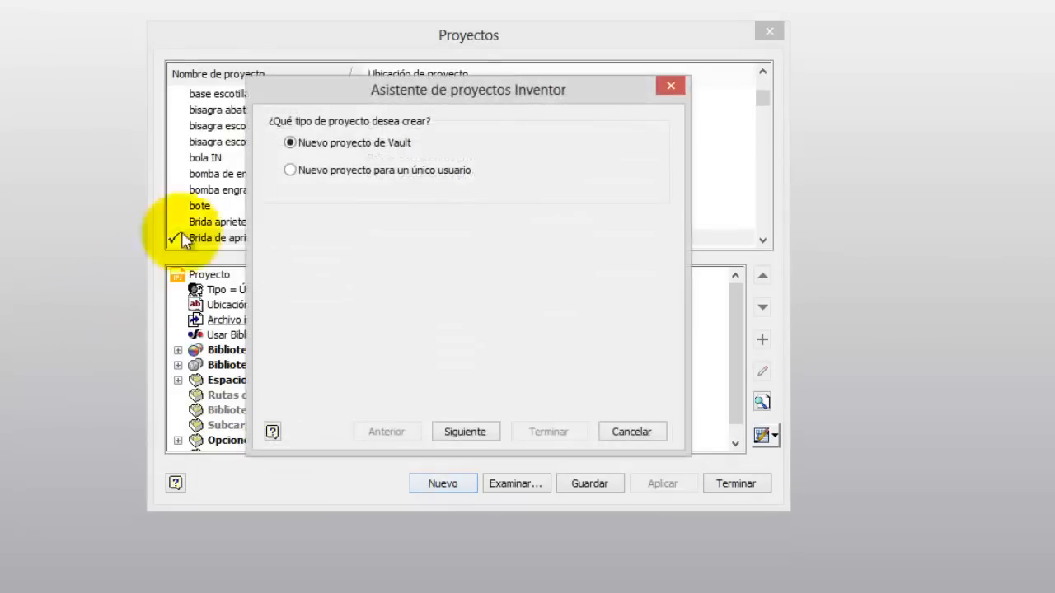
pyautogui.click(290, 170)
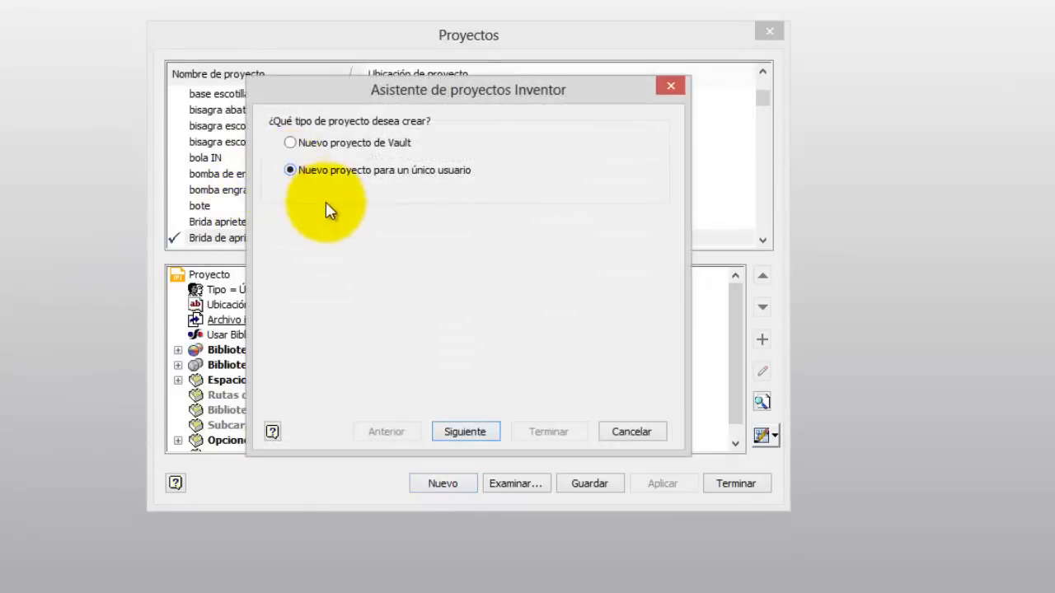
pyautogui.click(465, 431)
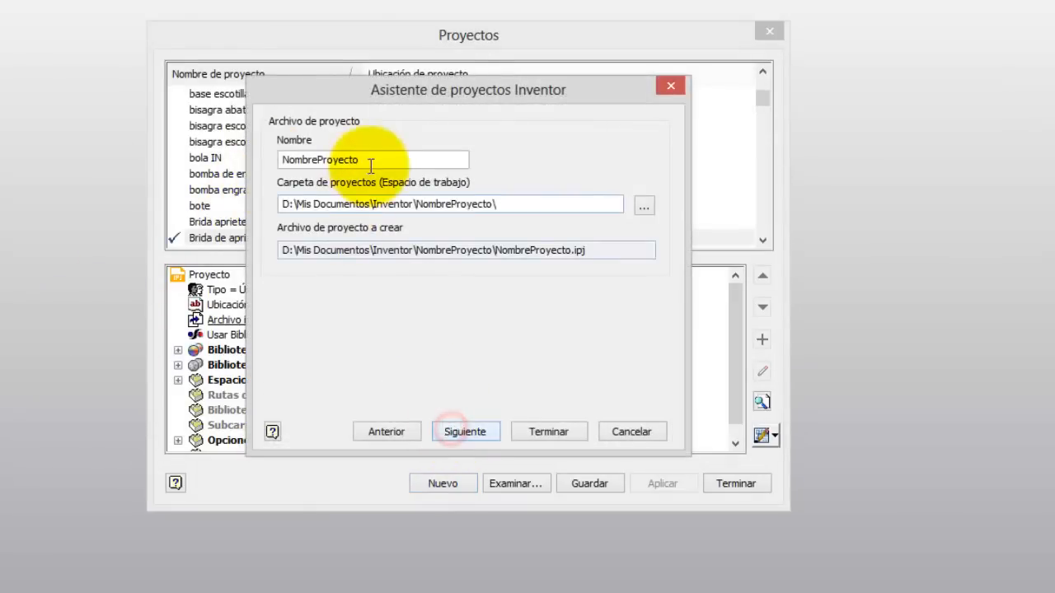
pyautogui.write('g')
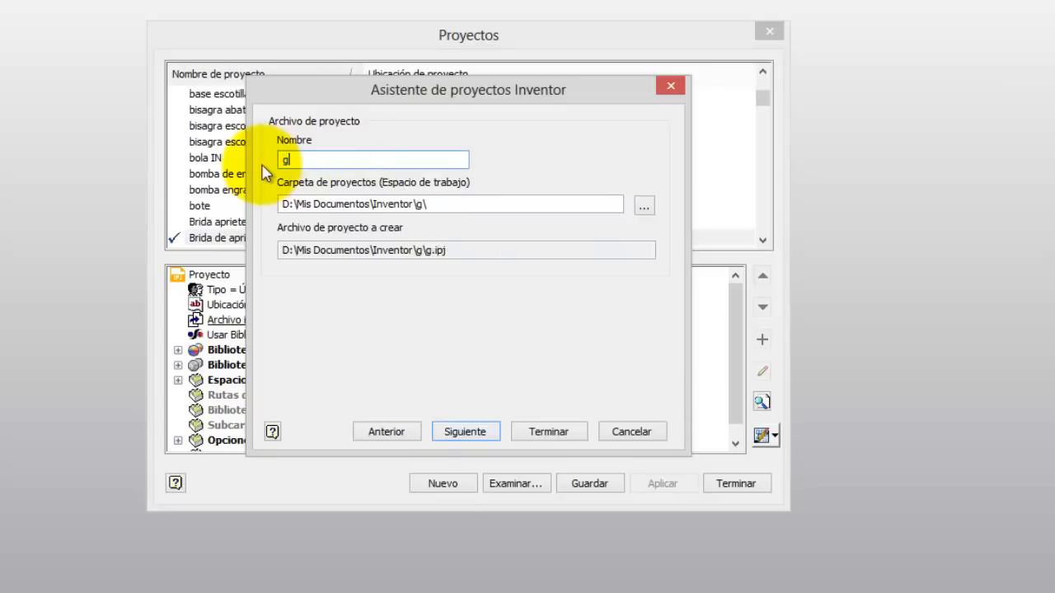
pyautogui.write('erador d')
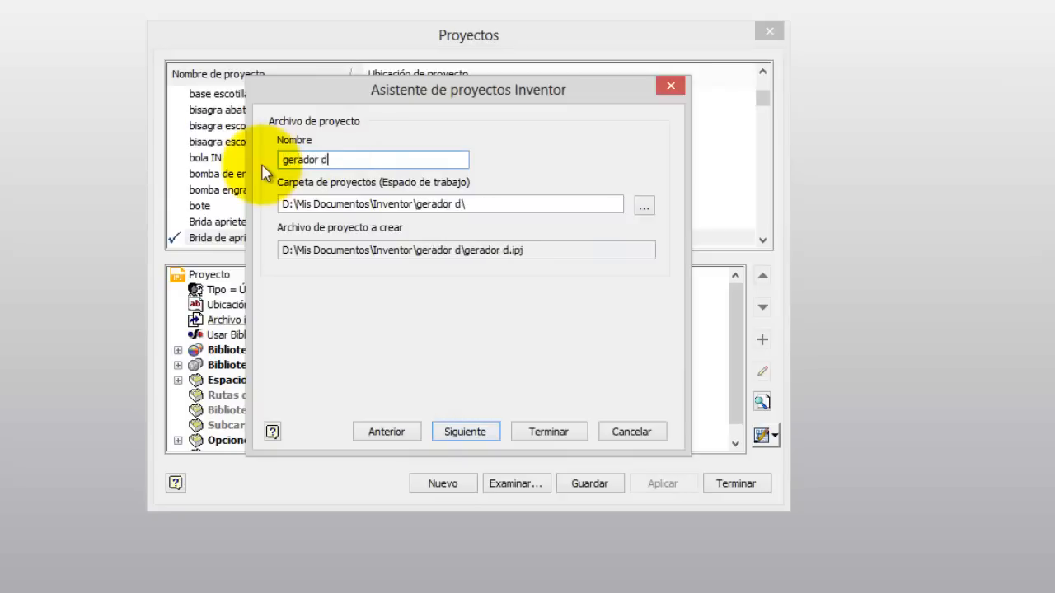
pyautogui.write('e estructuras mesa')
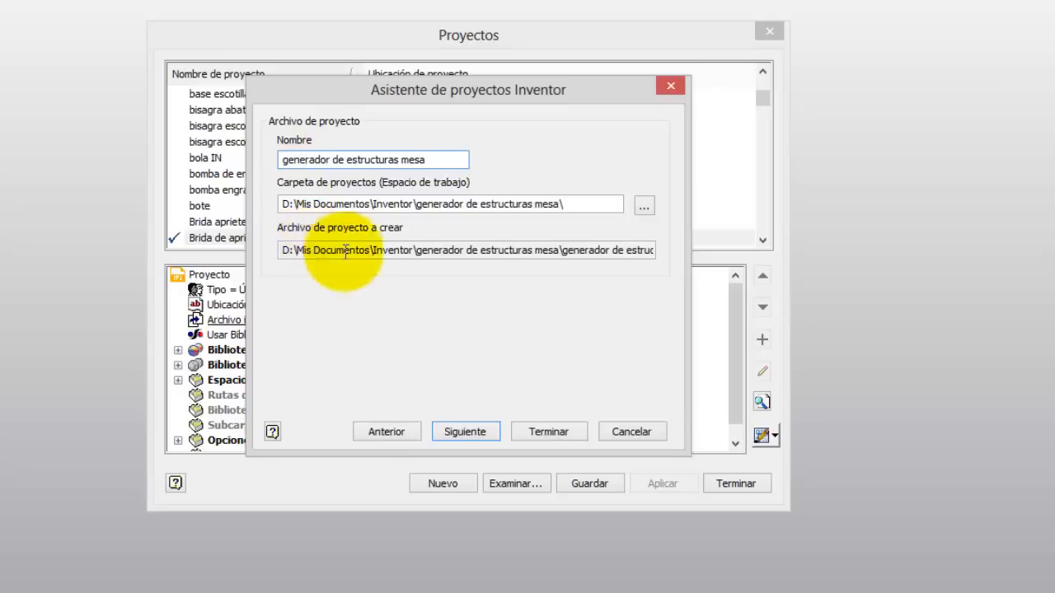
pyautogui.click(465, 431)
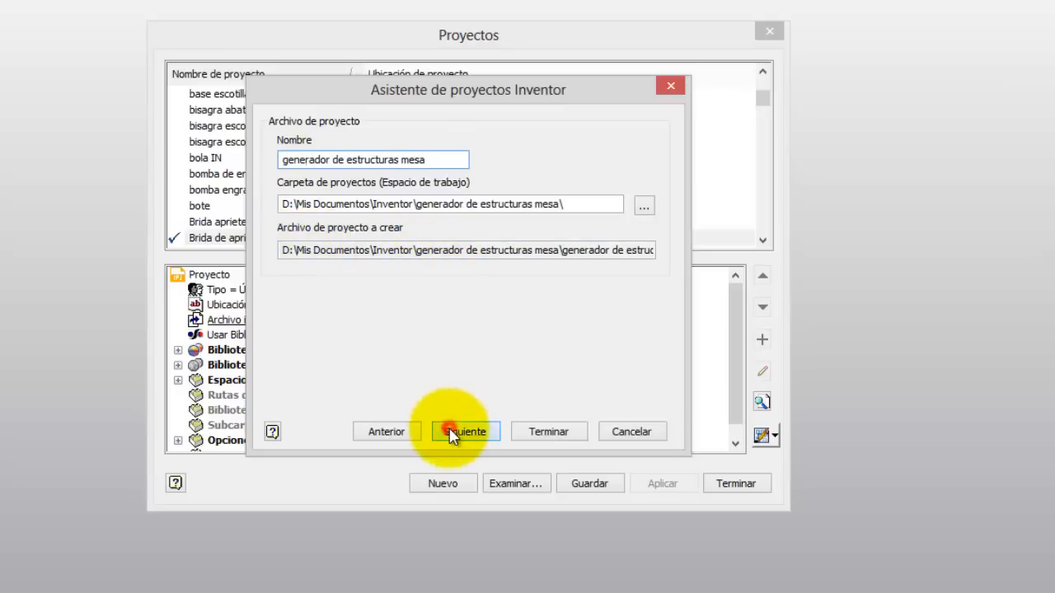
pyautogui.click(466, 431)
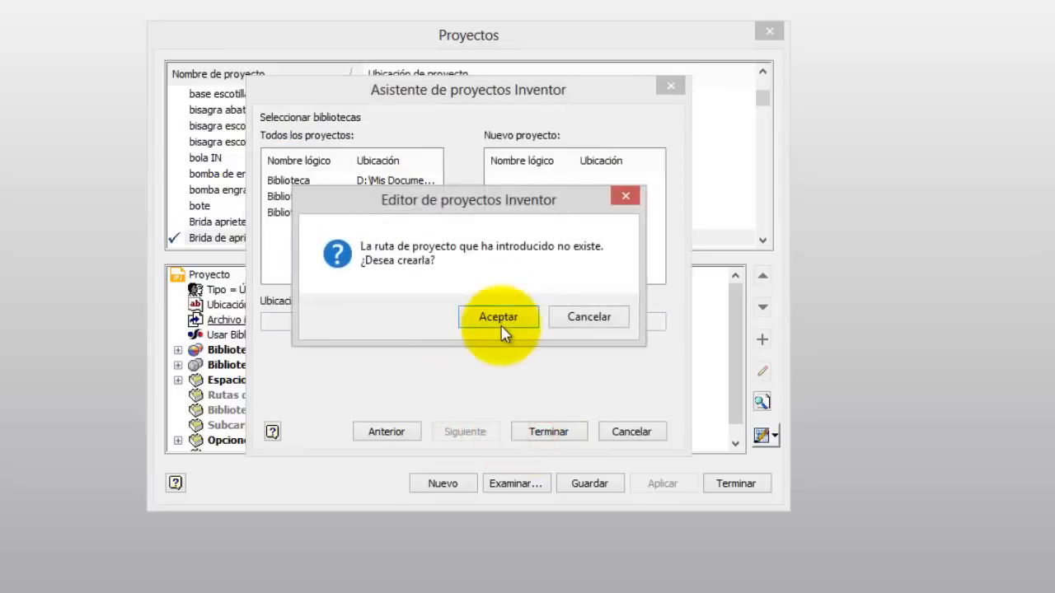
pyautogui.click(498, 316)
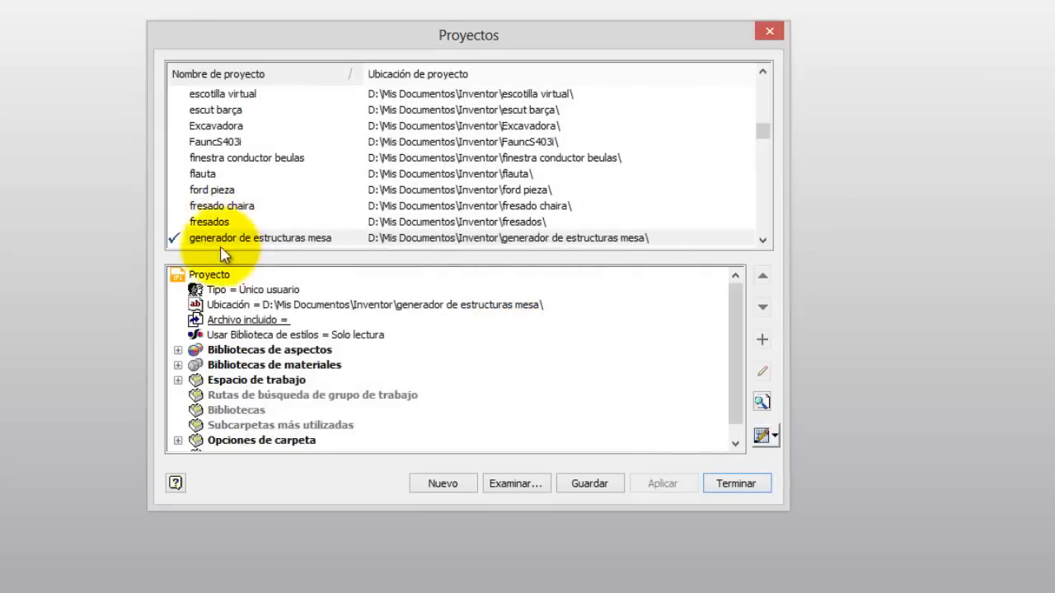
pyautogui.moveTo(565, 472)
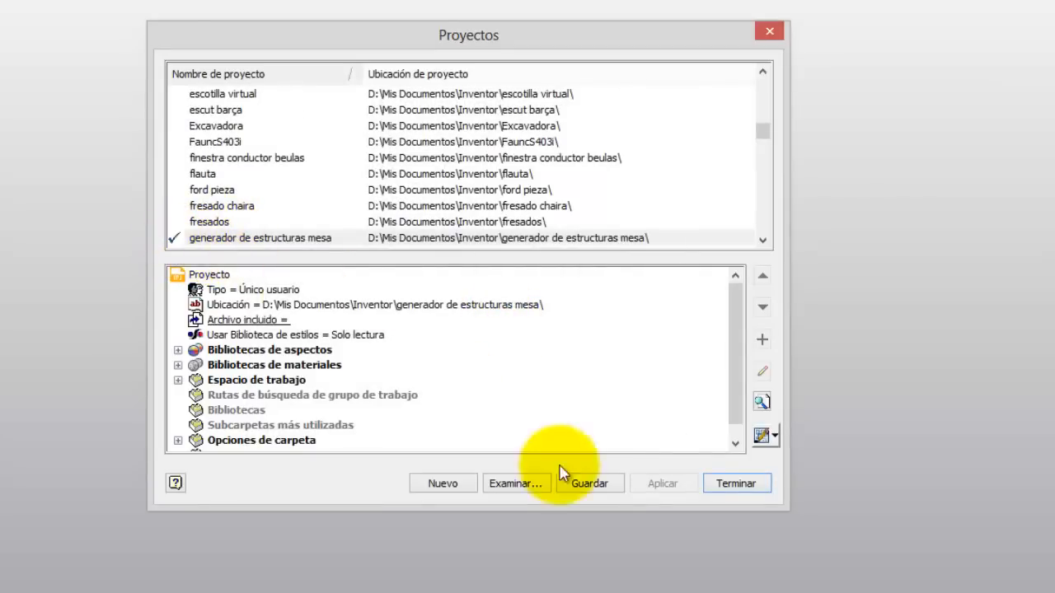
pyautogui.click(737, 483)
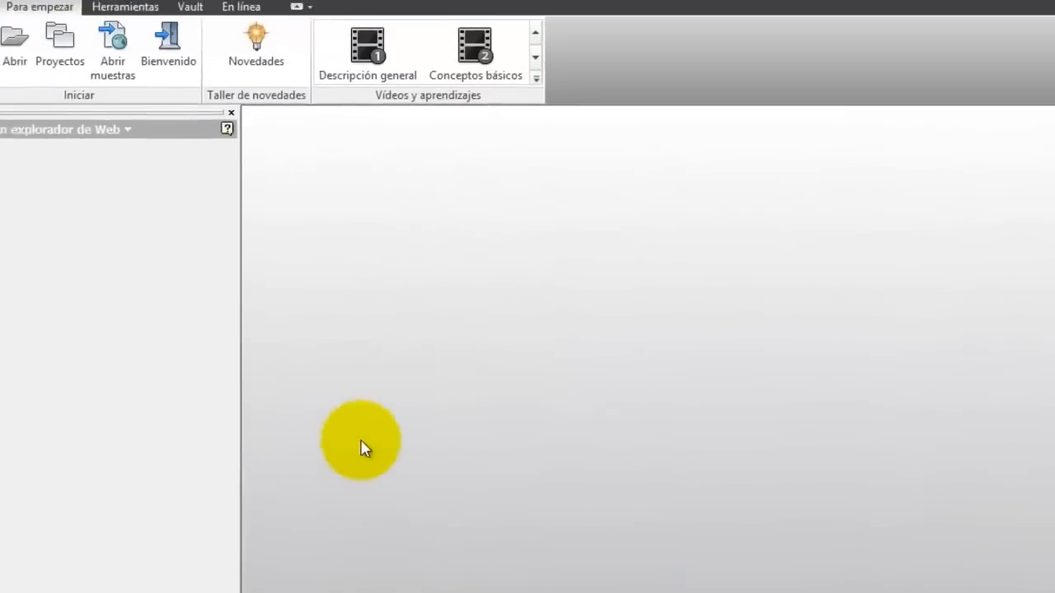
# Create part Pieza17 from the metric Standard (mm).ipt template
pyautogui.click(19, 63)
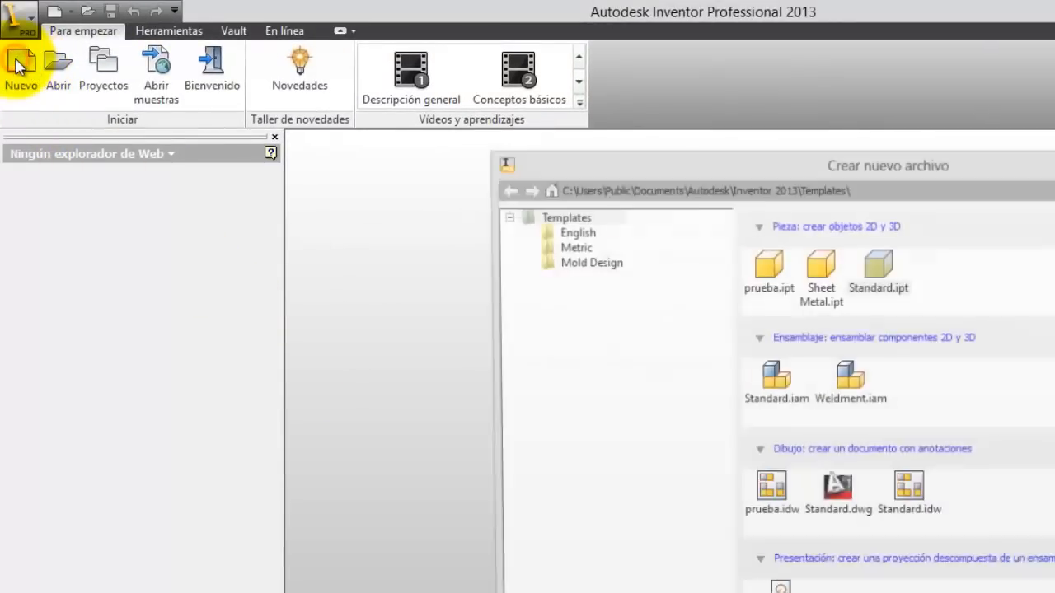
pyautogui.click(244, 117)
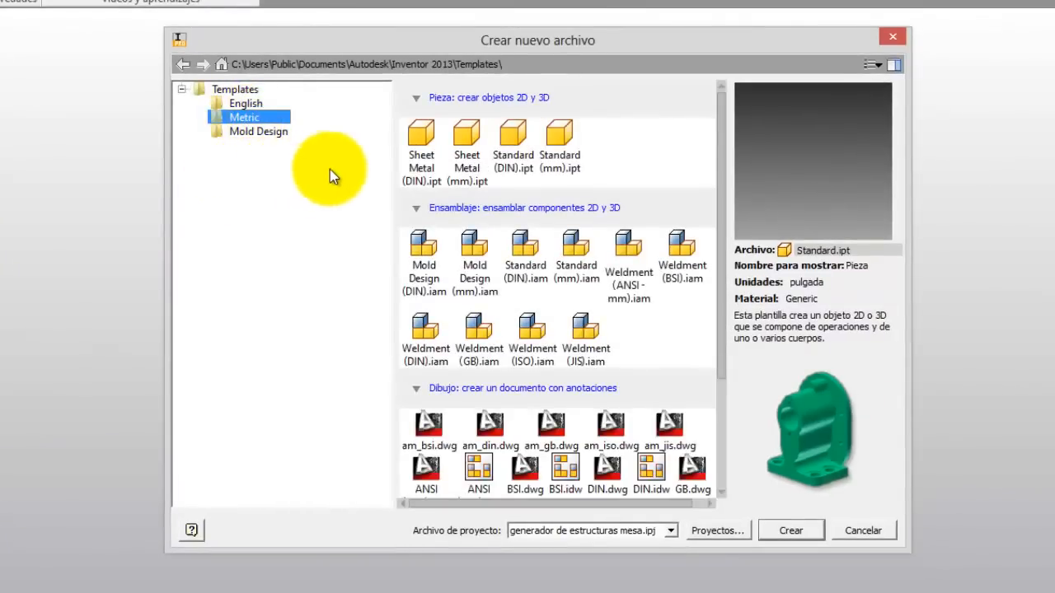
pyautogui.click(560, 136)
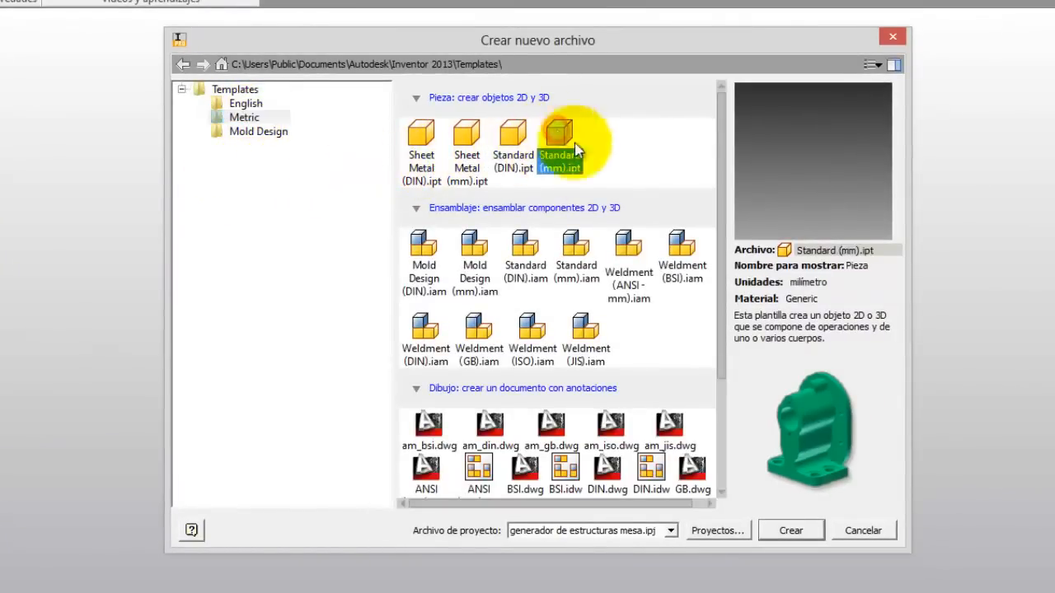
pyautogui.click(791, 530)
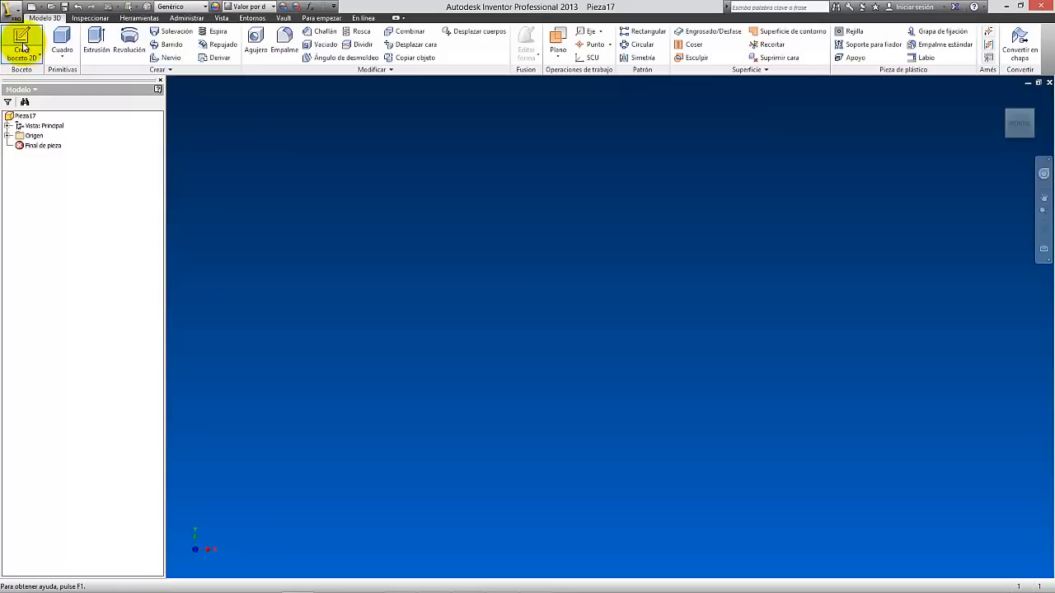
# Draw a center-point rectangle on the XY plane and dimension it 1500 by 800 mm
pyautogui.click(20, 39)
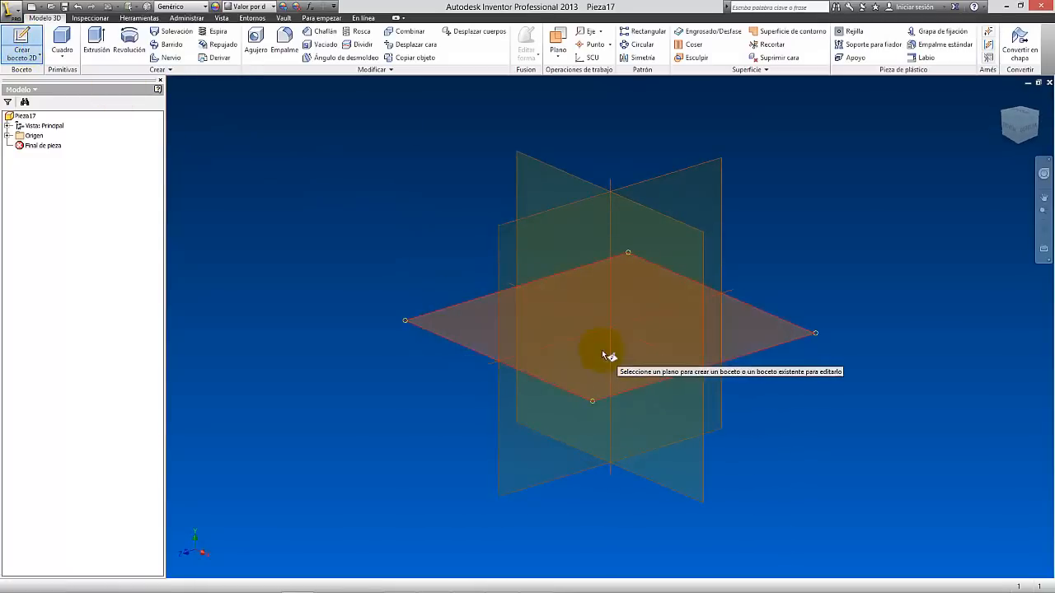
pyautogui.click(603, 356)
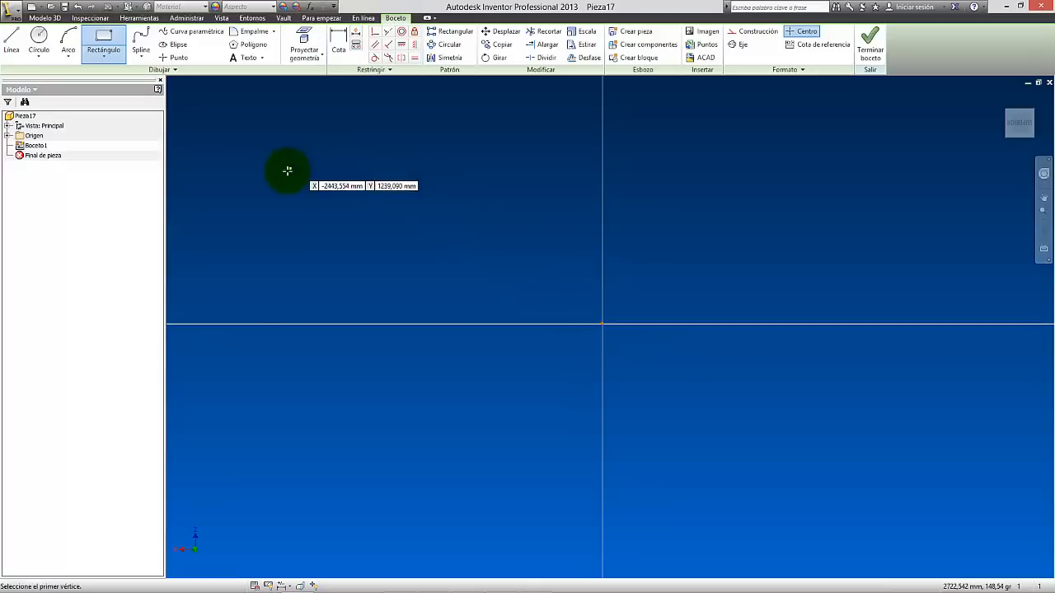
pyautogui.moveTo(288, 171); pyautogui.dragTo(912, 453)
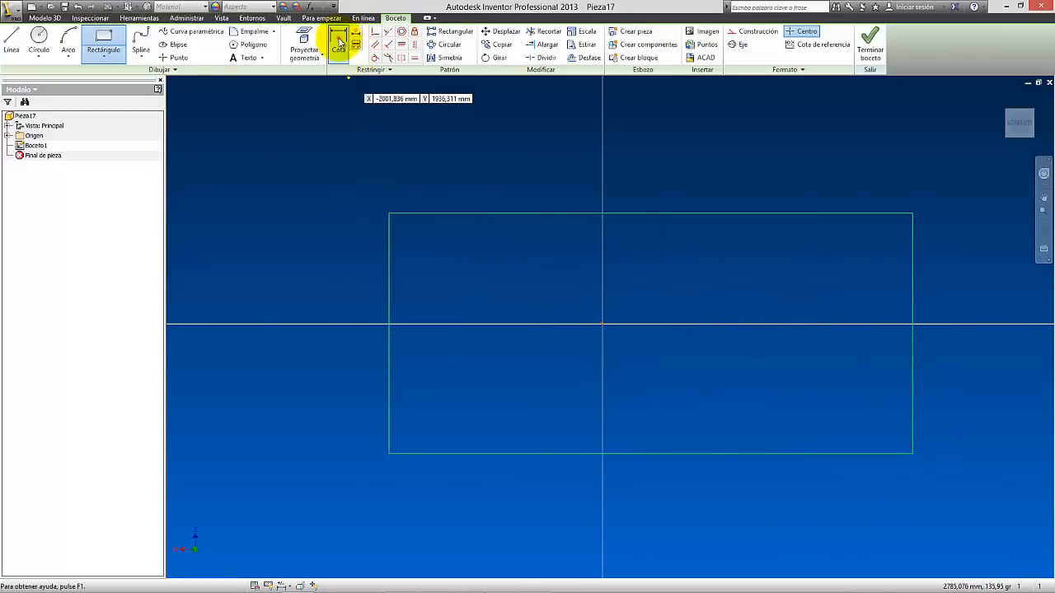
pyautogui.click(337, 41)
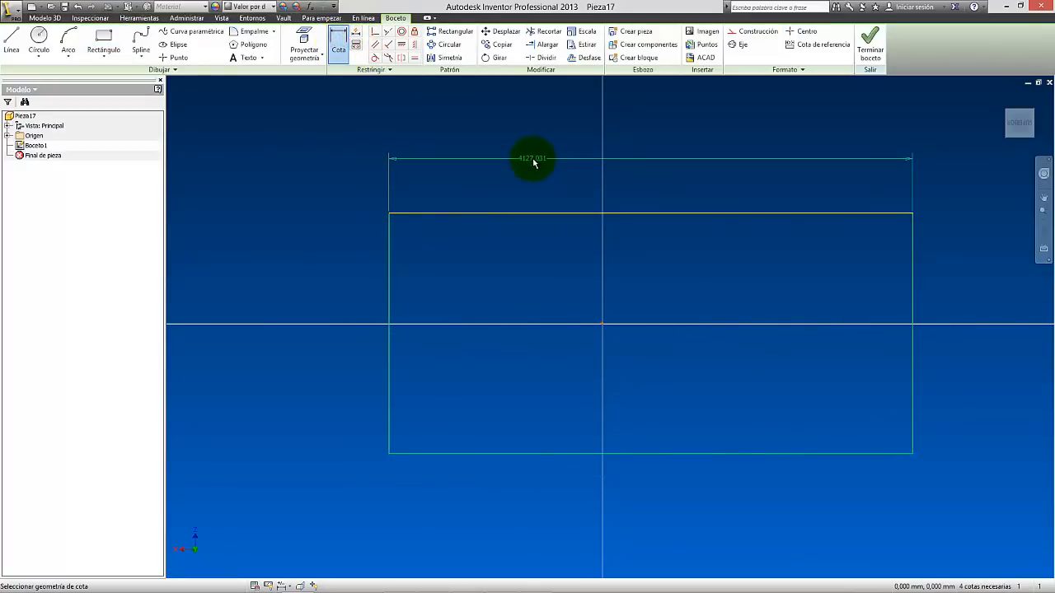
pyautogui.click(533, 158)
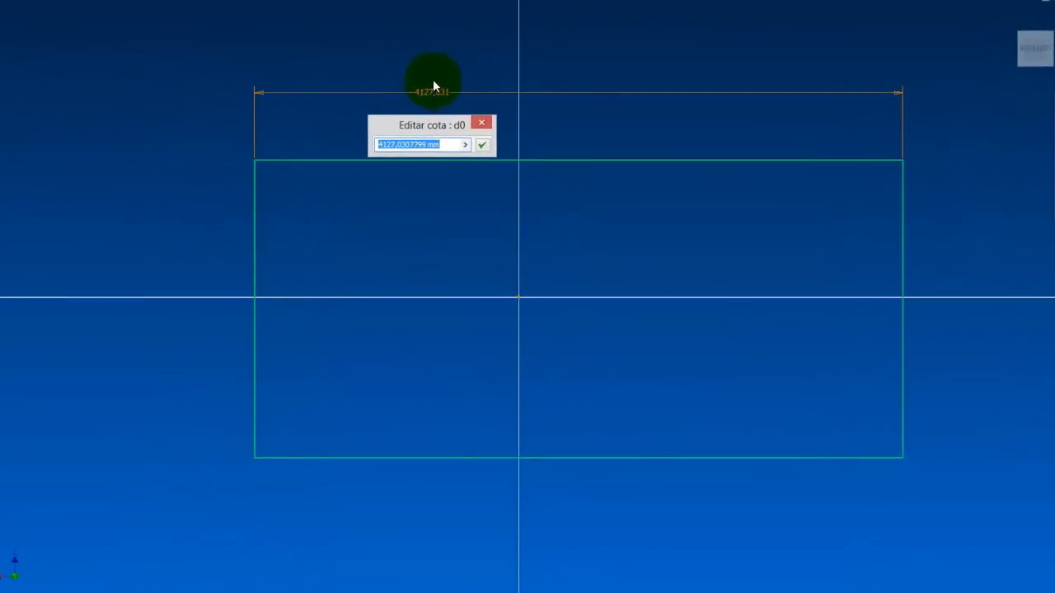
pyautogui.write('1500')
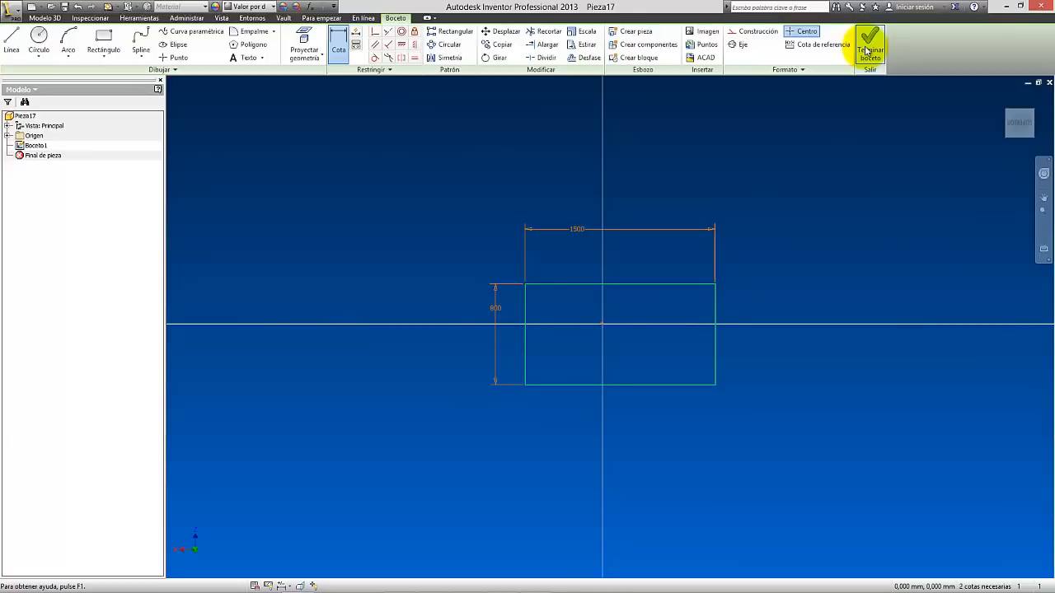
pyautogui.moveTo(878, 39)
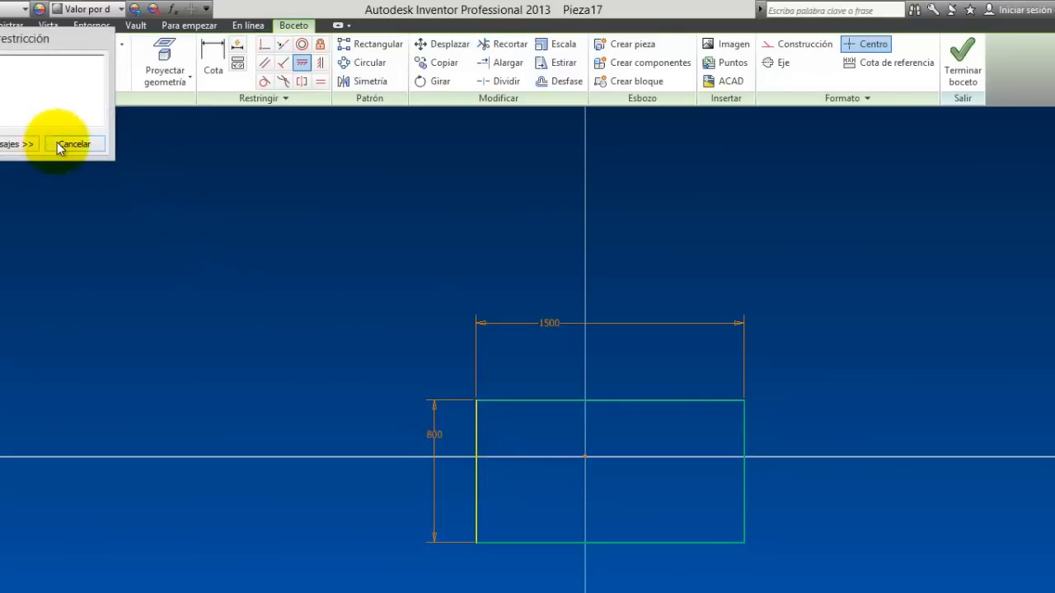
pyautogui.click(471, 470)
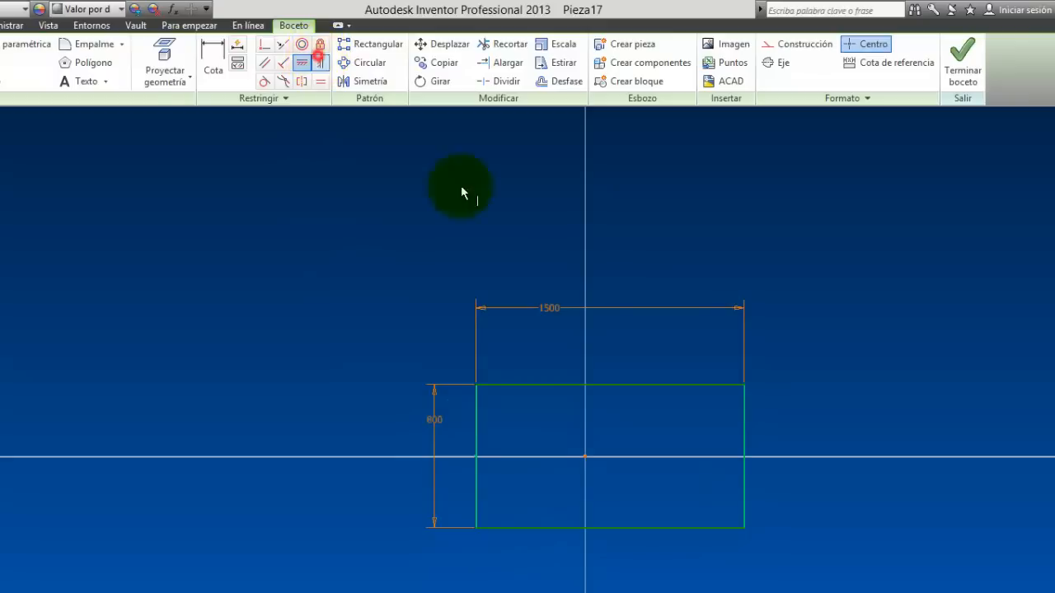
pyautogui.moveTo(598, 393)
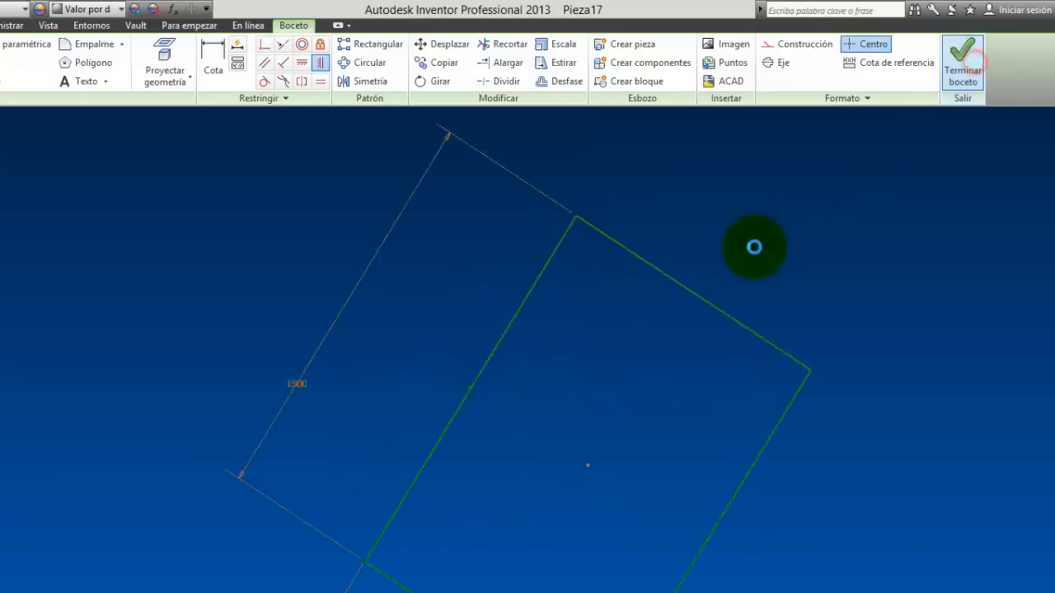
# Finish the rectangle sketch and start Boceto2 on a work plane offset -750 mm
pyautogui.click(966, 50)
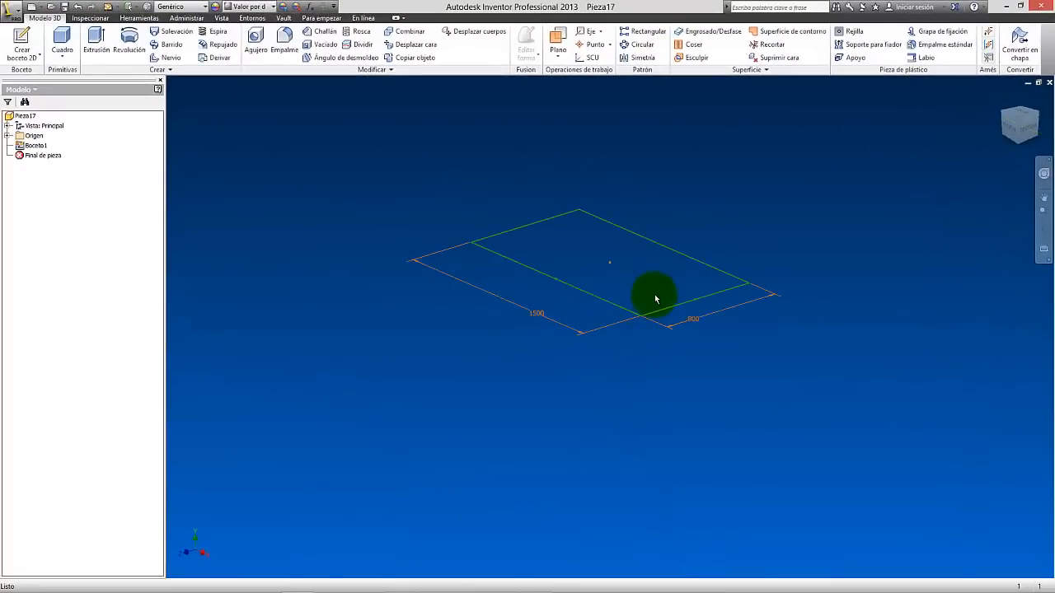
pyautogui.moveTo(437, 217)
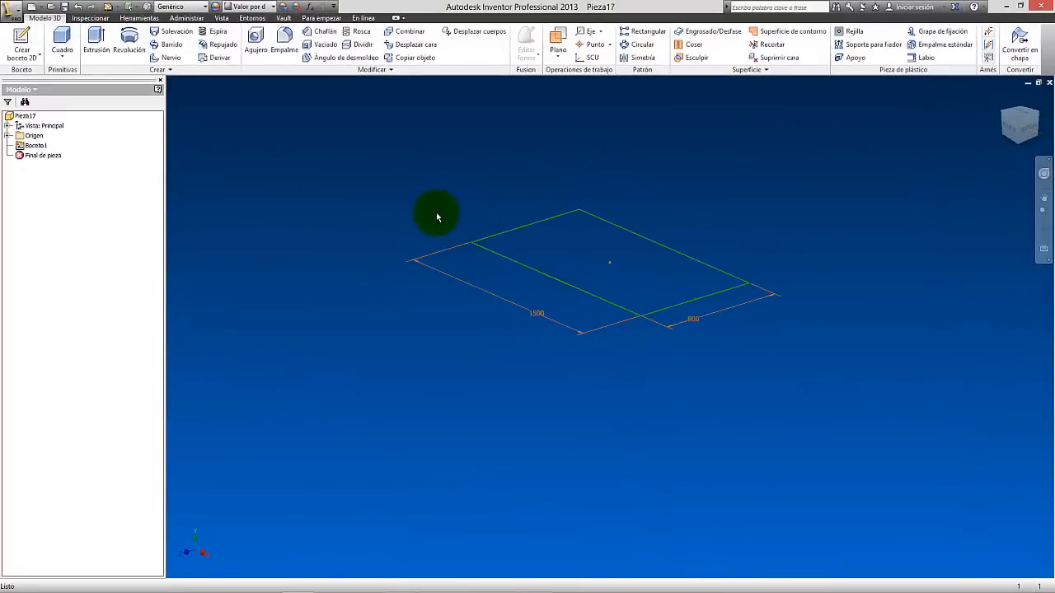
pyautogui.click(23, 45)
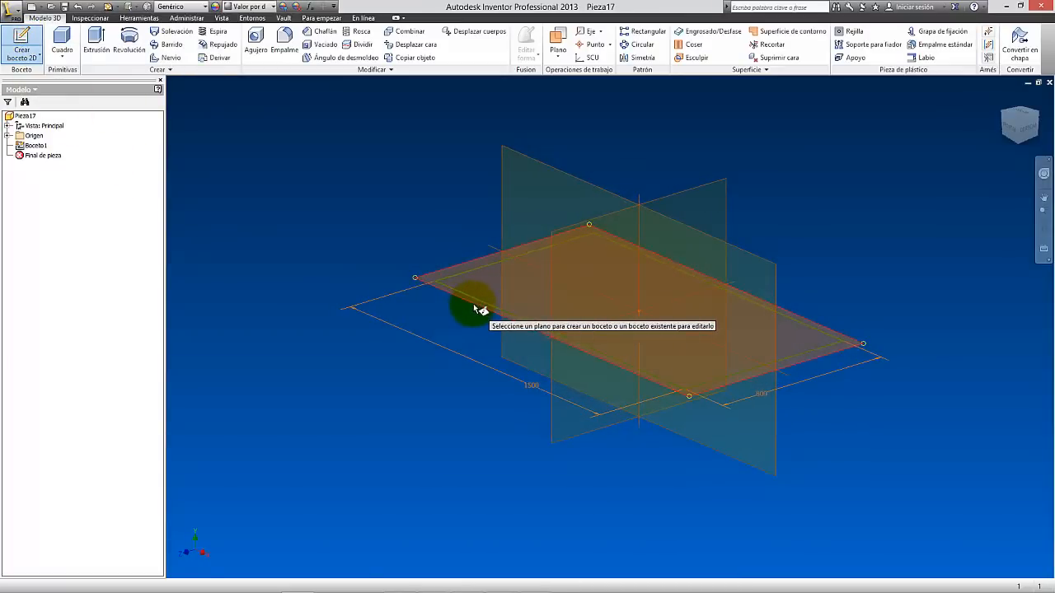
pyautogui.click(473, 309)
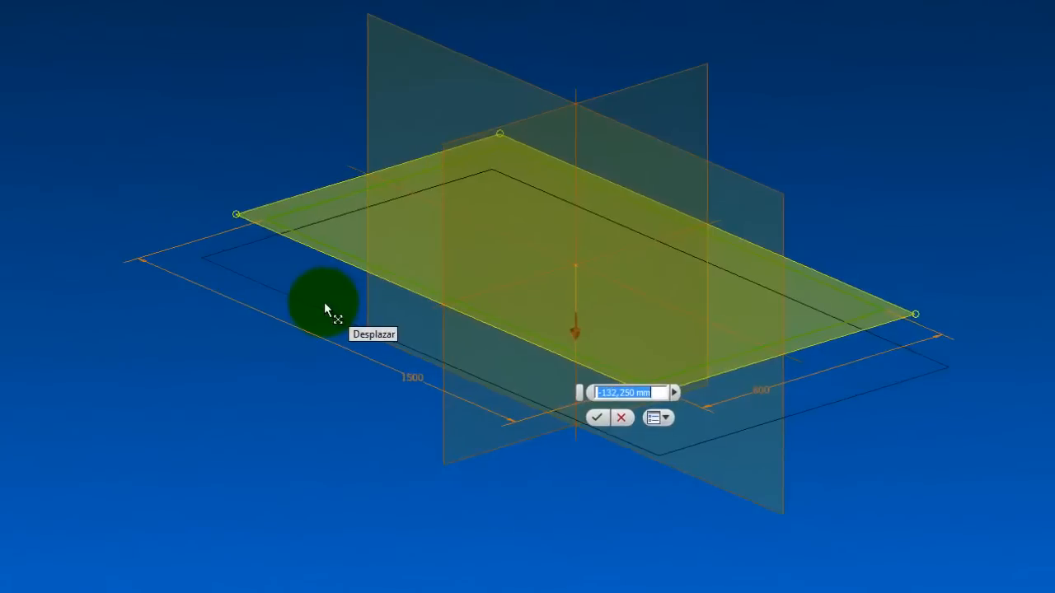
pyautogui.moveTo(585, 400)
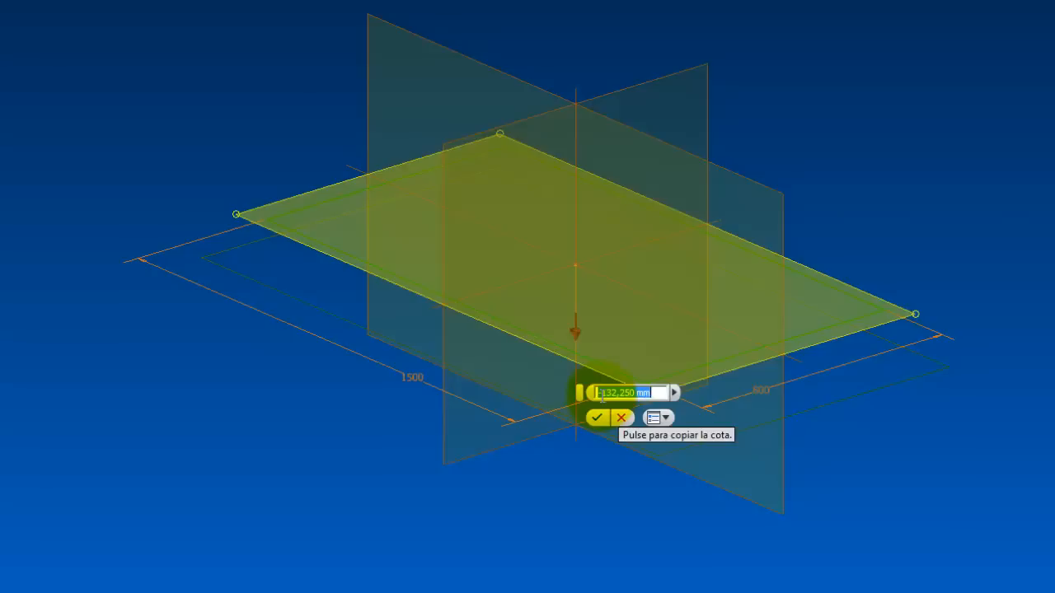
pyautogui.write('-750')
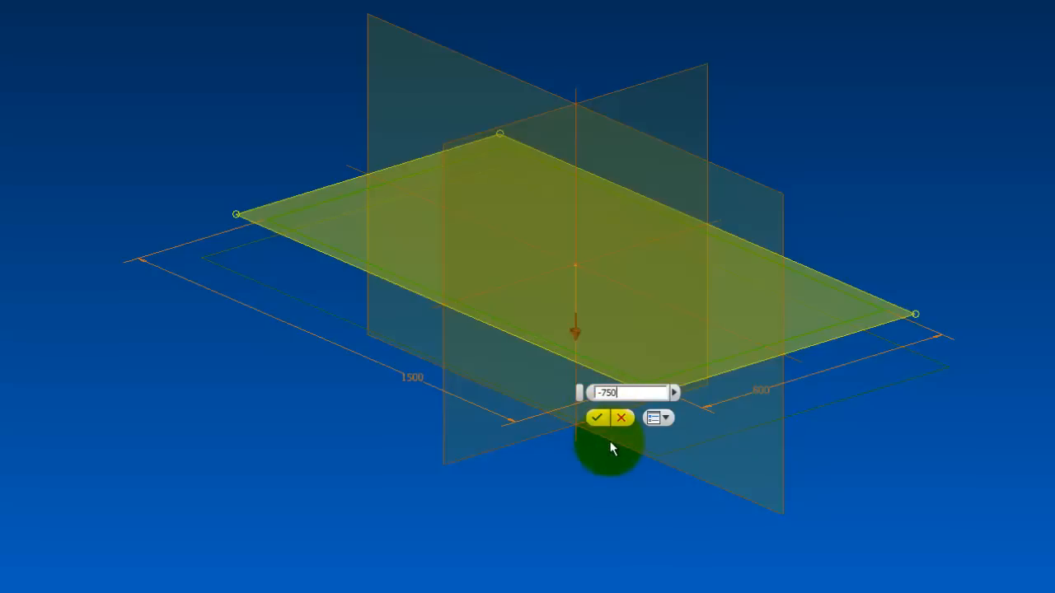
pyautogui.click(597, 418)
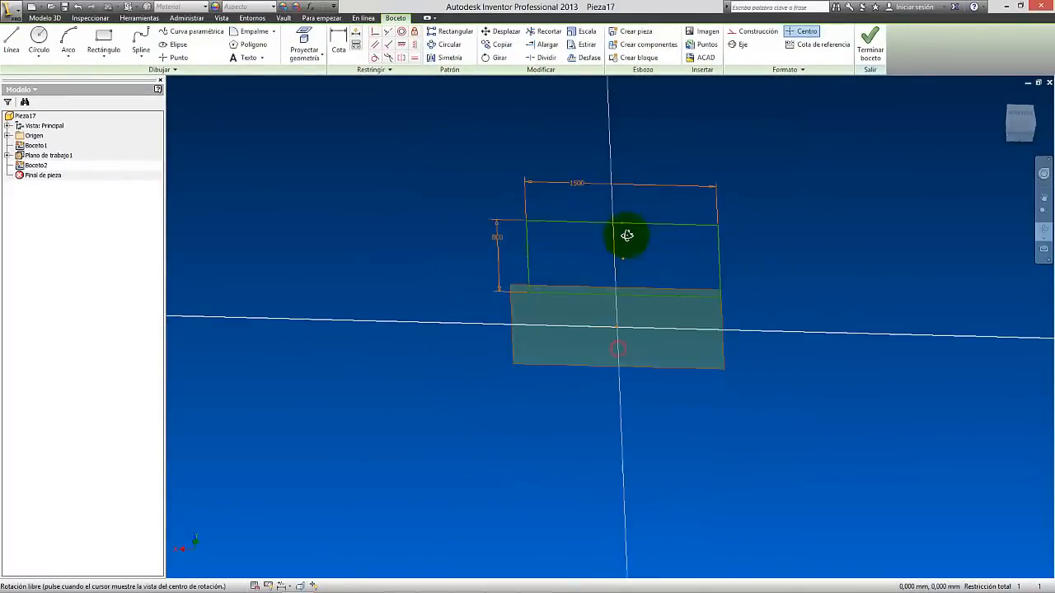
# Add Plano de trabajo2 beside the lower plane with sketch Boceto3, orbiting to inspect
pyautogui.moveTo(627, 235); pyautogui.dragTo(537, 229)
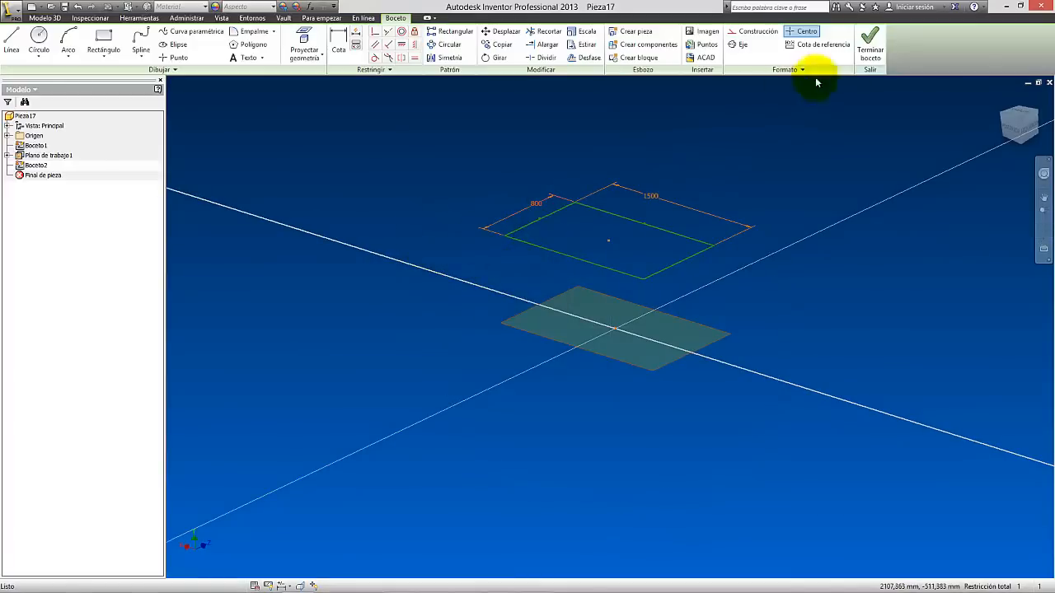
pyautogui.click(870, 37)
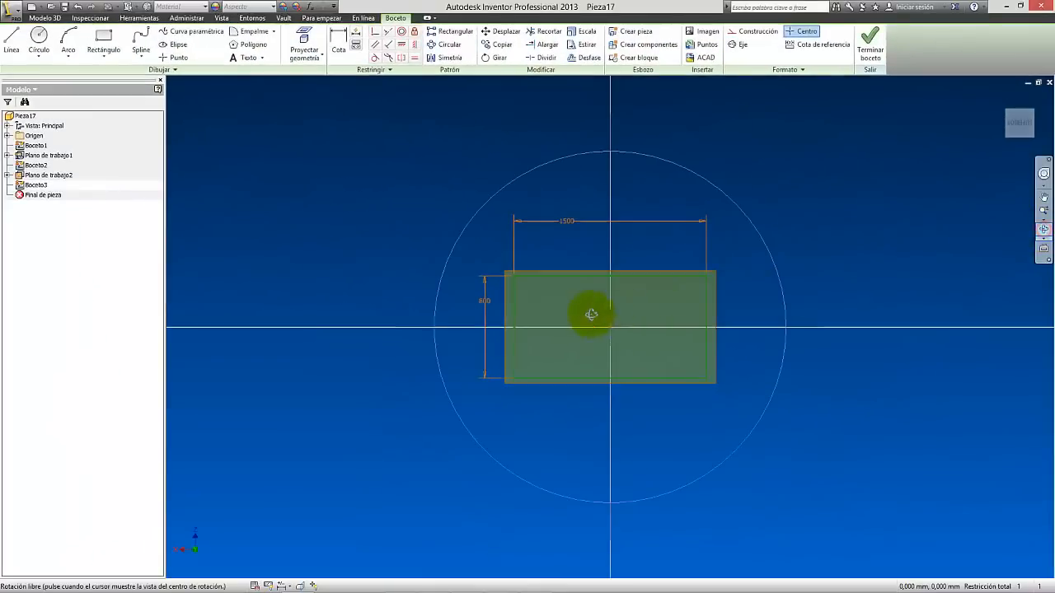
pyautogui.moveTo(591, 314); pyautogui.dragTo(492, 190)
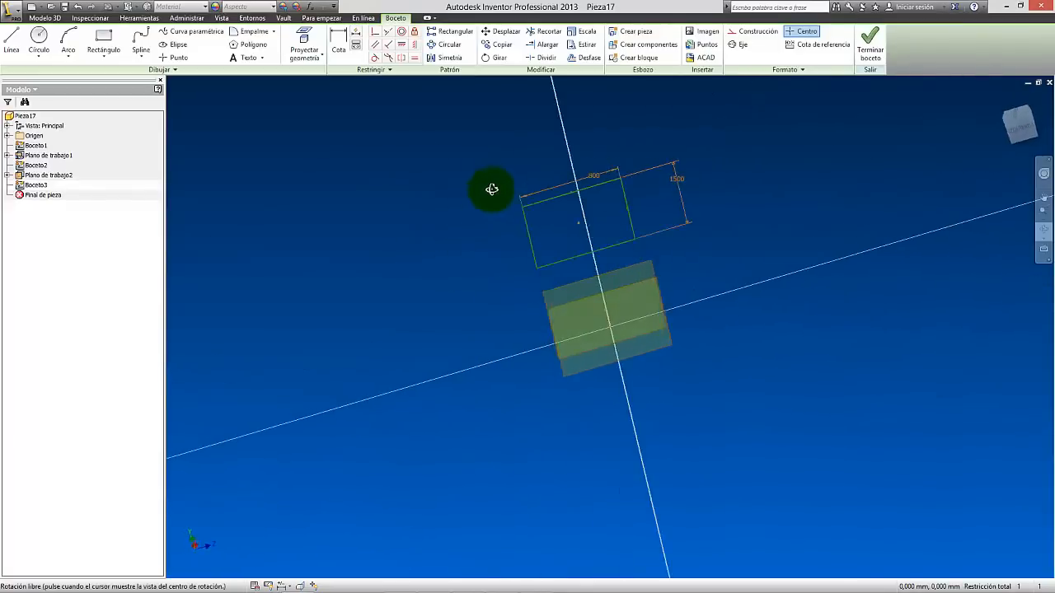
pyautogui.moveTo(492, 190); pyautogui.dragTo(600, 352)
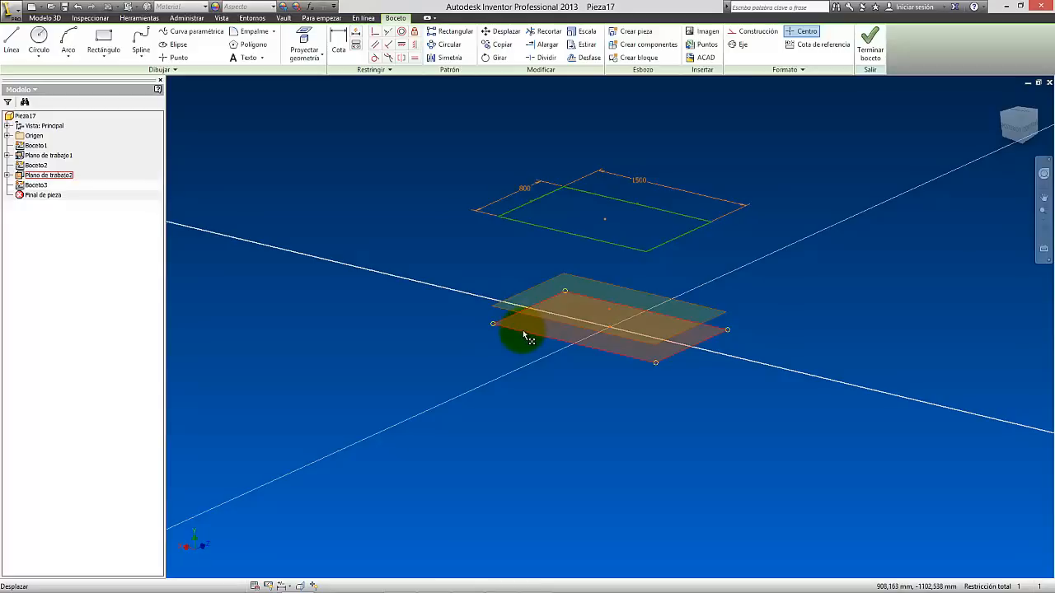
# Project the work plane and rectangle corner into Boceto3, then finish the sketch
pyautogui.click(300, 33)
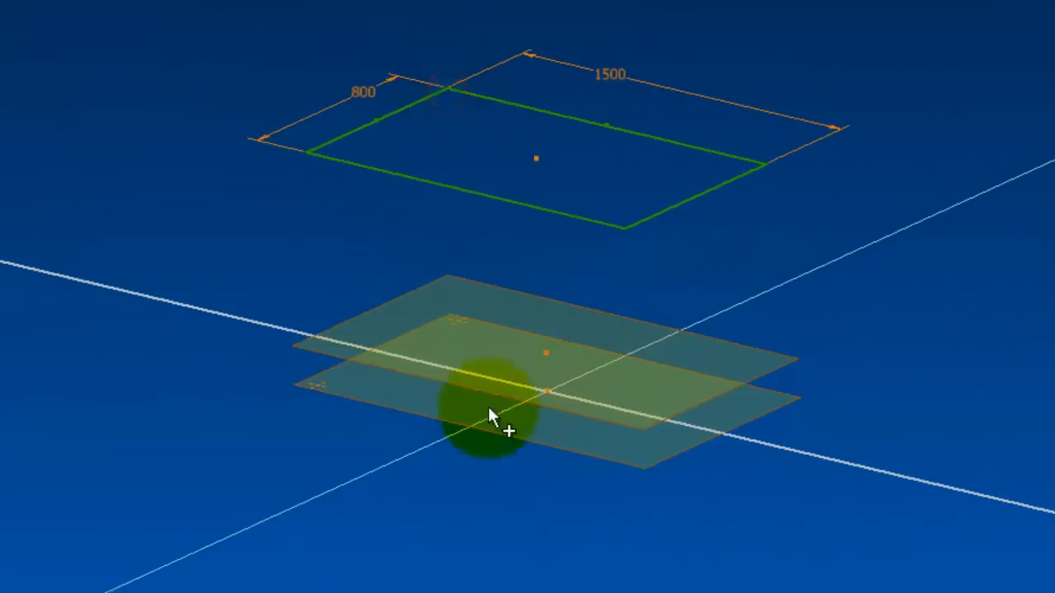
pyautogui.moveTo(765, 169)
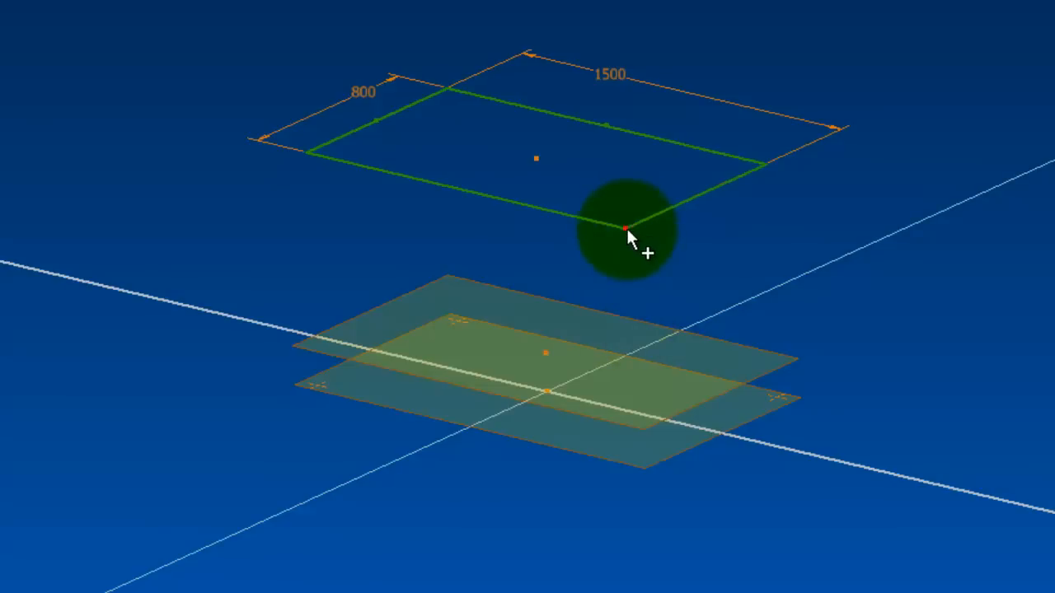
pyautogui.moveTo(449, 363)
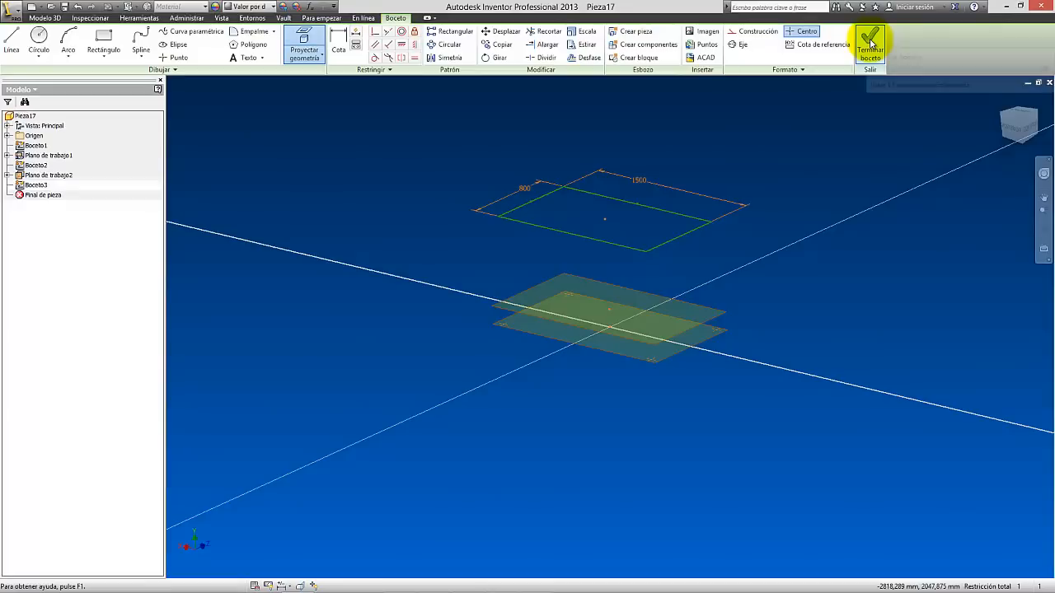
pyautogui.click(871, 40)
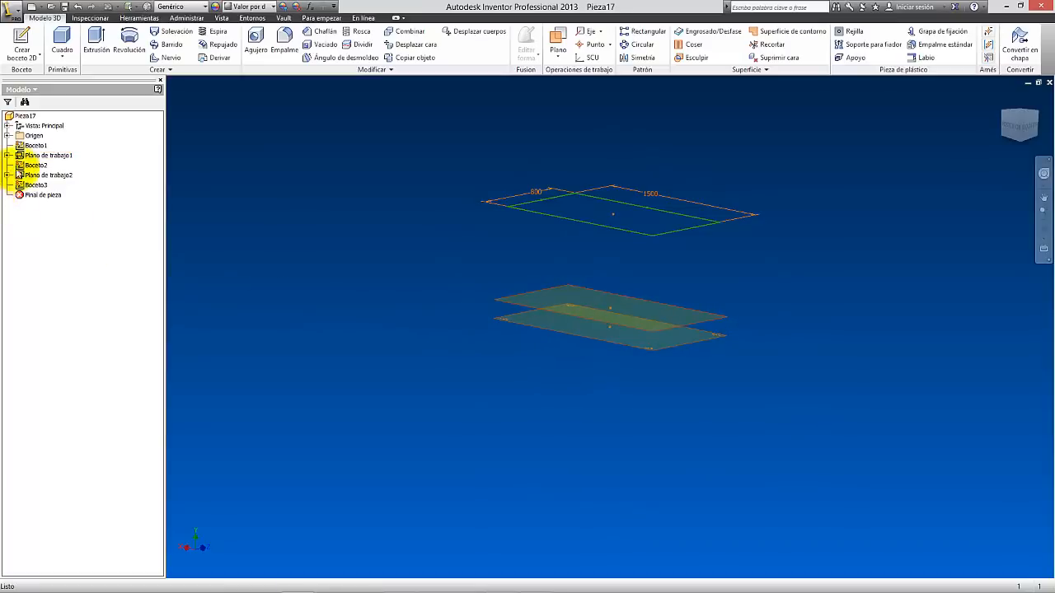
# Edit Boceto2, project the 1500 × 800 rectangle into it, and finish the sketch
pyautogui.click(36, 197)
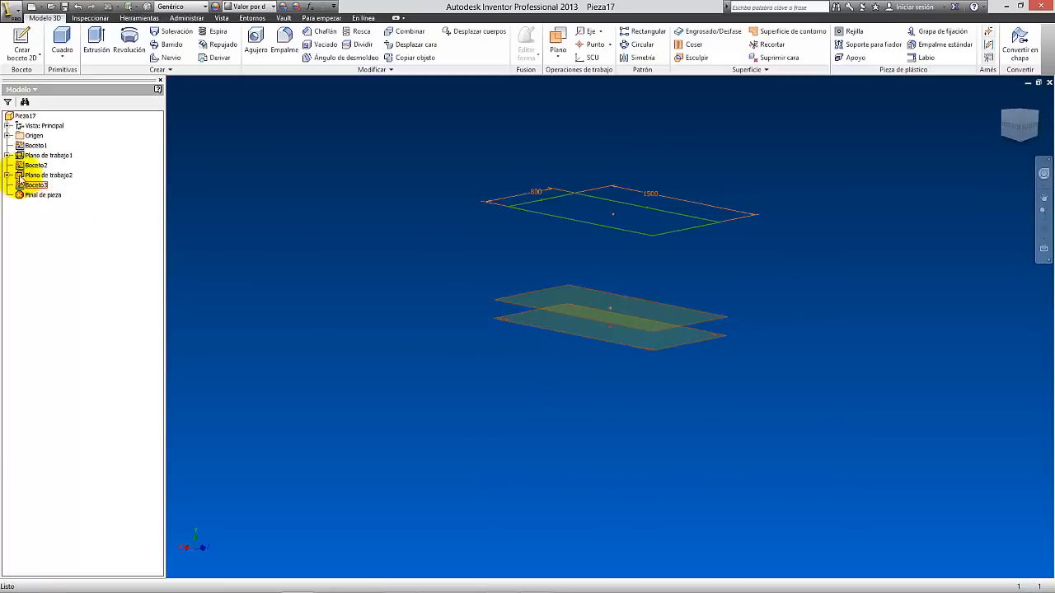
pyautogui.click(30, 174)
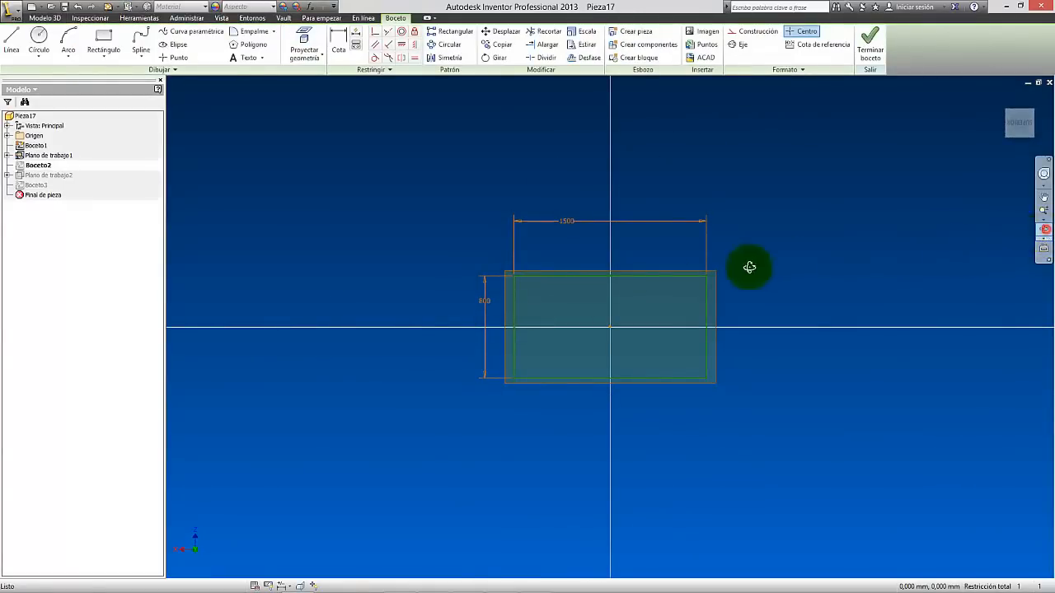
pyautogui.moveTo(748, 267); pyautogui.dragTo(827, 312)
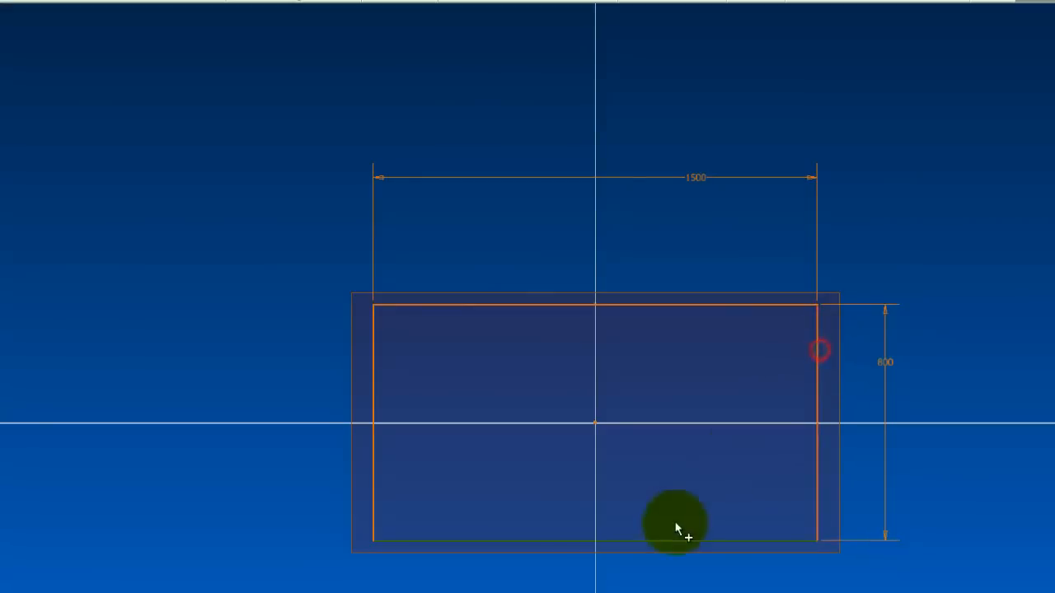
pyautogui.moveTo(676, 523); pyautogui.dragTo(445, 412)
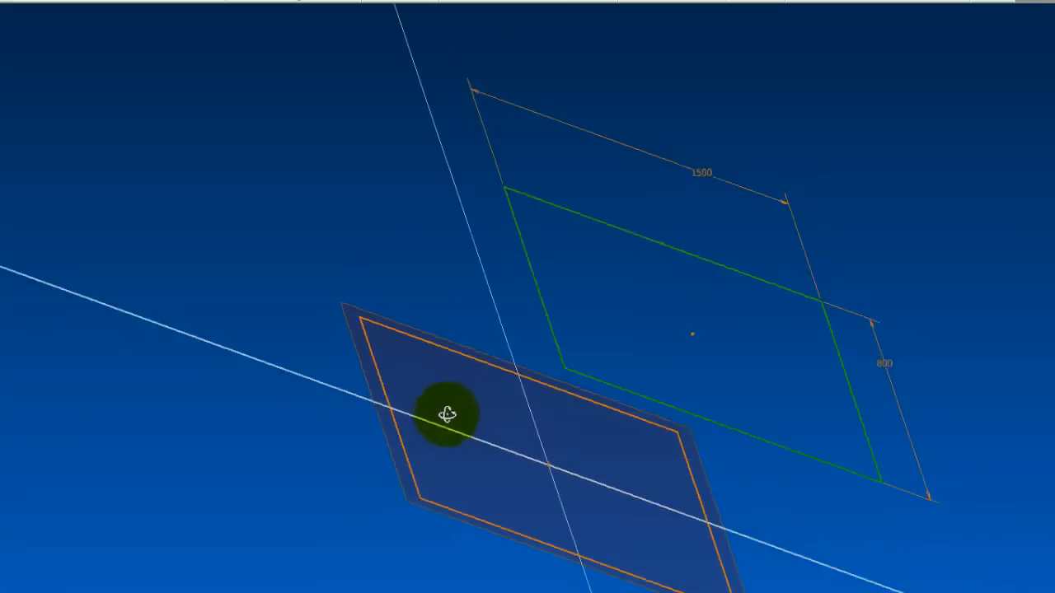
pyautogui.moveTo(445, 416); pyautogui.dragTo(420, 412)
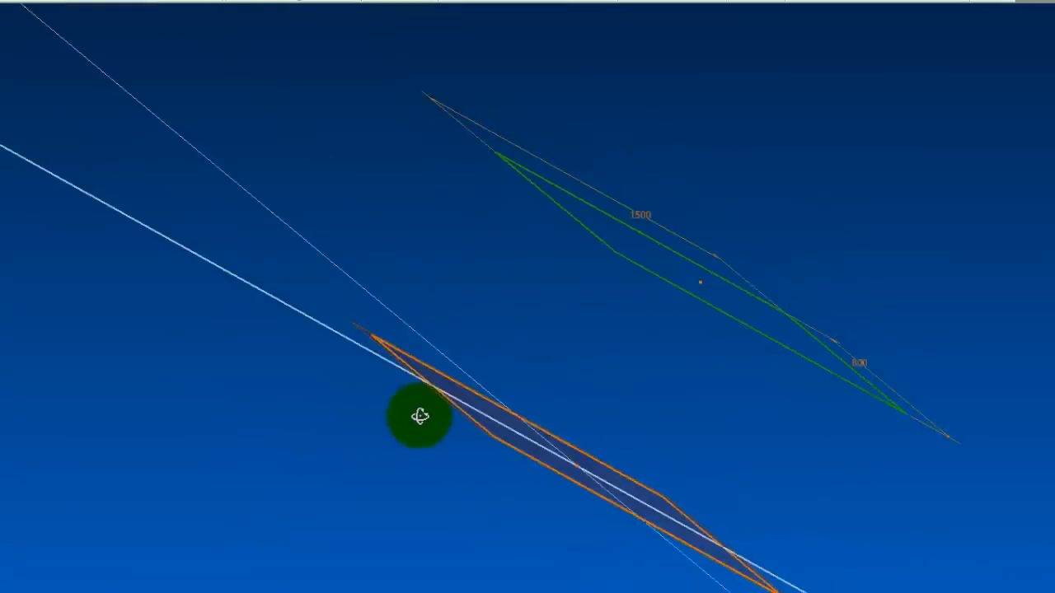
pyautogui.moveTo(420, 416); pyautogui.dragTo(404, 373)
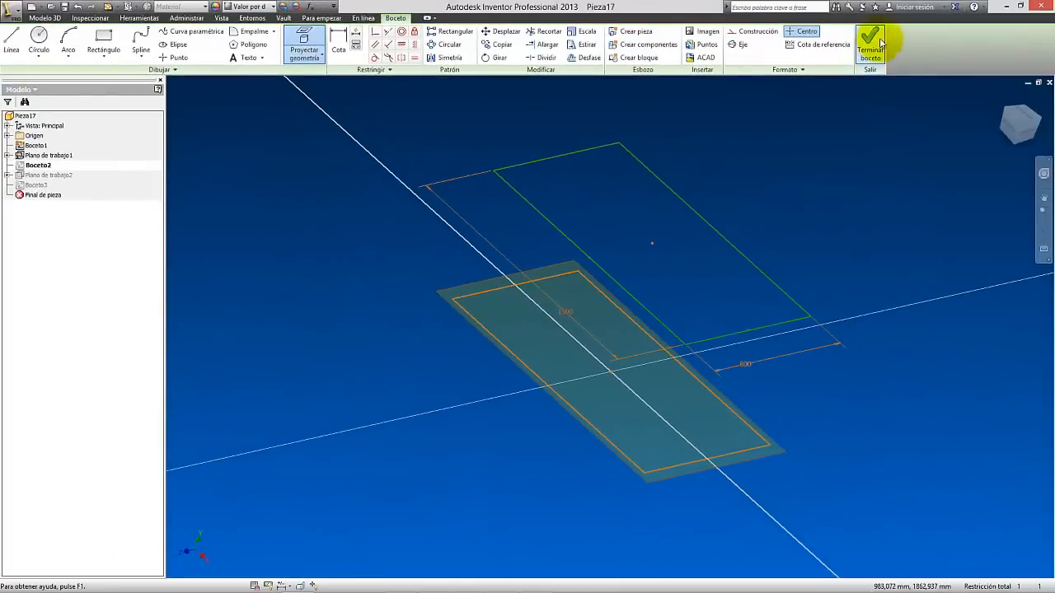
pyautogui.click(871, 39)
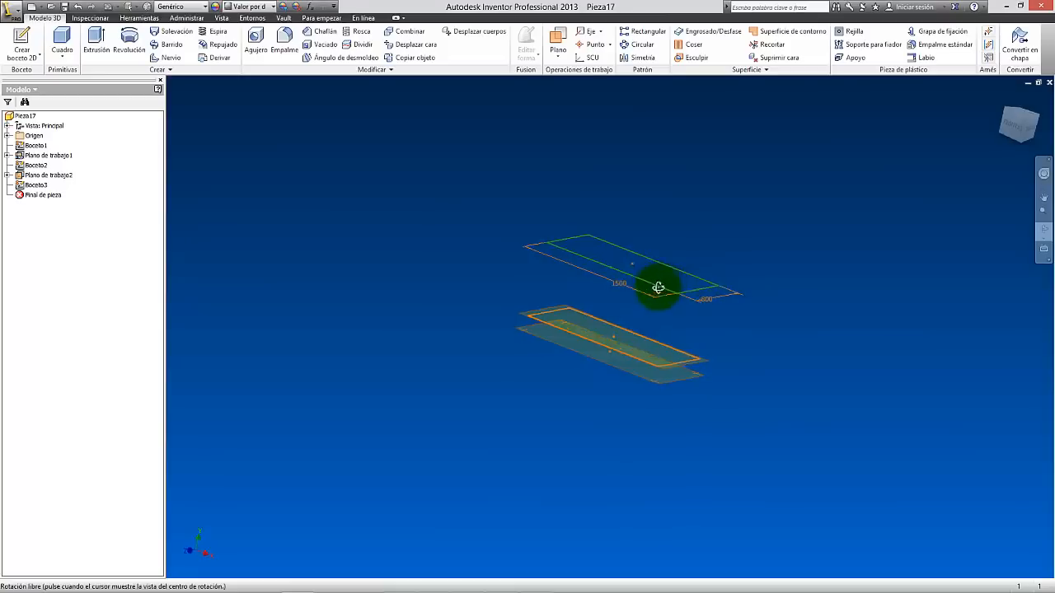
pyautogui.moveTo(658, 287); pyautogui.dragTo(654, 296)
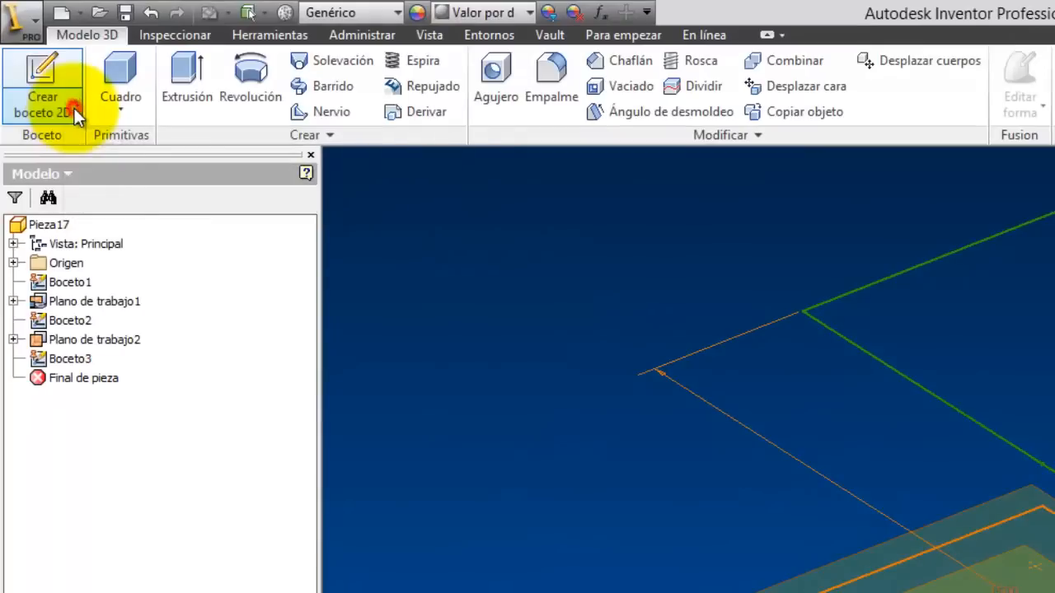
# In a new 3D sketch, draw vertical leg lines from top rectangle corners to lower corners
pyautogui.click(76, 113)
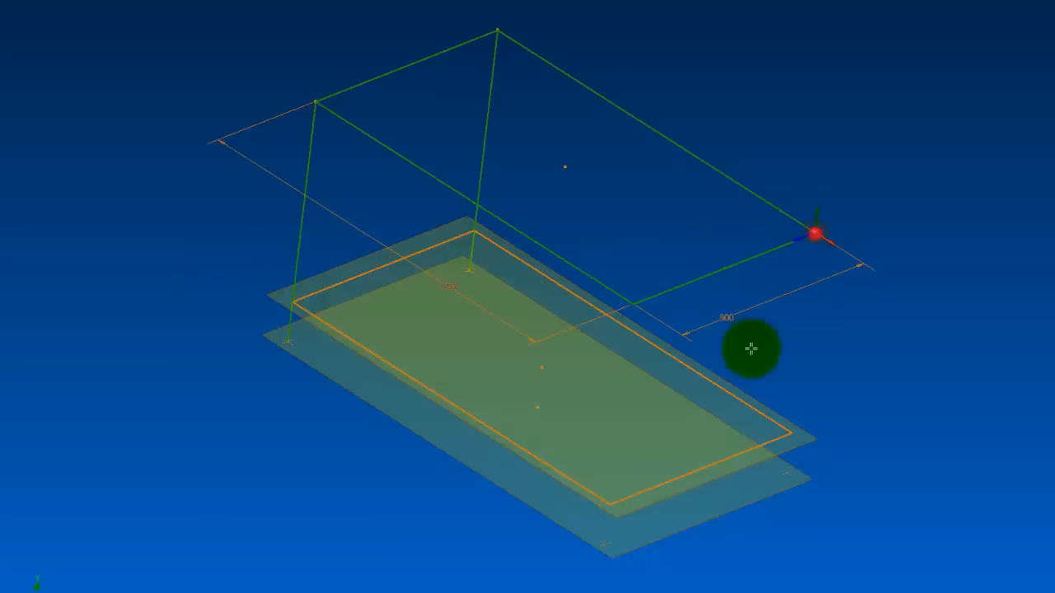
pyautogui.moveTo(815, 234); pyautogui.dragTo(794, 475)
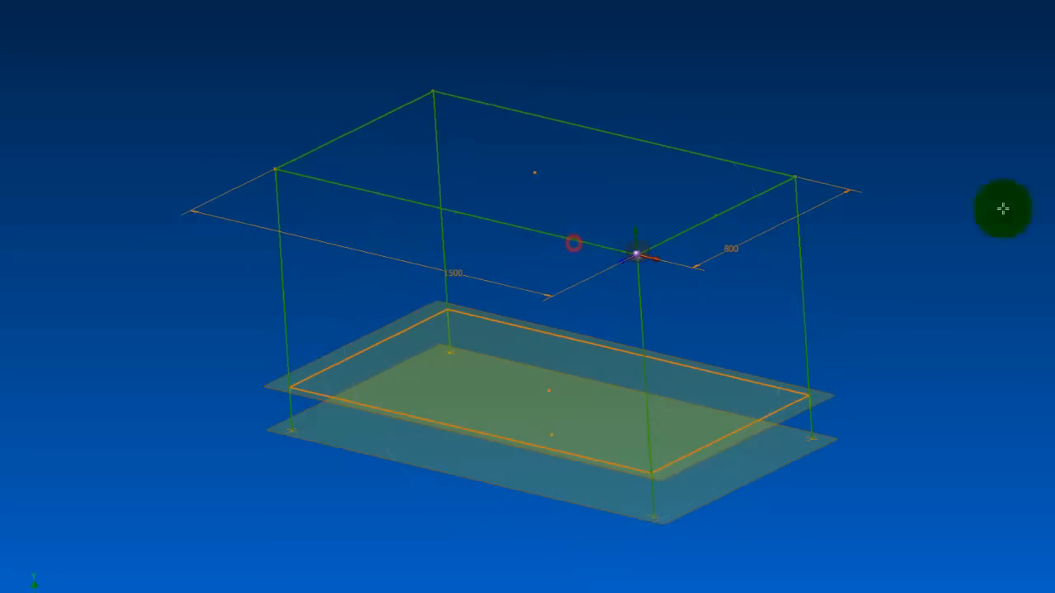
pyautogui.moveTo(1003, 207); pyautogui.dragTo(591, 192)
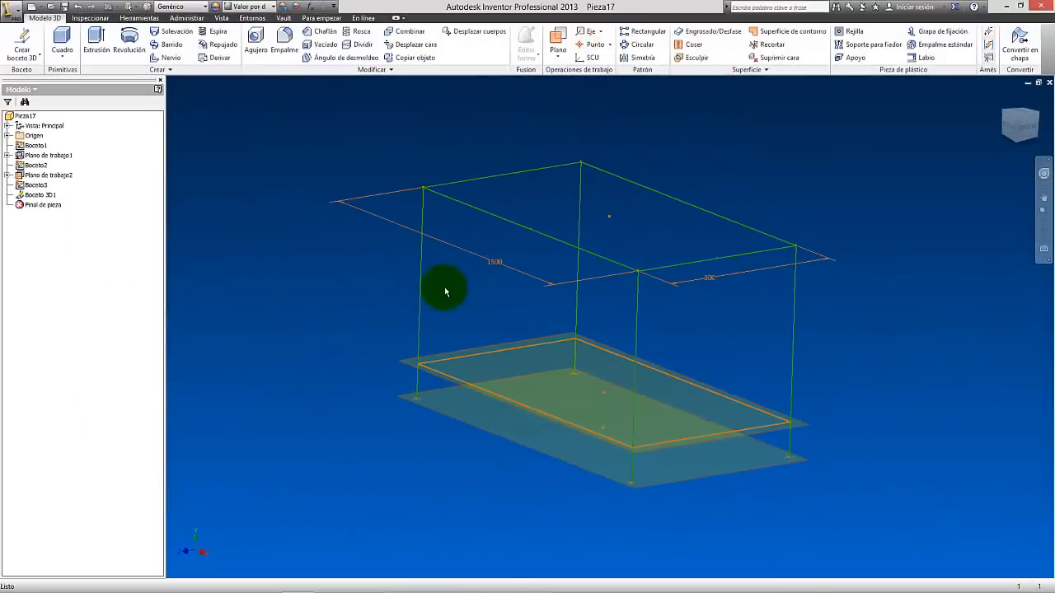
pyautogui.moveTo(410, 250)
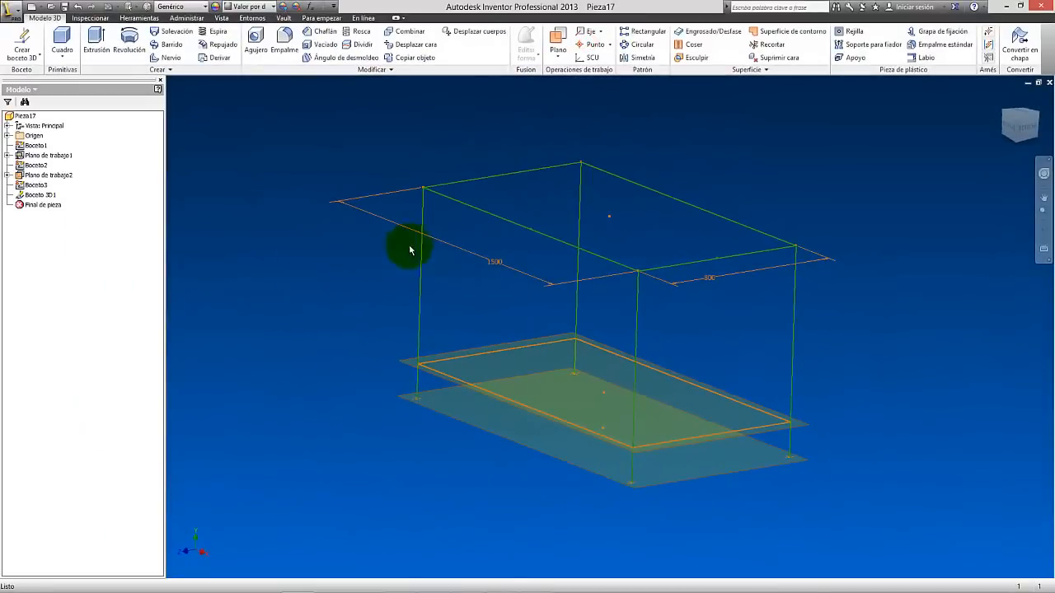
pyautogui.moveTo(144, 170)
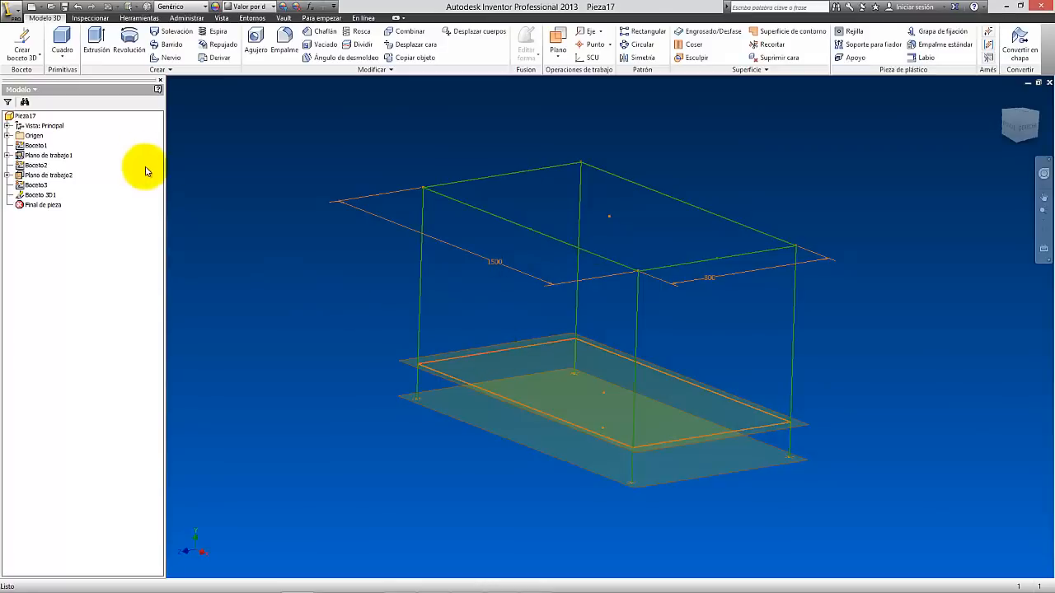
# Turn off the work planes' visibility and save the skeleton part as esqueleto
pyautogui.click(48, 155)
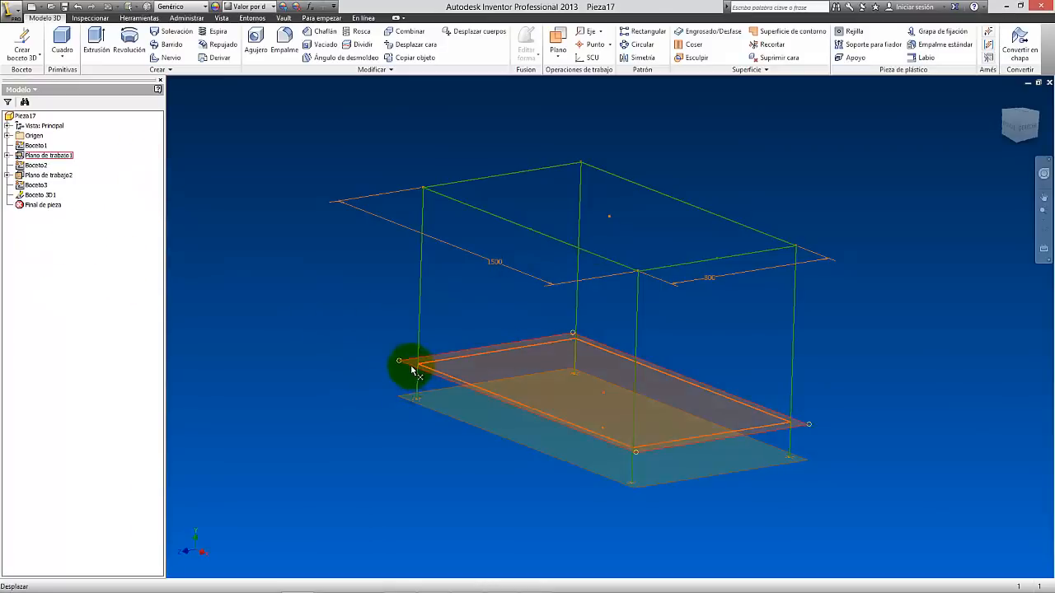
pyautogui.rightClick(410, 365)
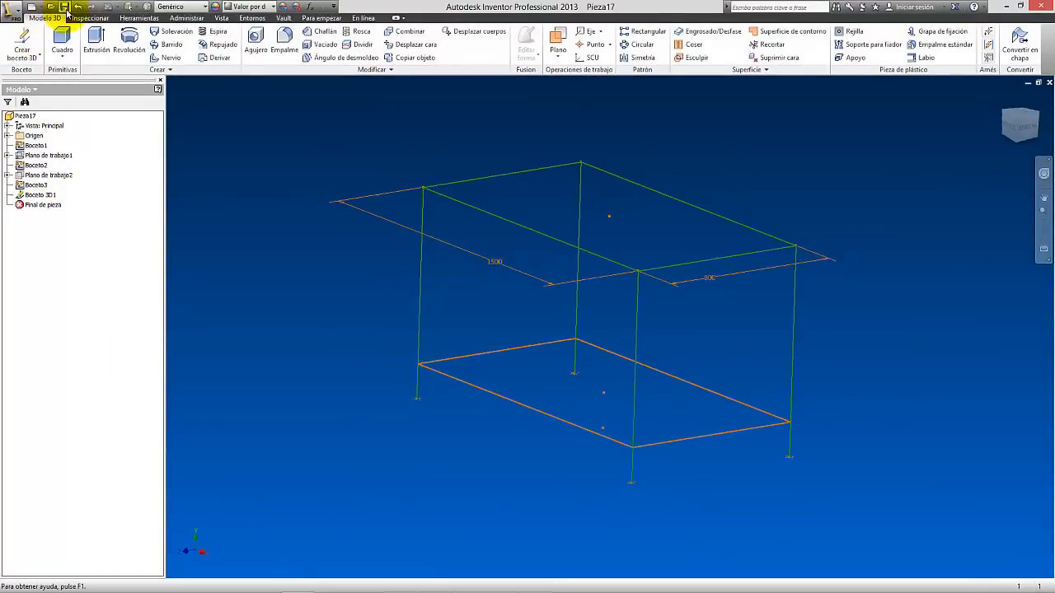
pyautogui.click(63, 10)
pyautogui.write('esqueleto')
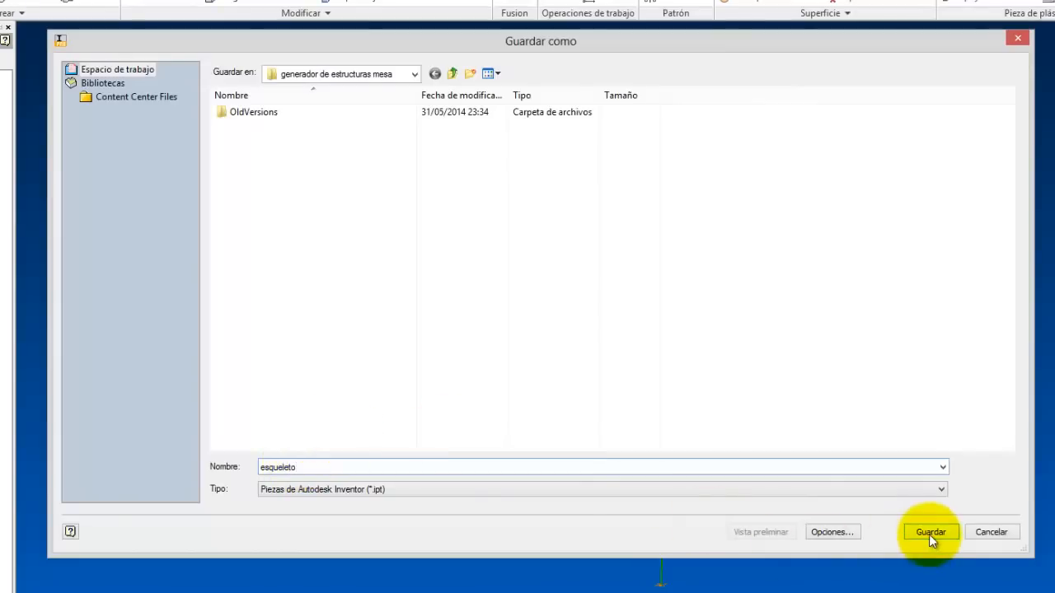
pyautogui.click(931, 532)
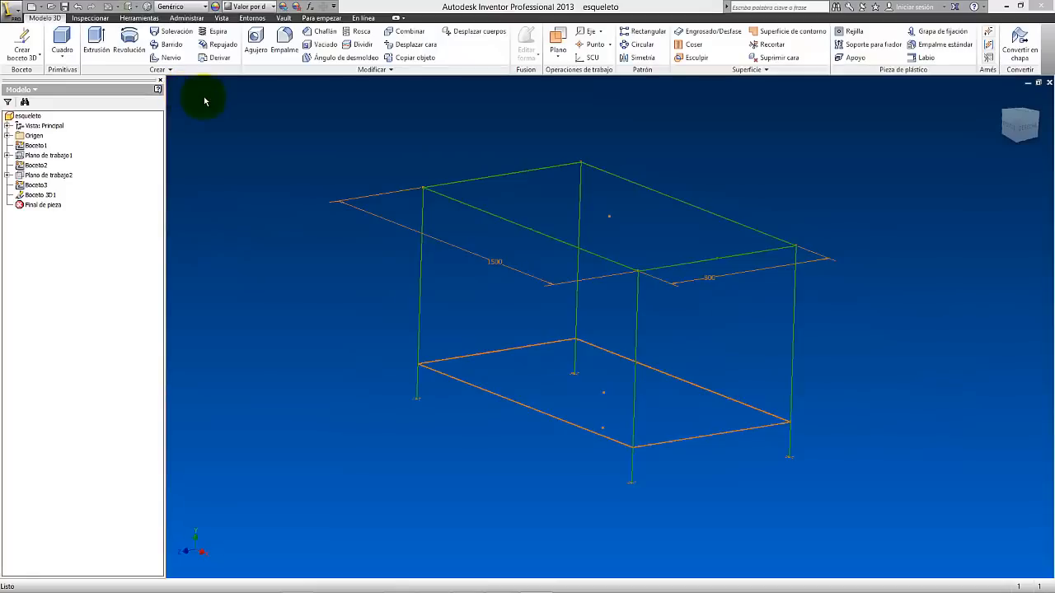
pyautogui.moveTo(86, 89)
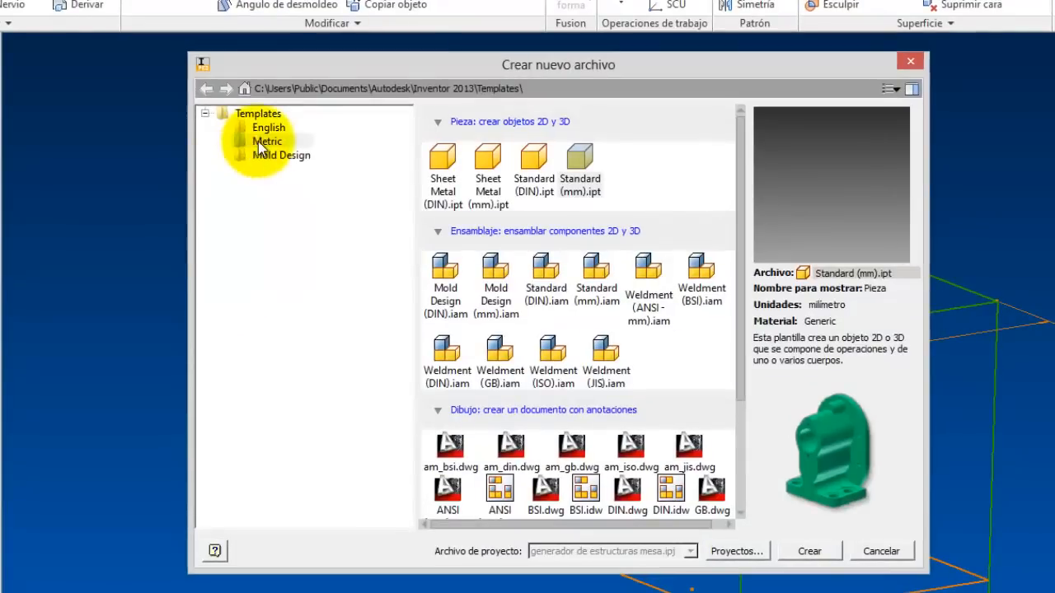
# Create assembly Ensamblaje4 from the metric Standard (mm).iam template
pyautogui.click(267, 141)
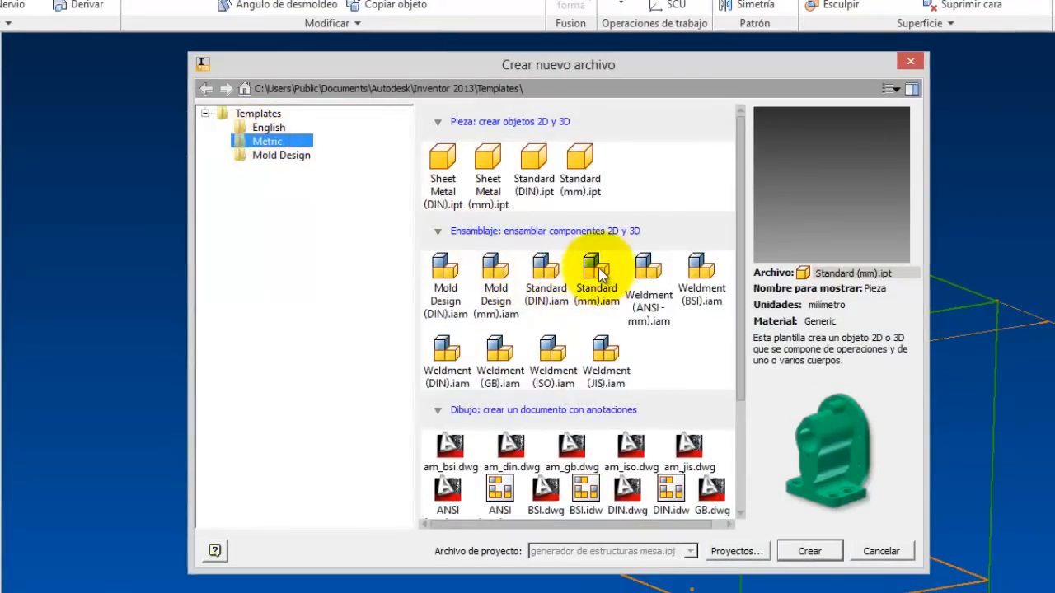
pyautogui.click(596, 268)
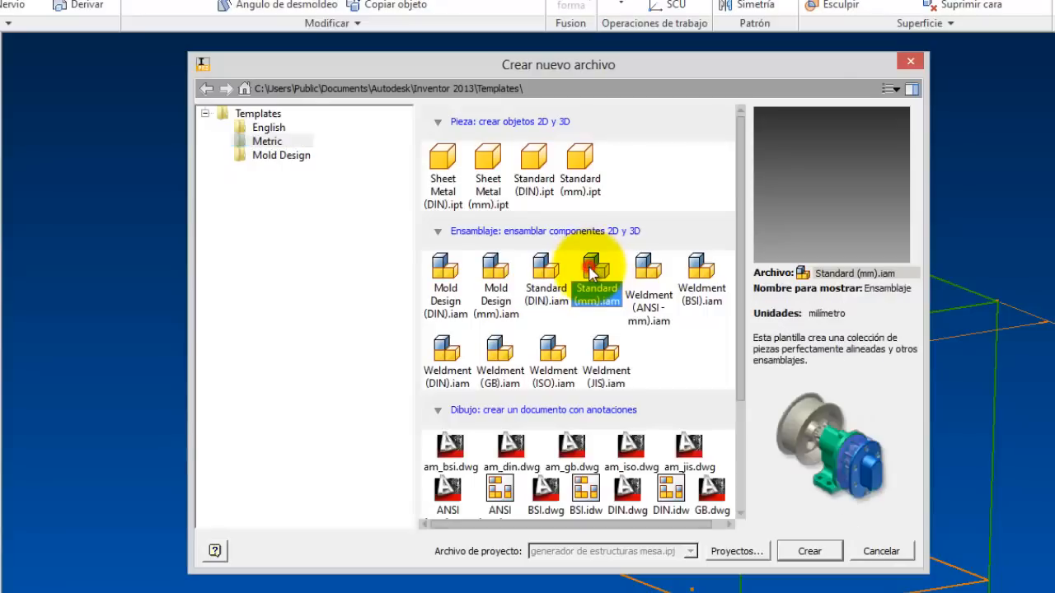
pyautogui.moveTo(595, 265)
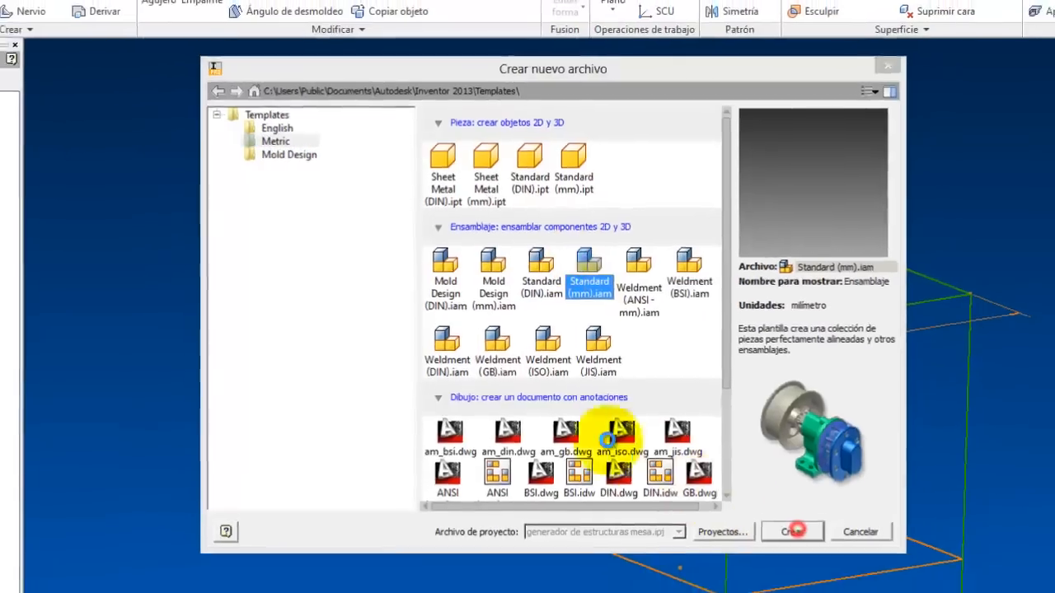
pyautogui.click(800, 532)
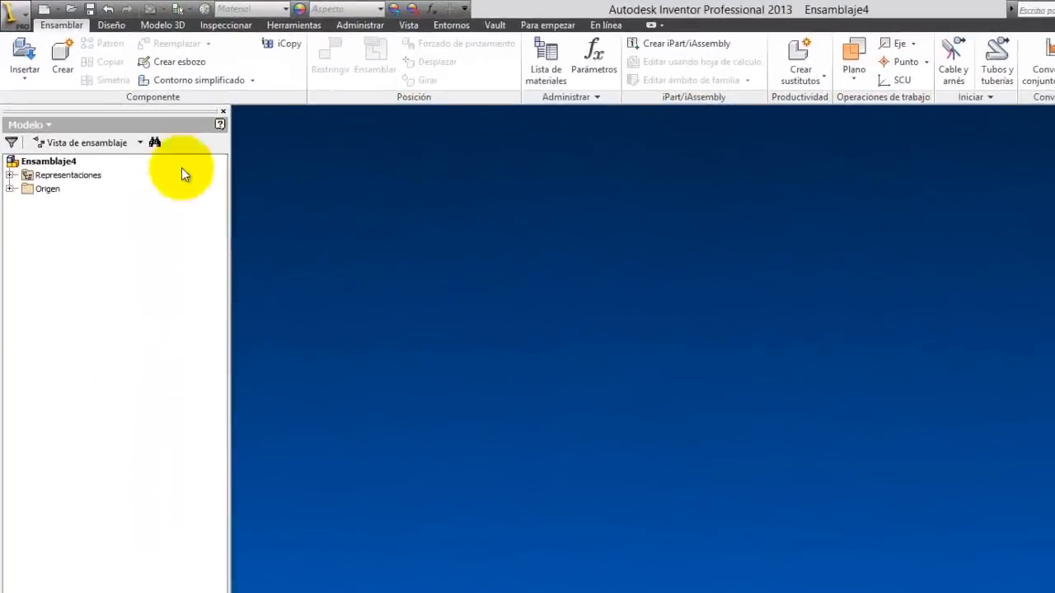
pyautogui.click(25, 53)
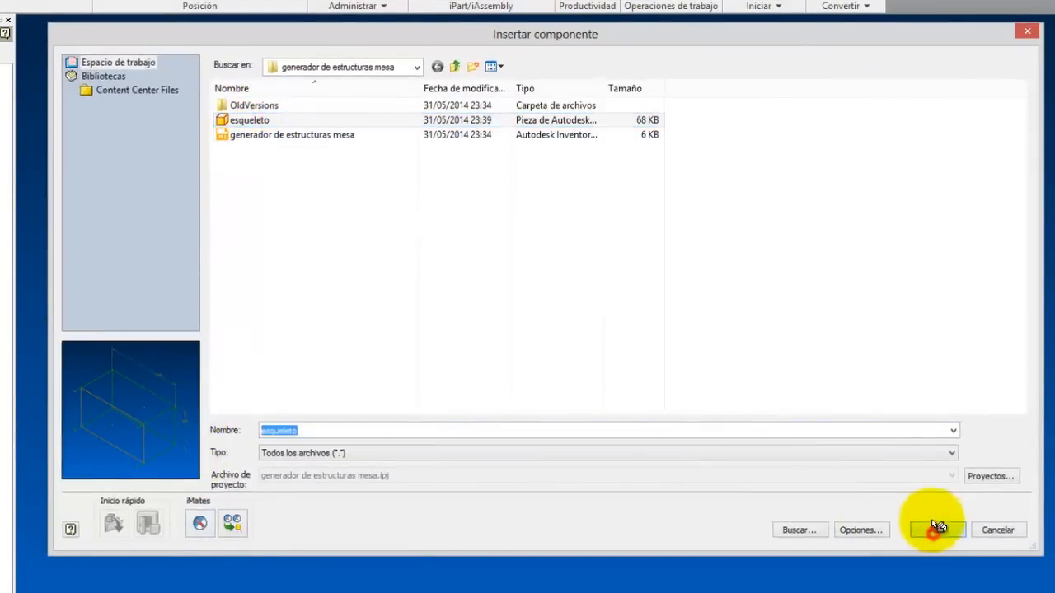
# Place esqueleto.ipt in the new assembly and orbit to view the whole skeleton
pyautogui.click(931, 530)
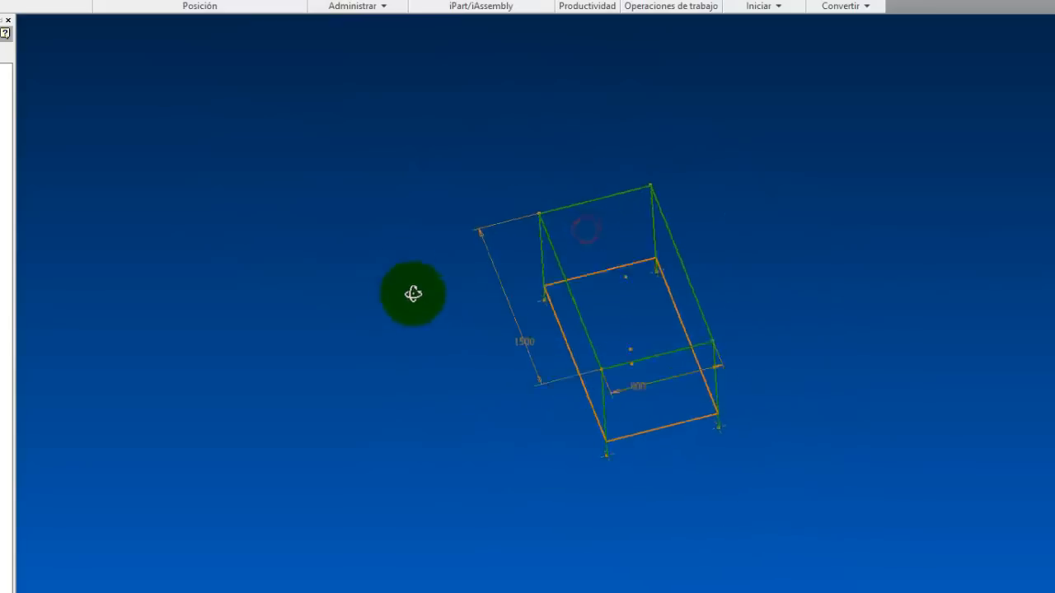
pyautogui.moveTo(412, 293); pyautogui.dragTo(569, 309)
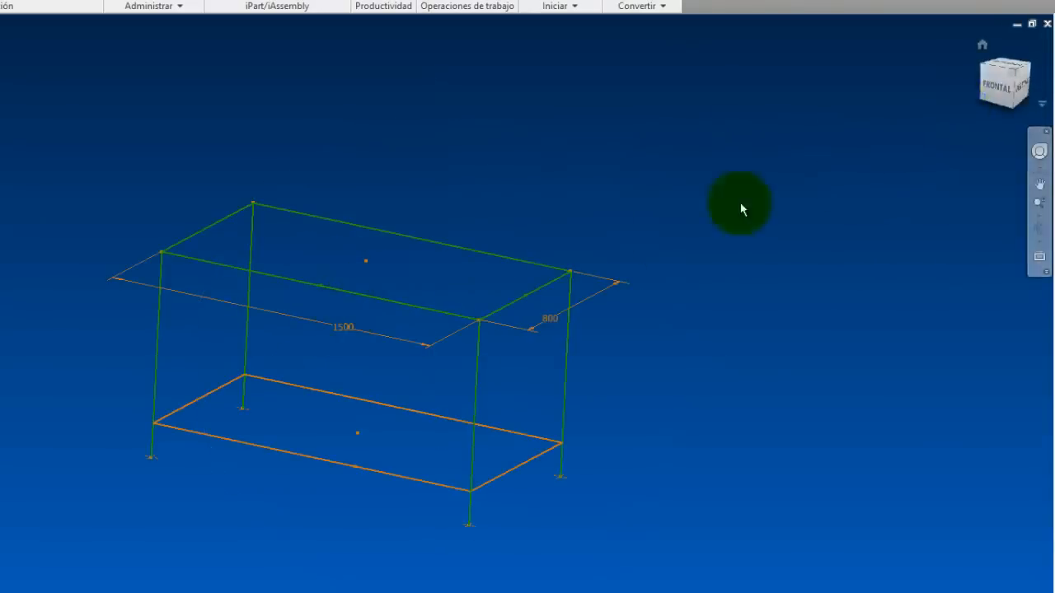
pyautogui.moveTo(896, 79)
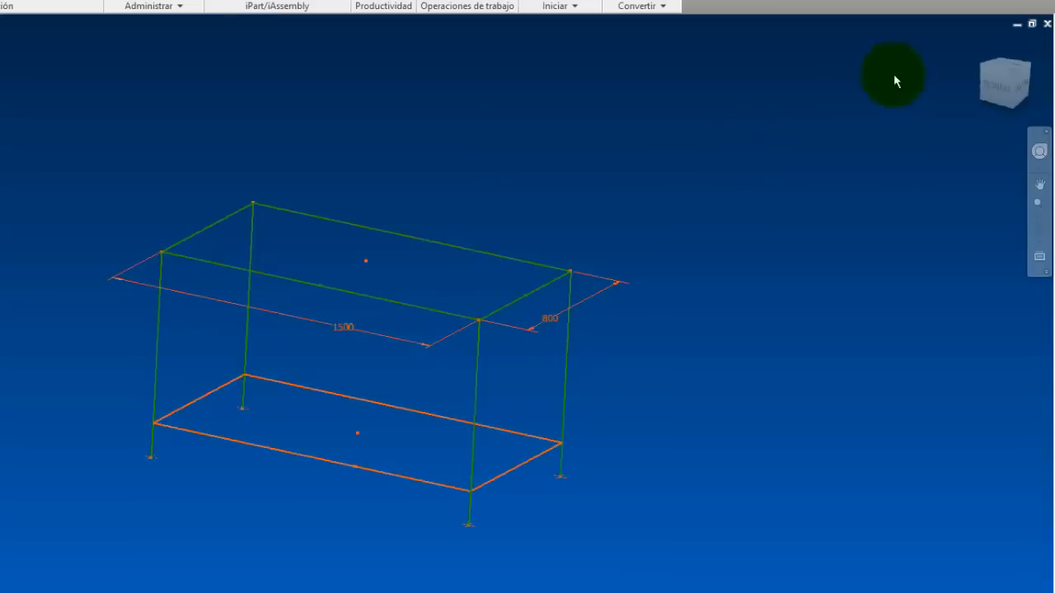
pyautogui.click(104, 284)
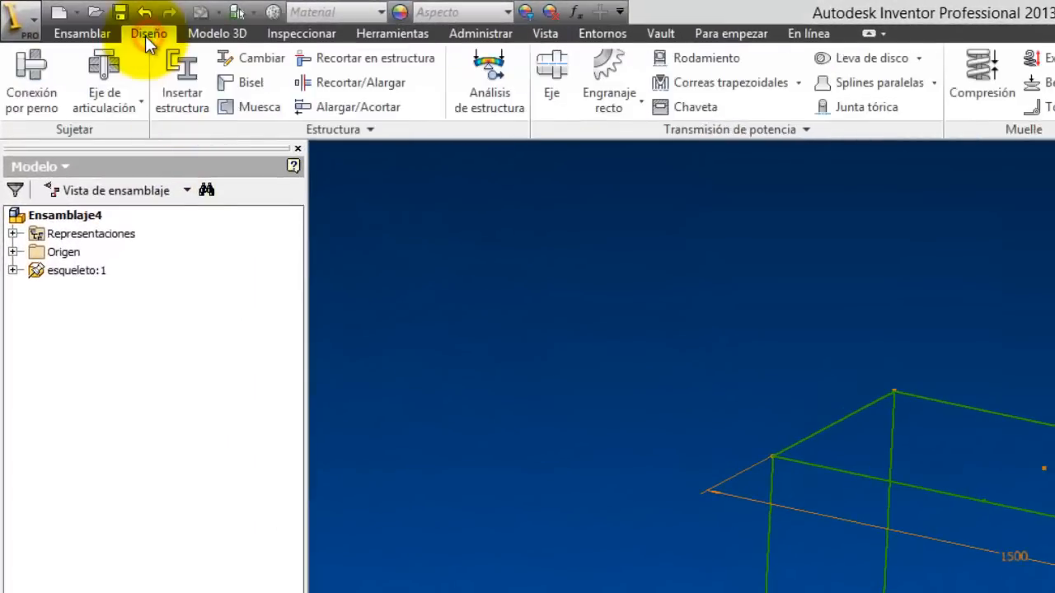
pyautogui.moveTo(182, 82)
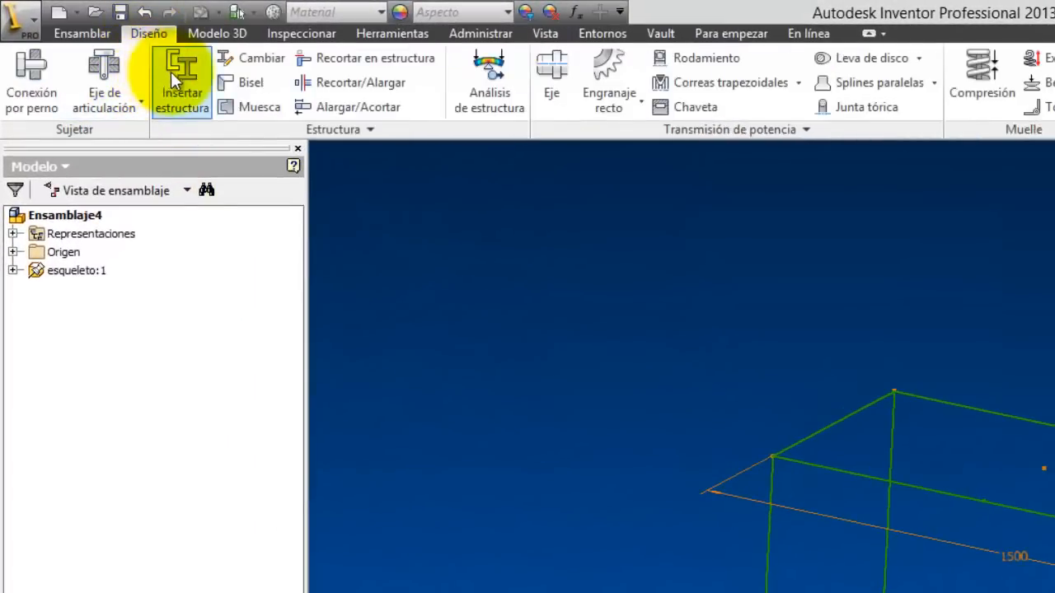
pyautogui.moveTo(195, 107)
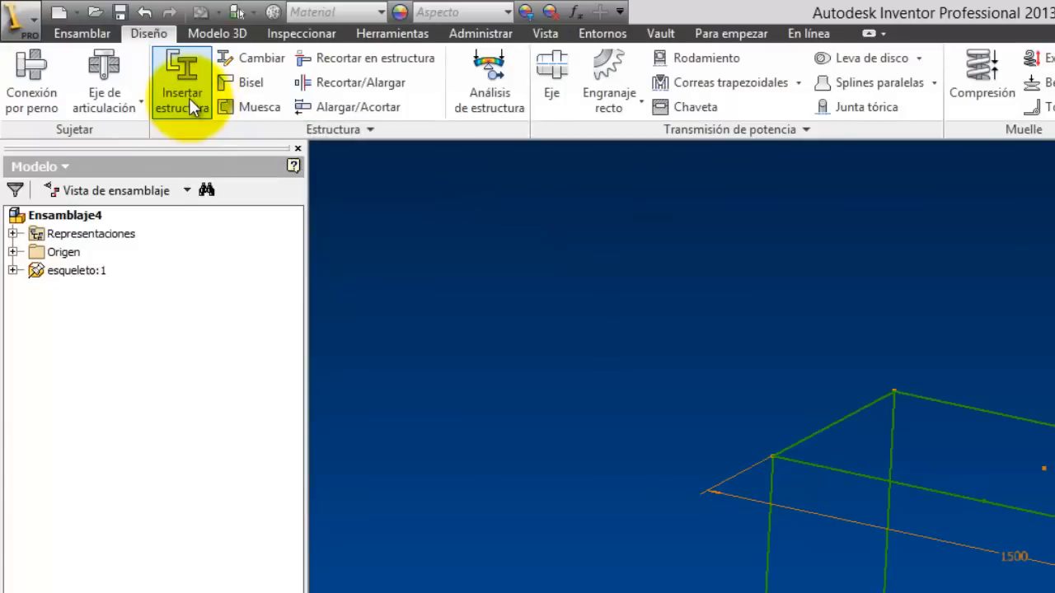
# Agree to save first and save the assembly as 'mesa'
pyautogui.click(180, 83)
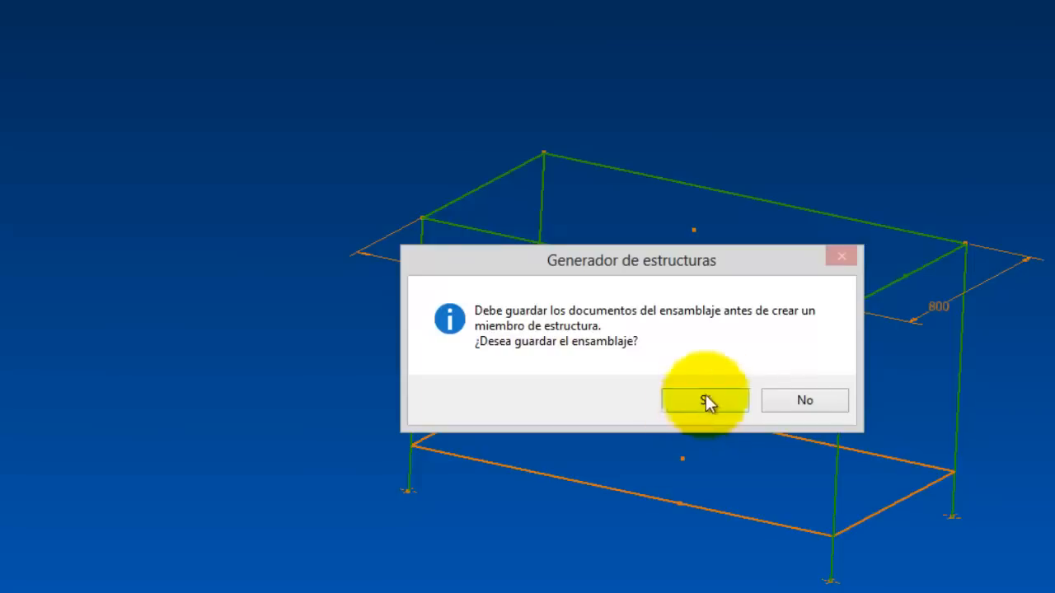
pyautogui.click(705, 399)
pyautogui.write('Ensa')
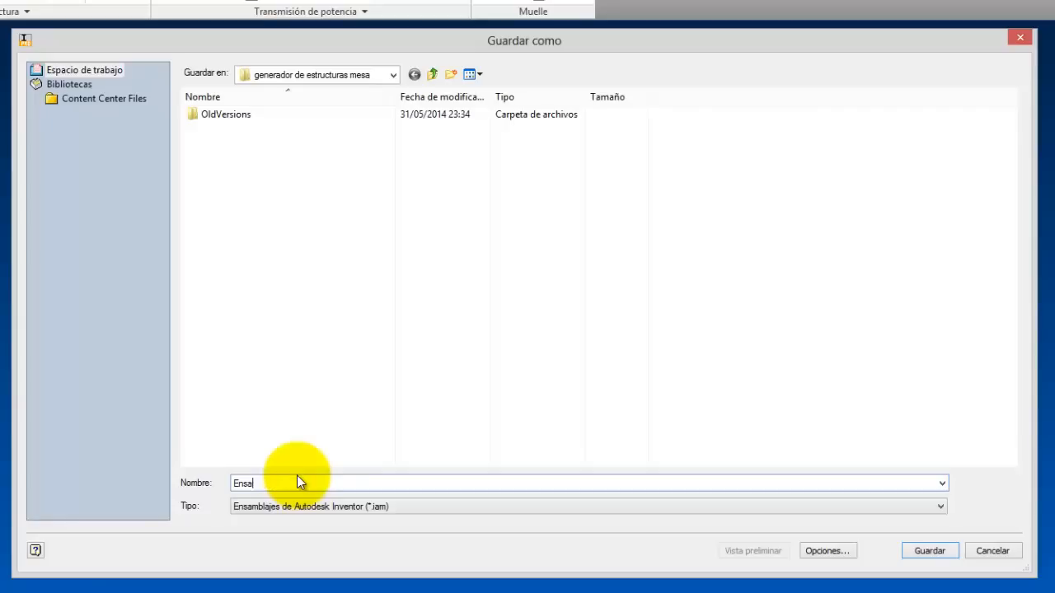
pyautogui.write('mesa')
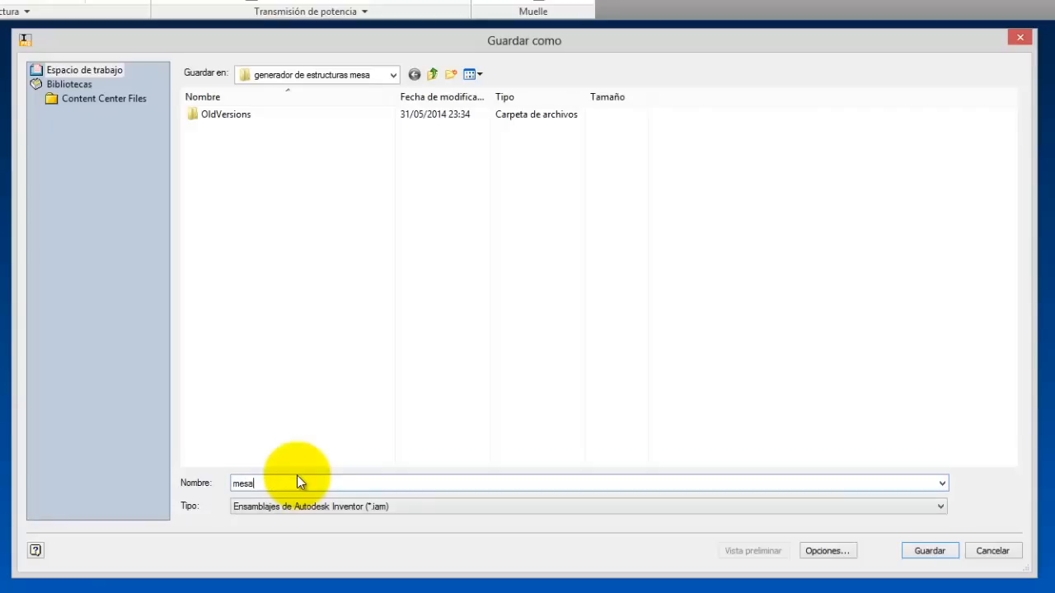
pyautogui.click(932, 552)
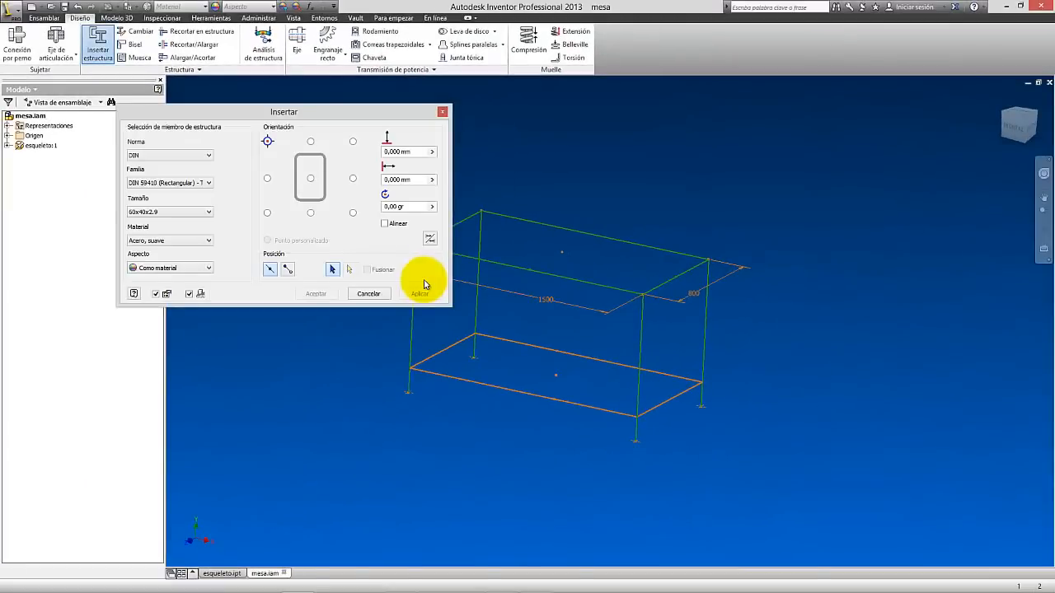
# Choose a DIN 59410 square steel tube profile of size 40x40x2.9
pyautogui.moveTo(284, 112); pyautogui.dragTo(218, 98)
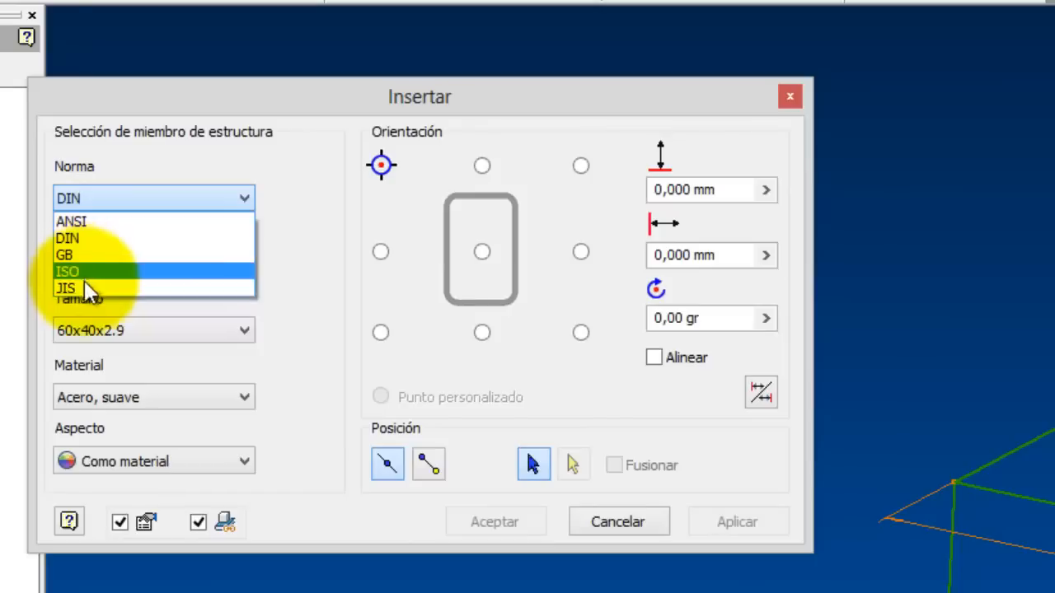
pyautogui.moveTo(79, 272)
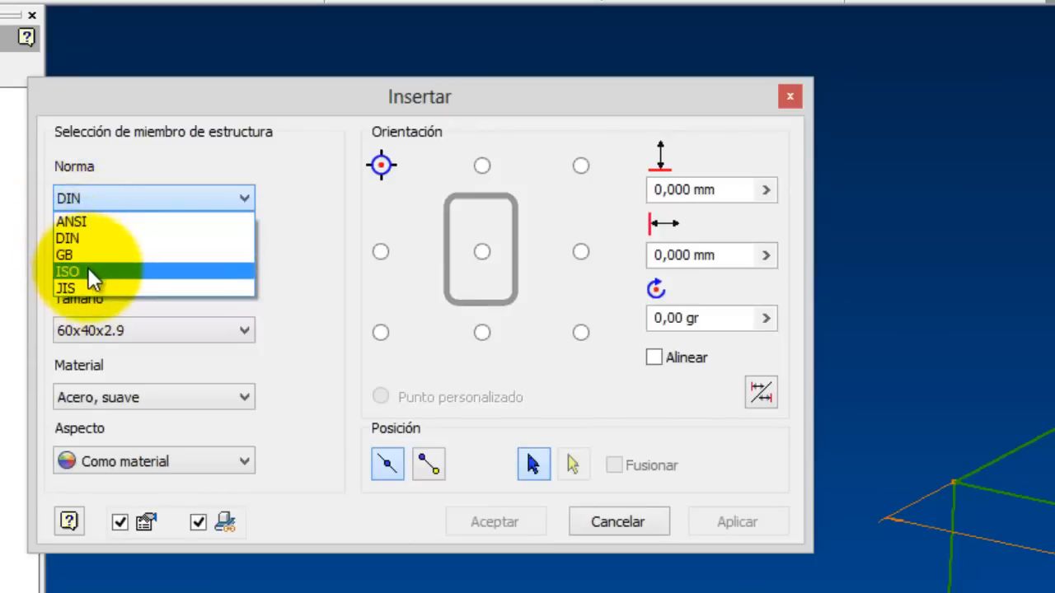
pyautogui.moveTo(108, 239)
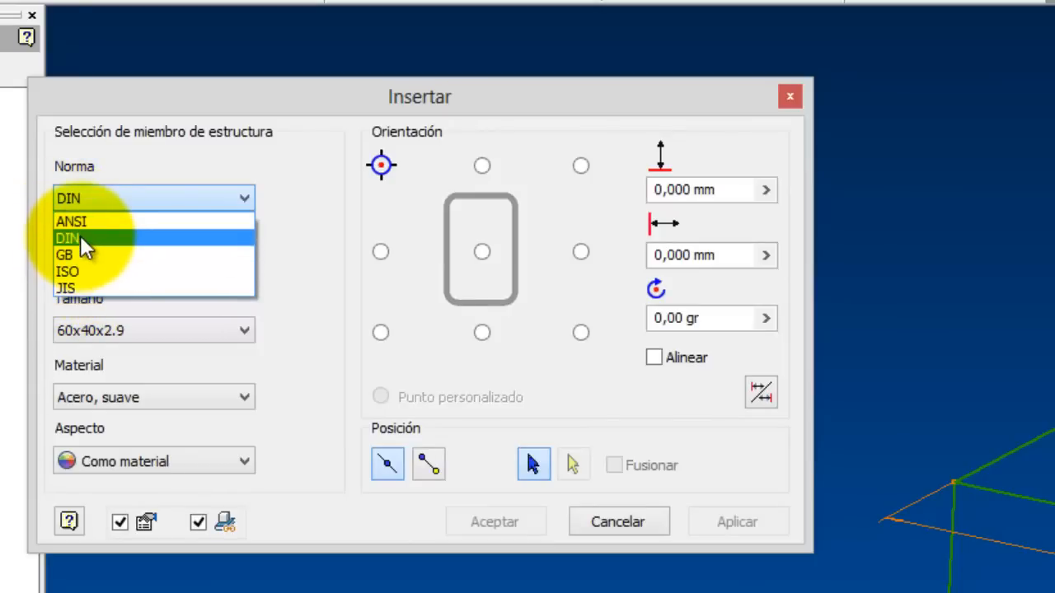
pyautogui.click(62, 237)
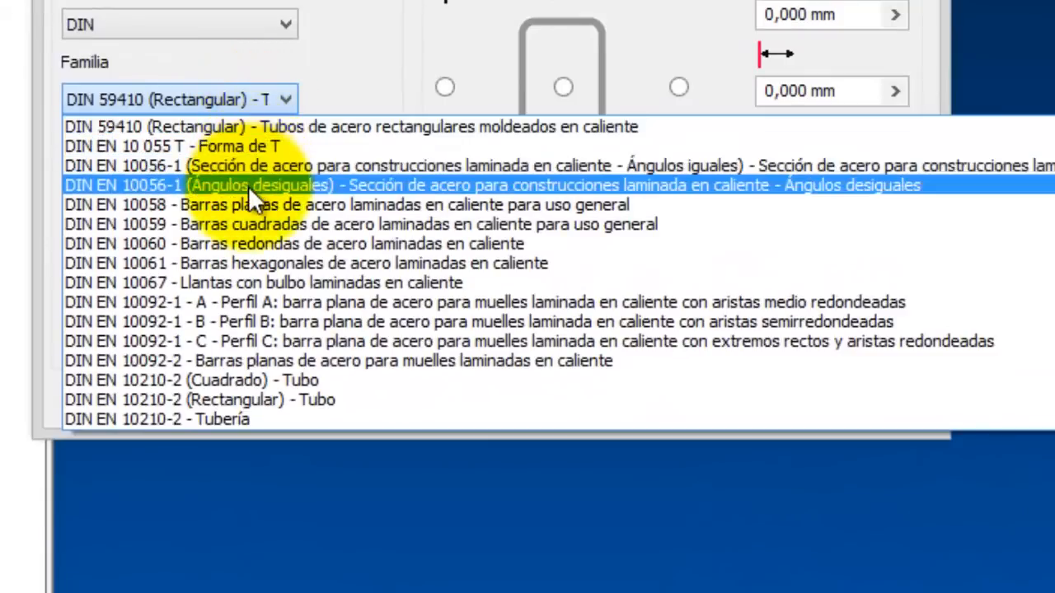
pyautogui.moveTo(268, 236)
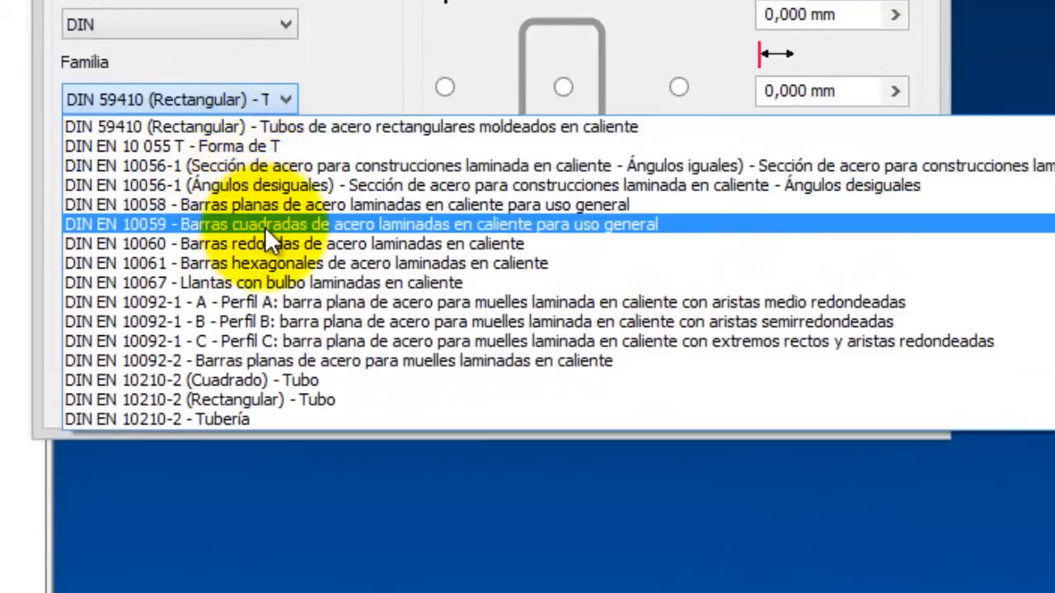
pyautogui.moveTo(288, 243)
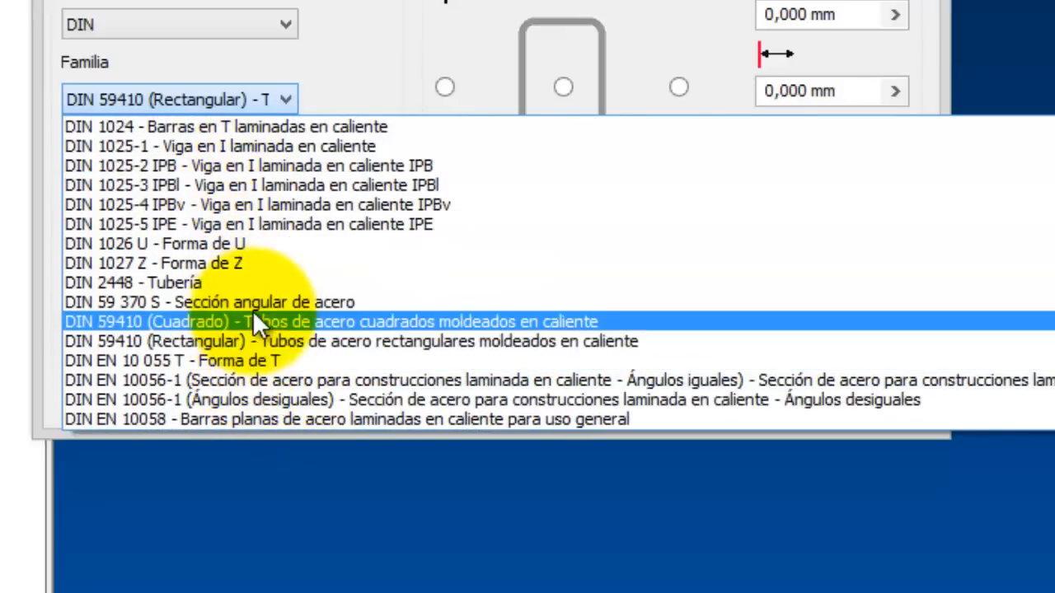
pyautogui.moveTo(368, 325)
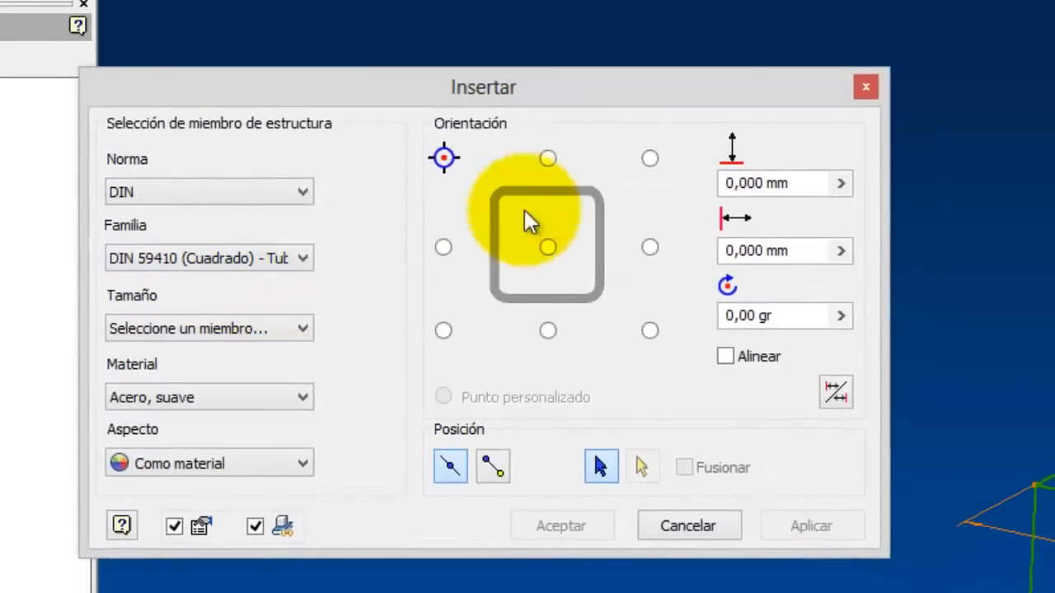
pyautogui.click(299, 328)
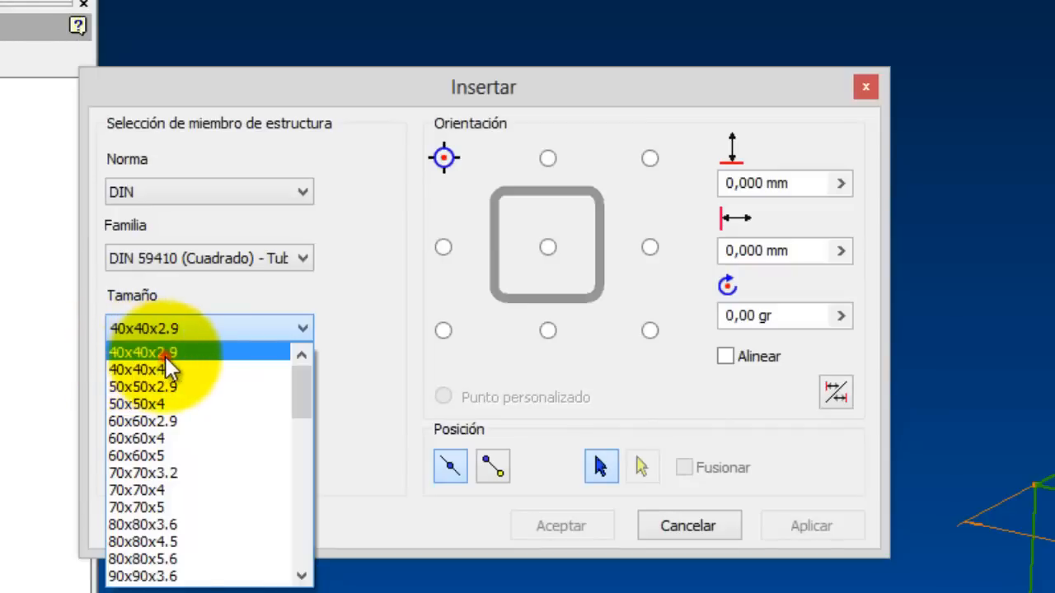
pyautogui.click(165, 349)
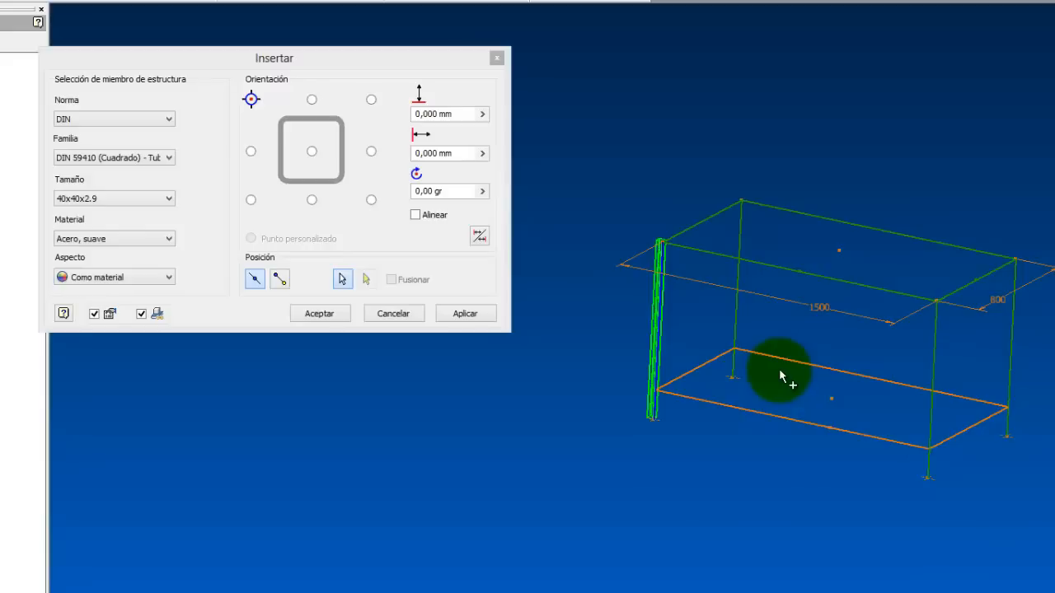
pyautogui.moveTo(768, 229)
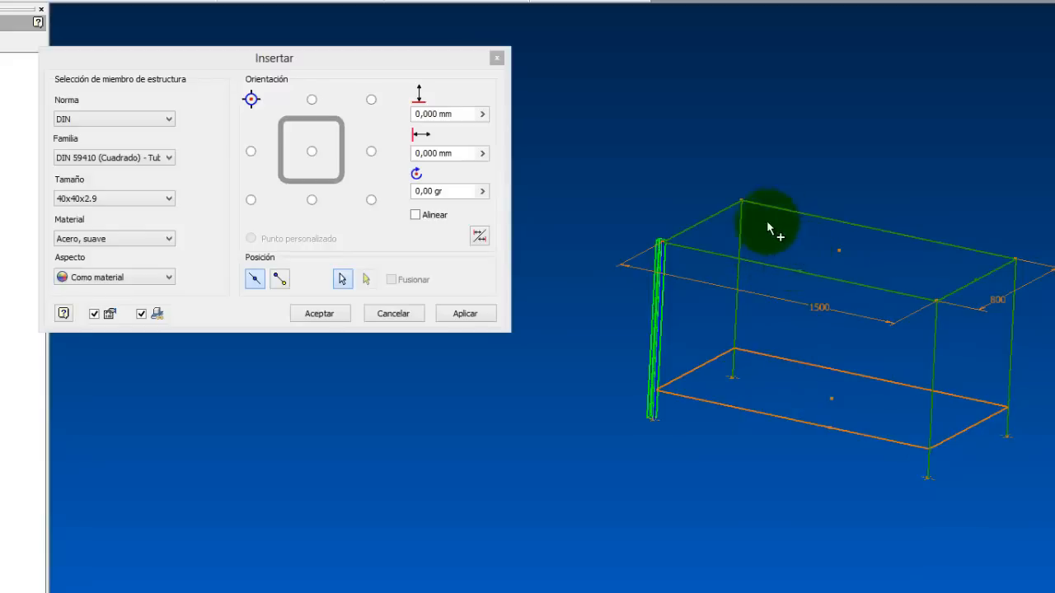
pyautogui.moveTo(952, 312)
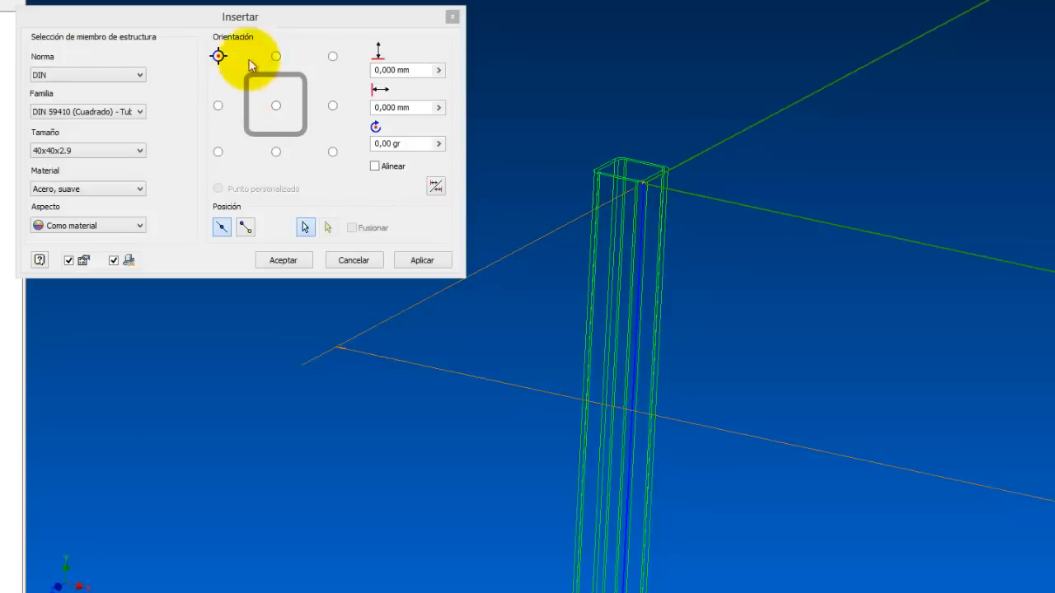
pyautogui.moveTo(278, 48)
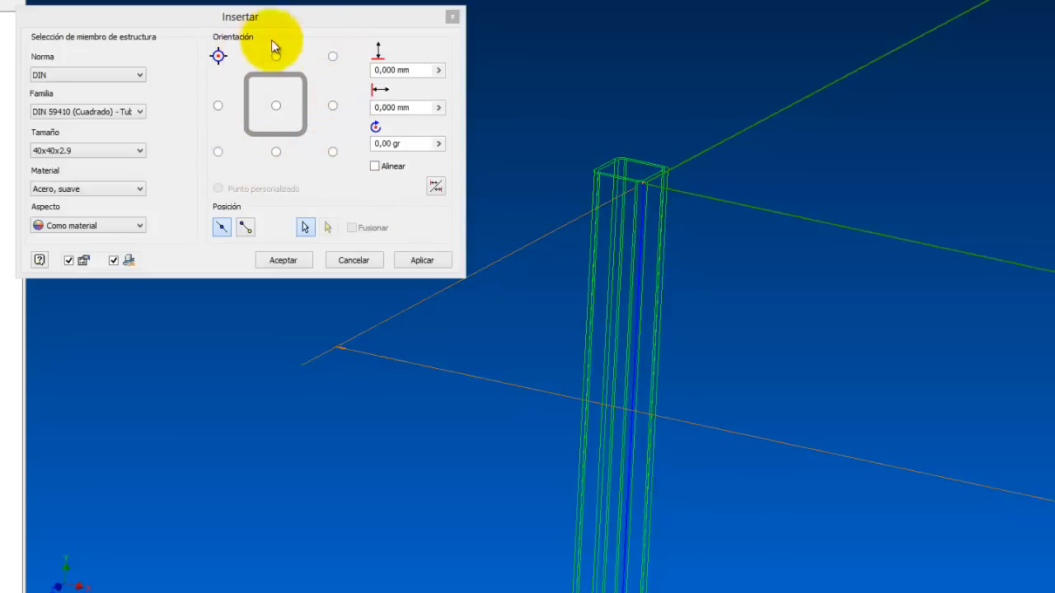
# Create the left front 40x40x2.9 leg with bottom-middle profile alignment, accepting the file names
pyautogui.click(276, 56)
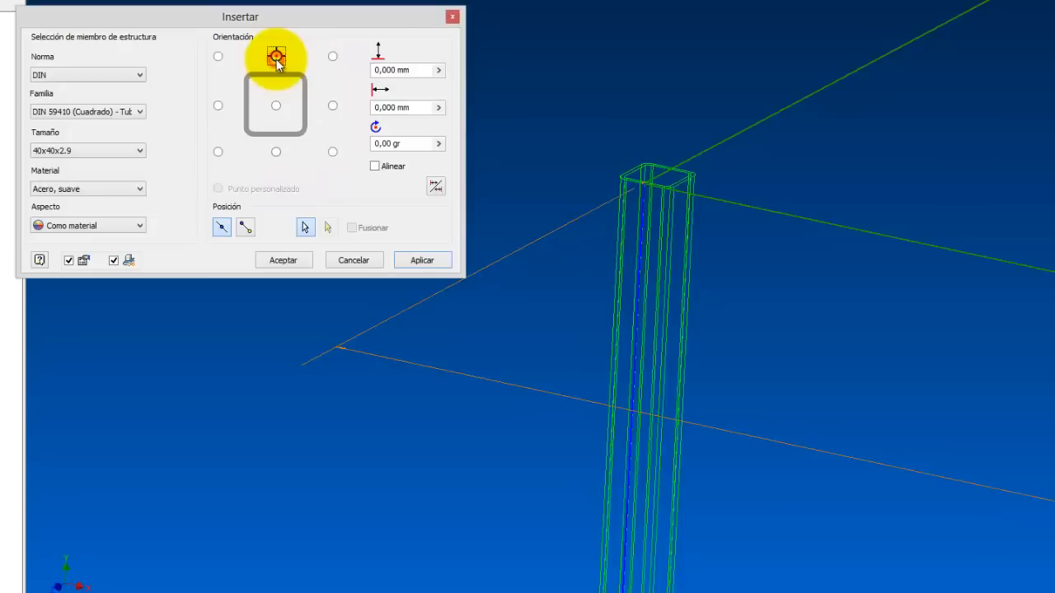
pyautogui.click(332, 56)
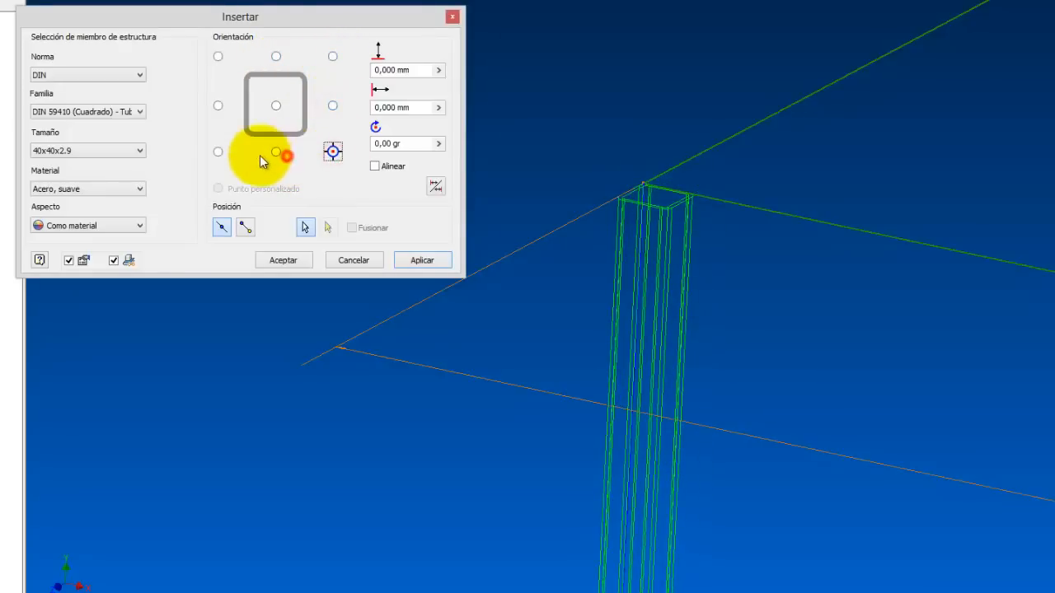
pyautogui.click(276, 151)
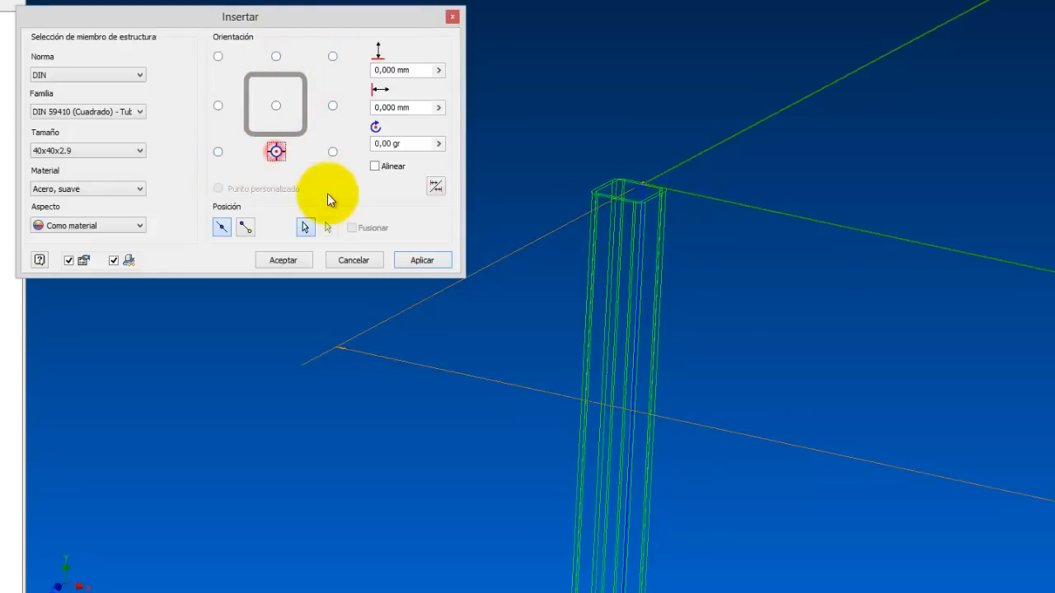
pyautogui.click(332, 56)
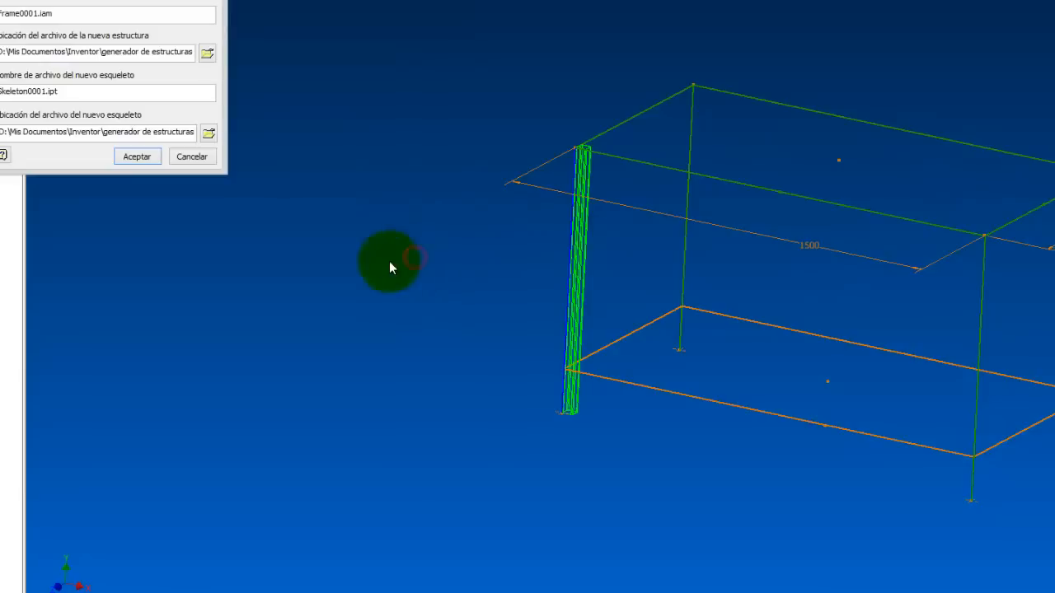
pyautogui.click(137, 155)
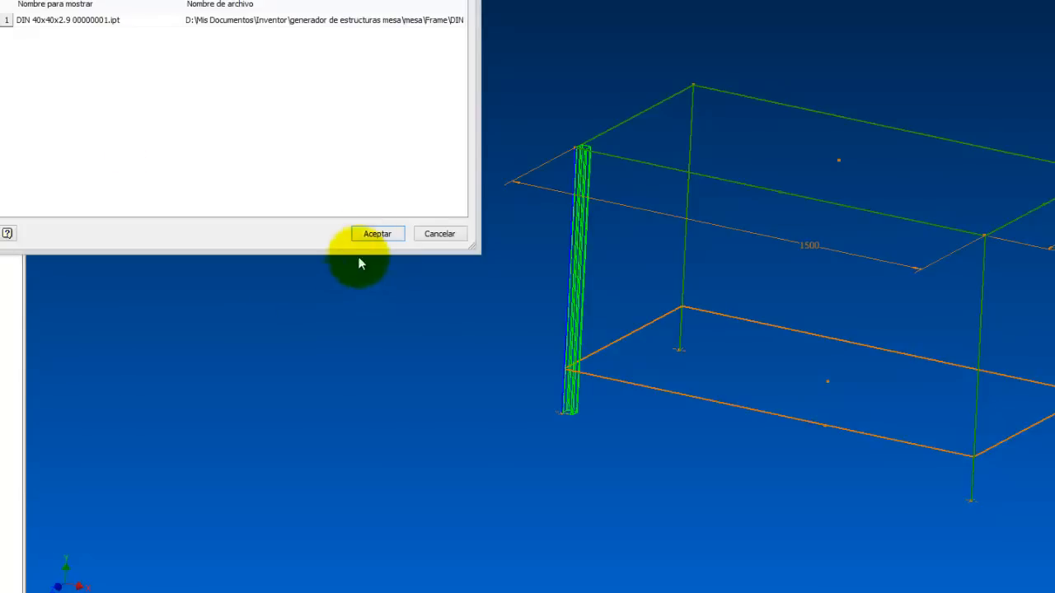
pyautogui.click(377, 233)
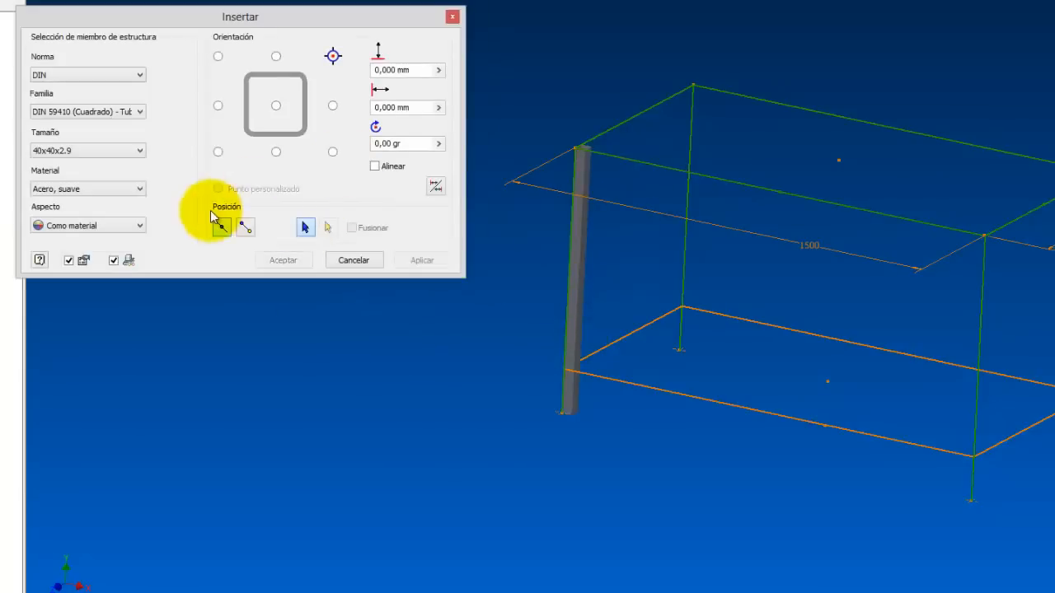
pyautogui.moveTo(691, 115)
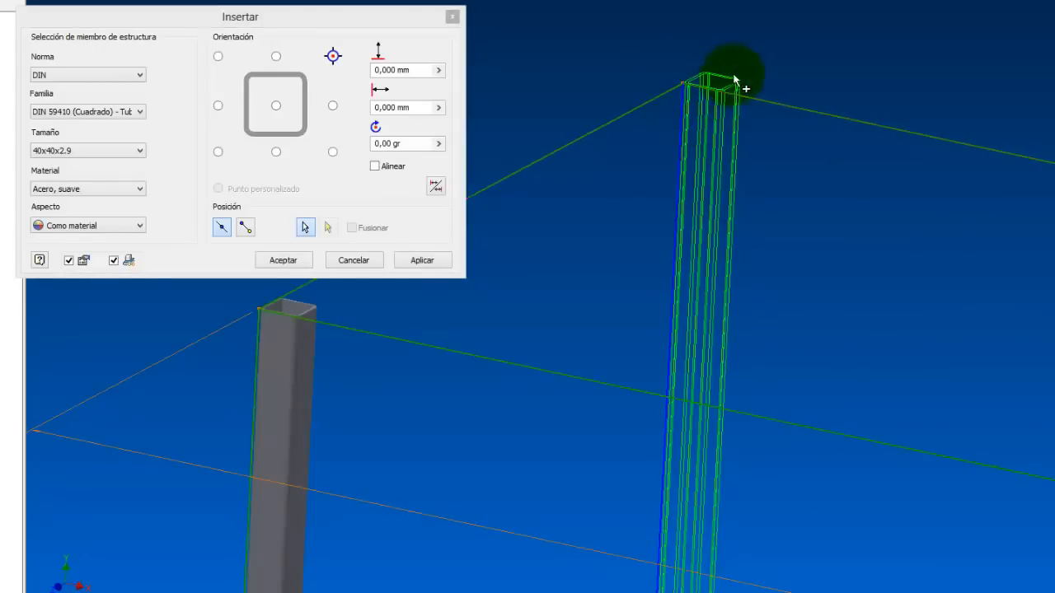
# Add 40x40x2.9 tube legs on the other corner edges, setting each profile anchor corner
pyautogui.click(217, 150)
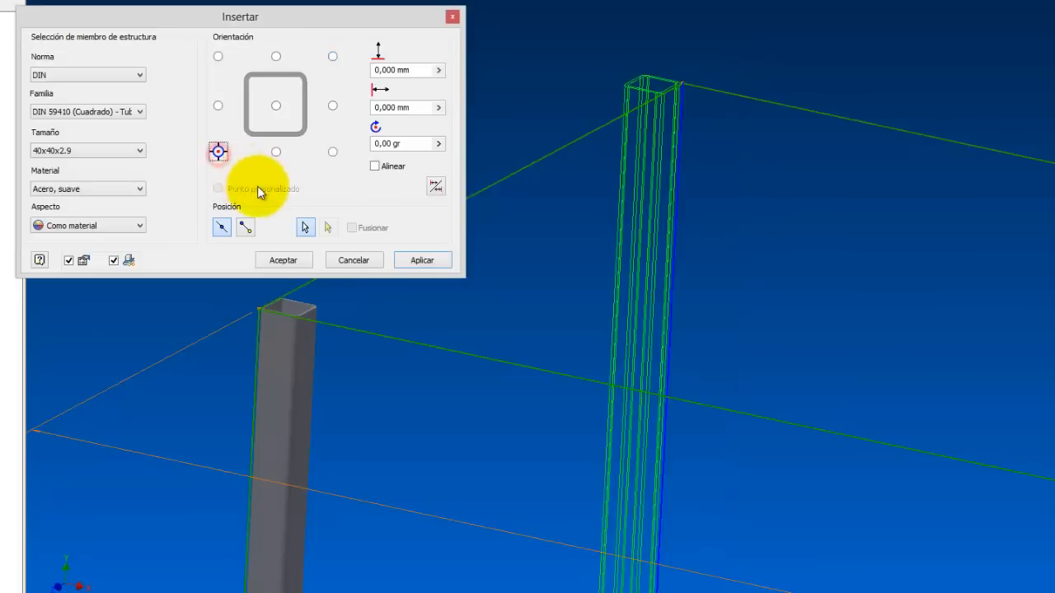
pyautogui.click(332, 151)
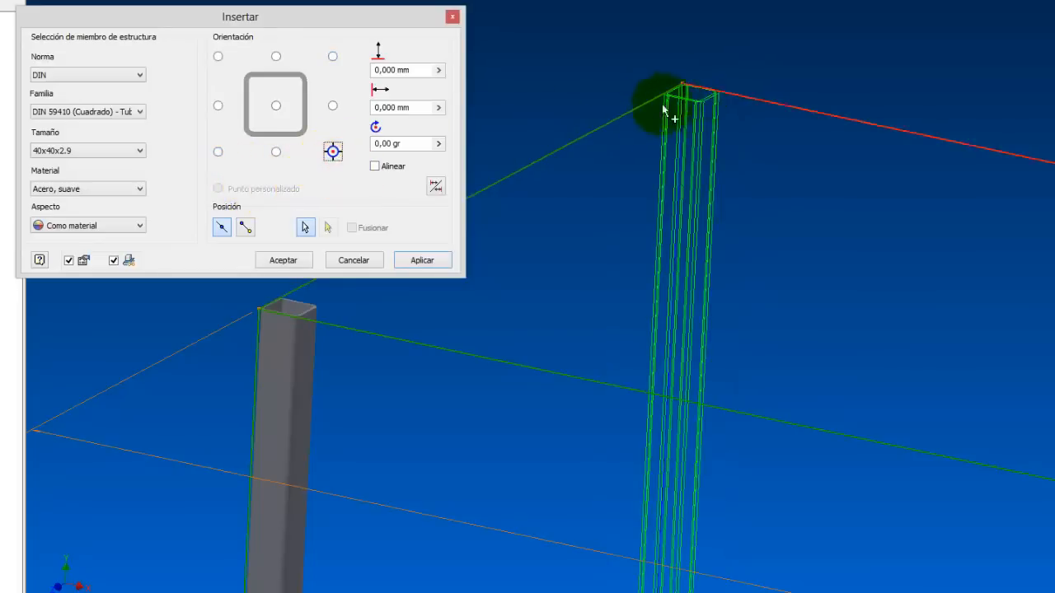
pyautogui.click(422, 259)
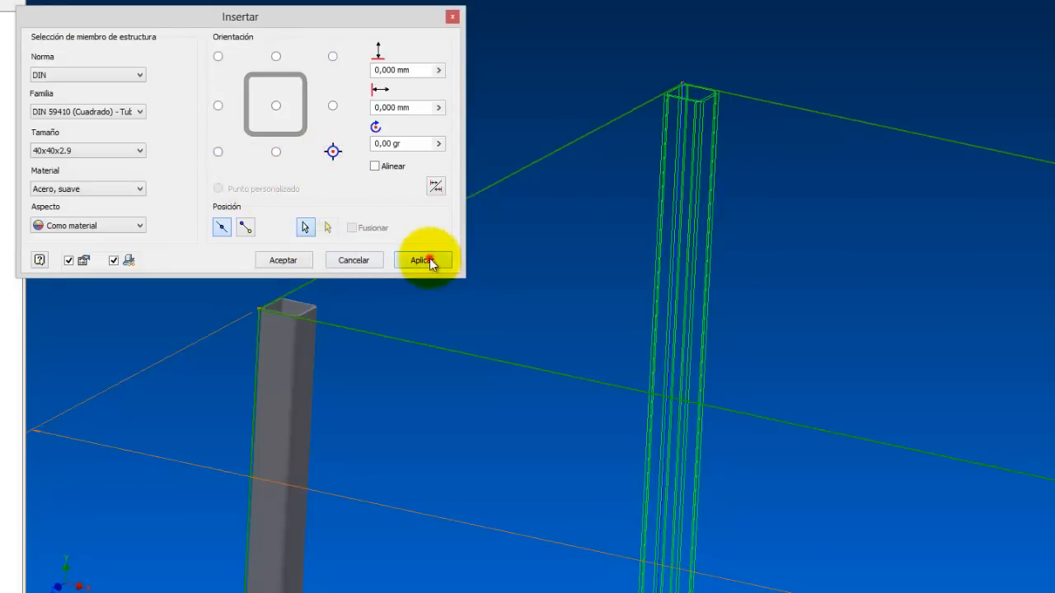
pyautogui.click(421, 260)
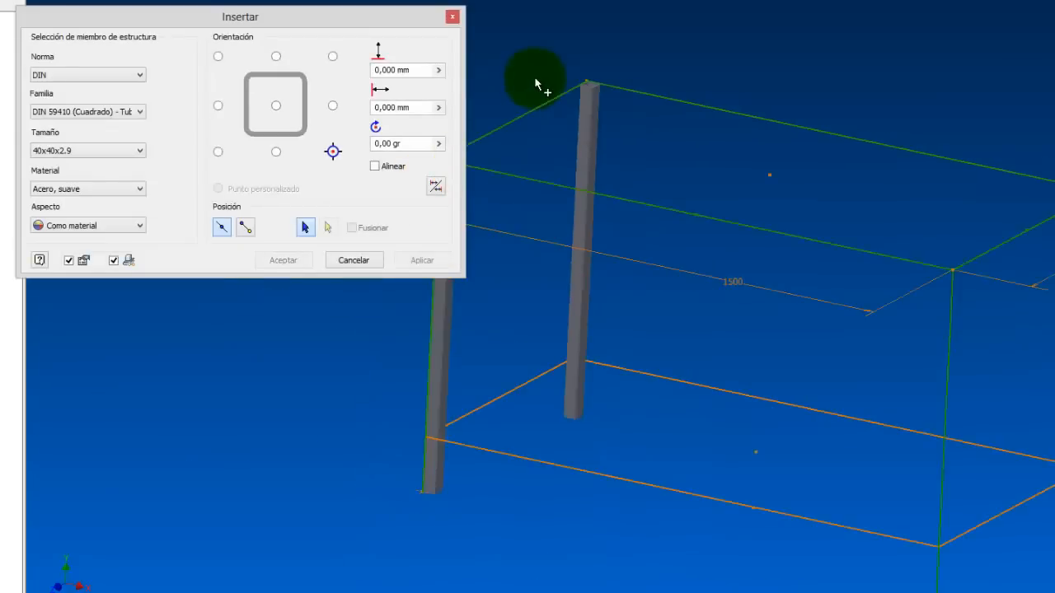
pyautogui.moveTo(1032, 275)
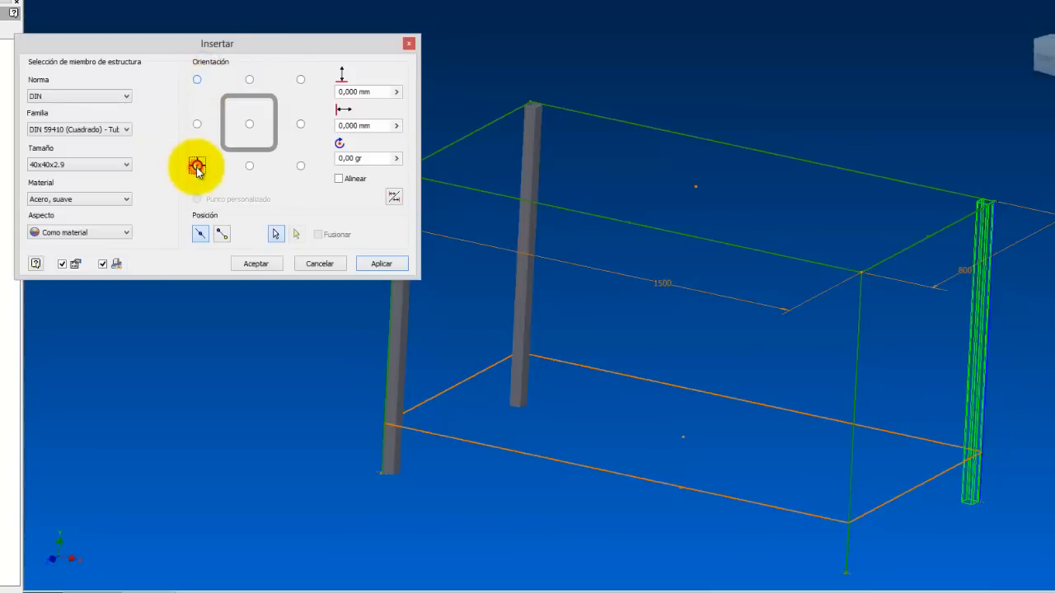
pyautogui.click(196, 166)
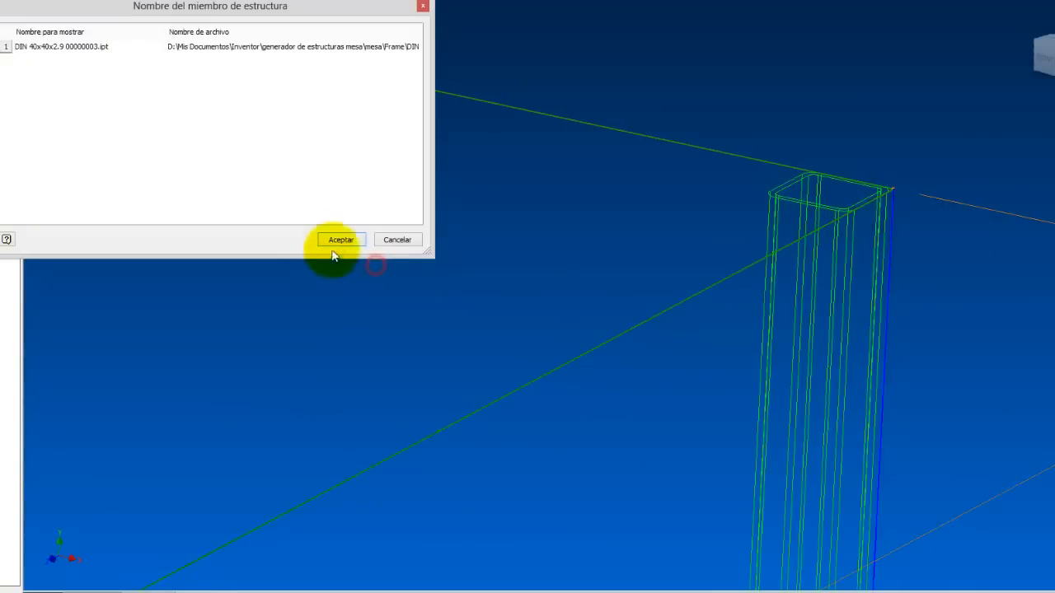
pyautogui.click(341, 239)
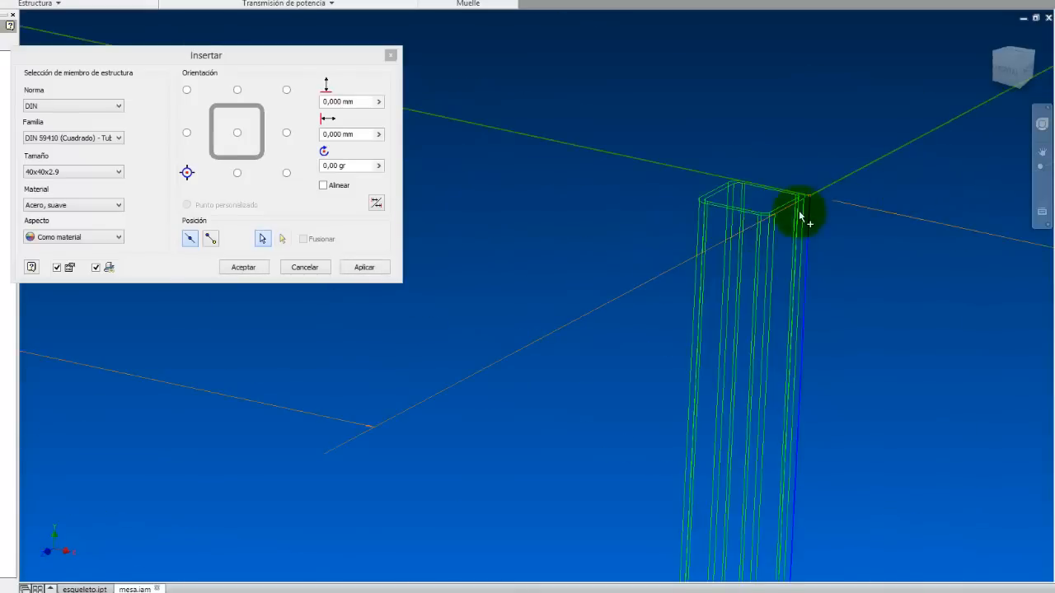
pyautogui.click(286, 89)
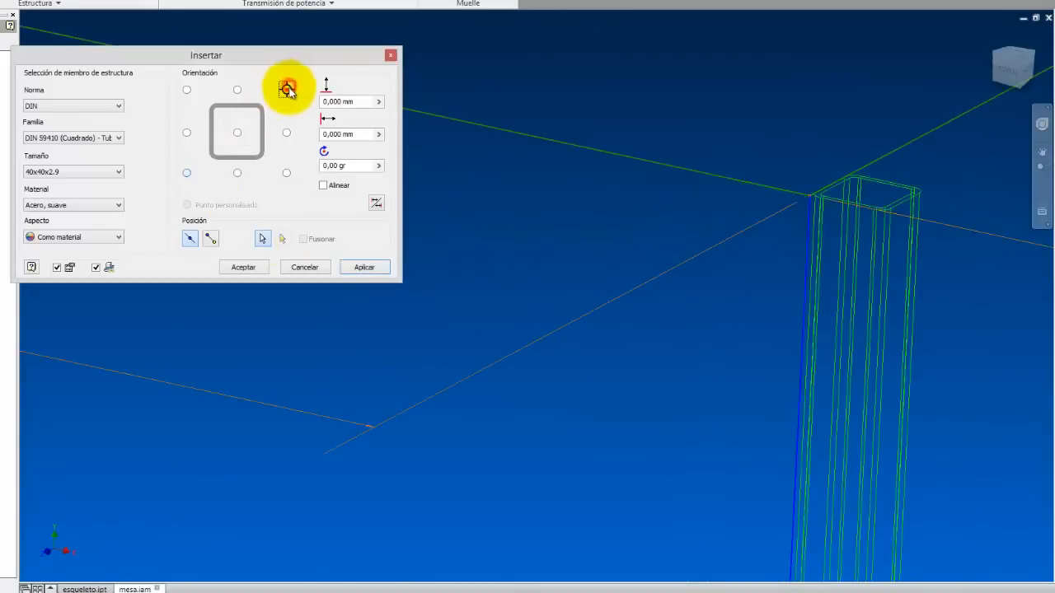
pyautogui.click(182, 90)
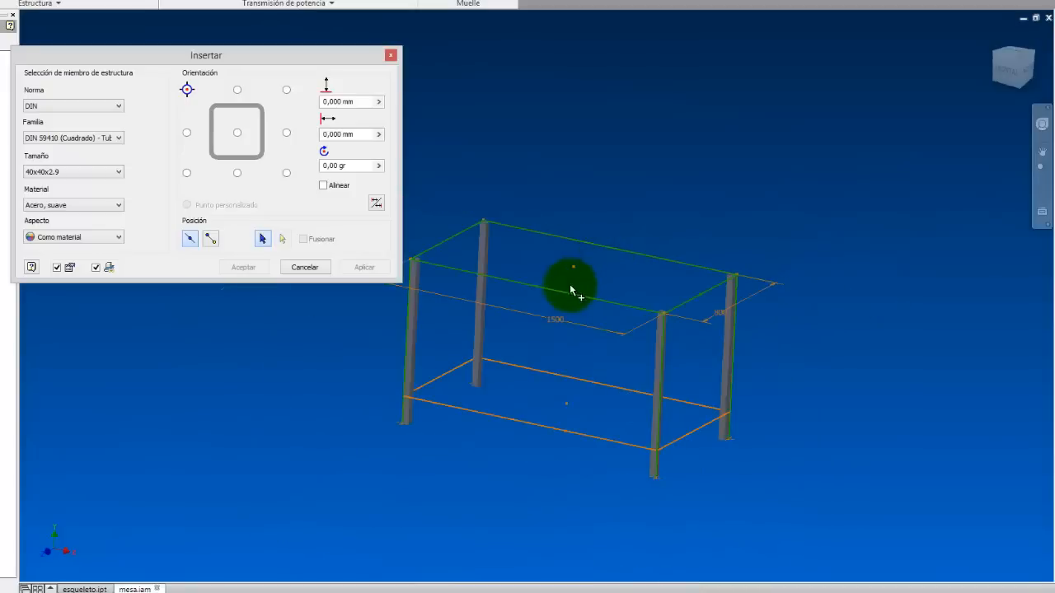
pyautogui.moveTo(606, 454)
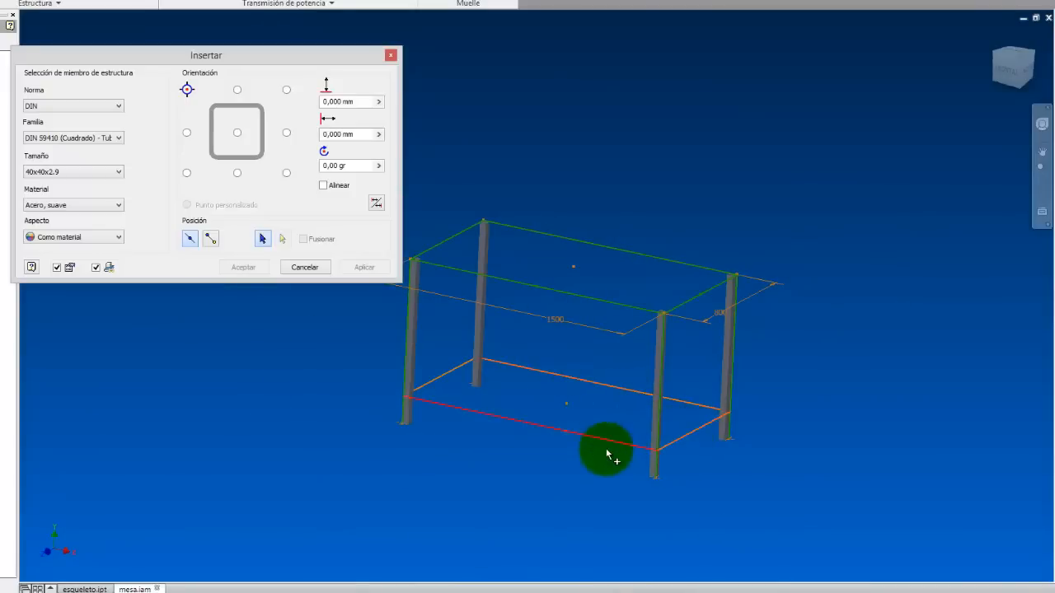
pyautogui.moveTo(478, 285)
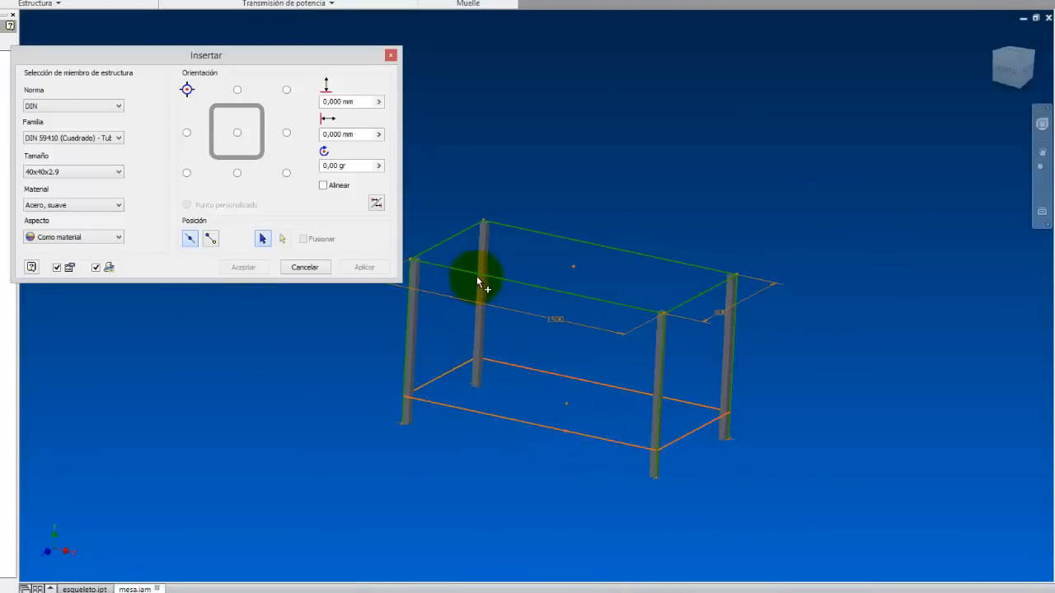
pyautogui.moveTo(672, 317)
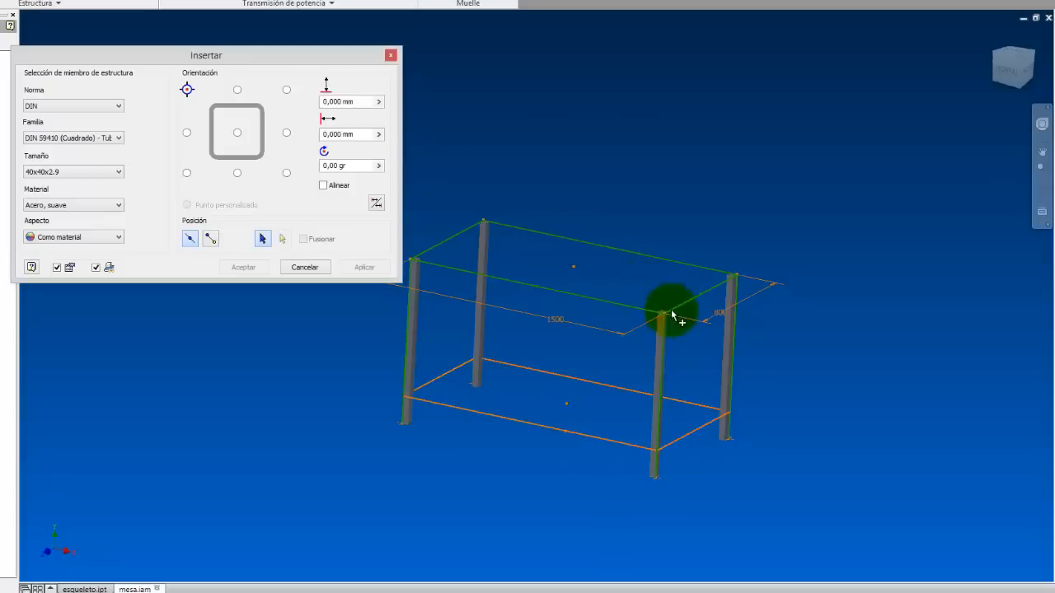
pyautogui.moveTo(413, 470)
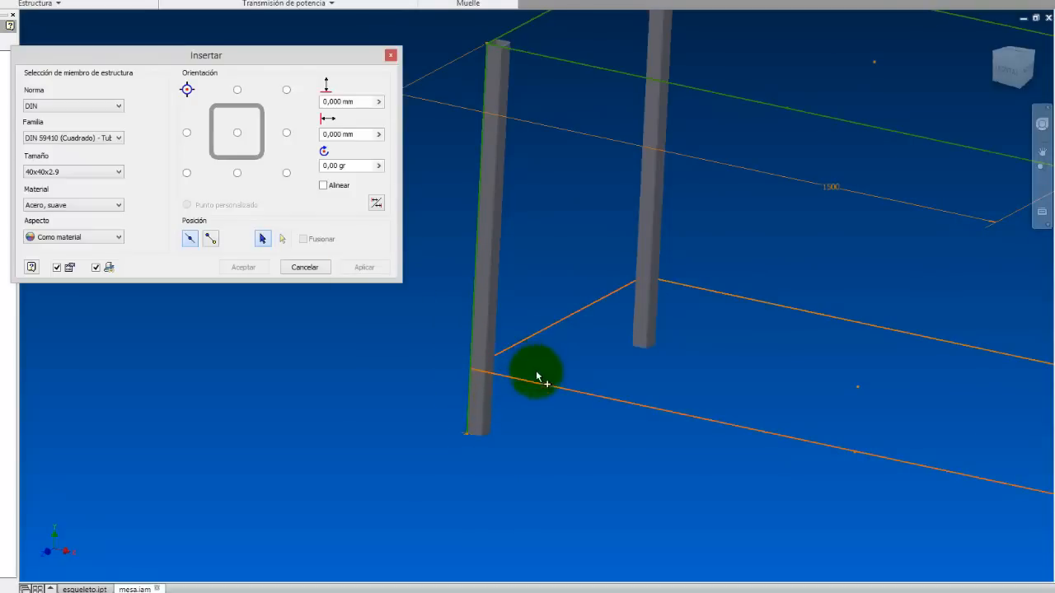
# Place square tube rails on the lower skeleton edges between the legs, adjusting rotation
pyautogui.click(539, 380)
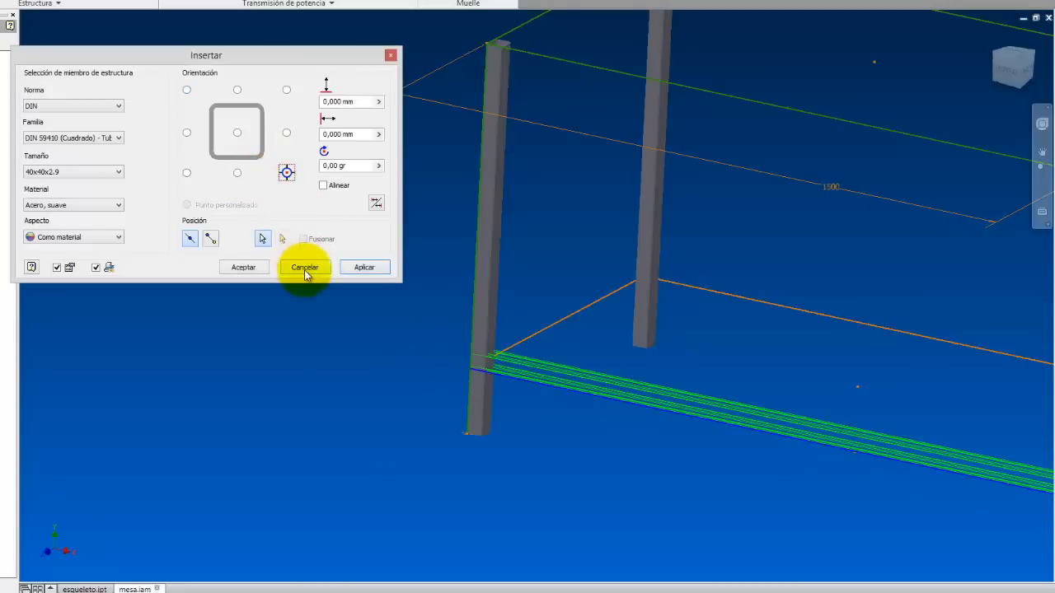
pyautogui.moveTo(410, 315)
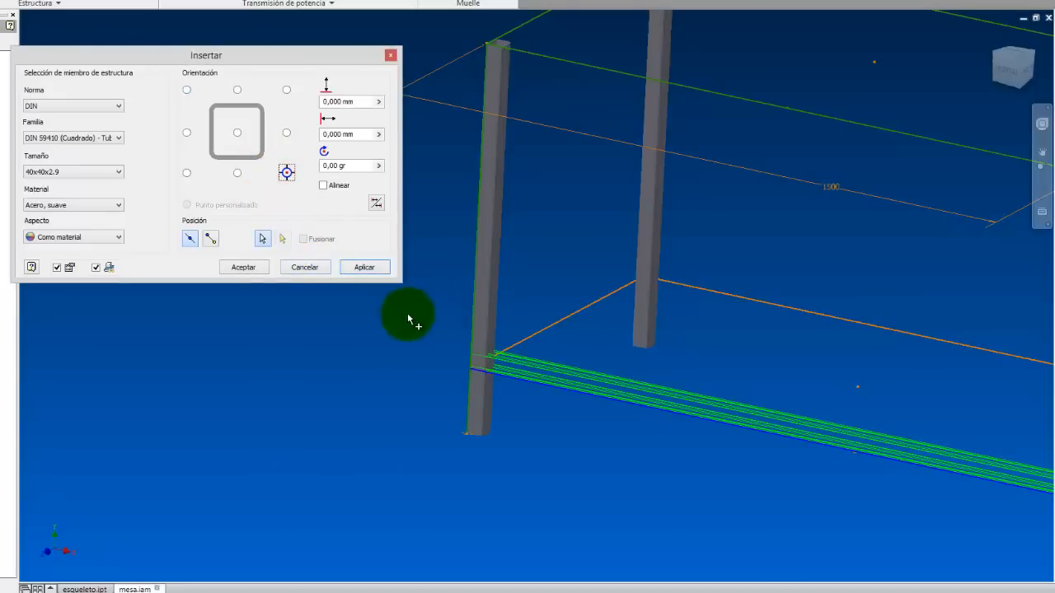
pyautogui.click(378, 165)
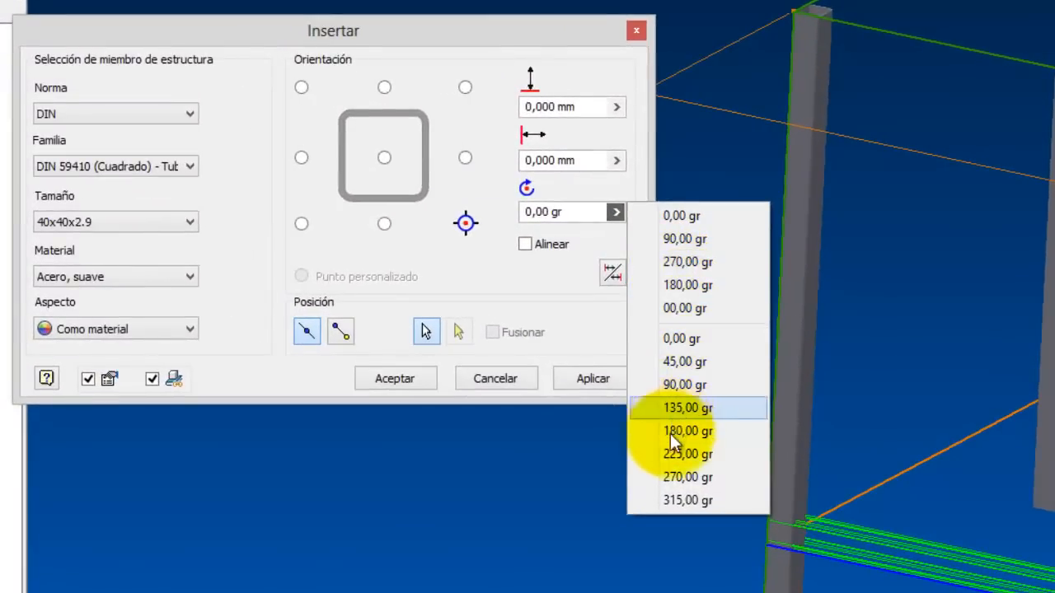
pyautogui.moveTo(605, 247)
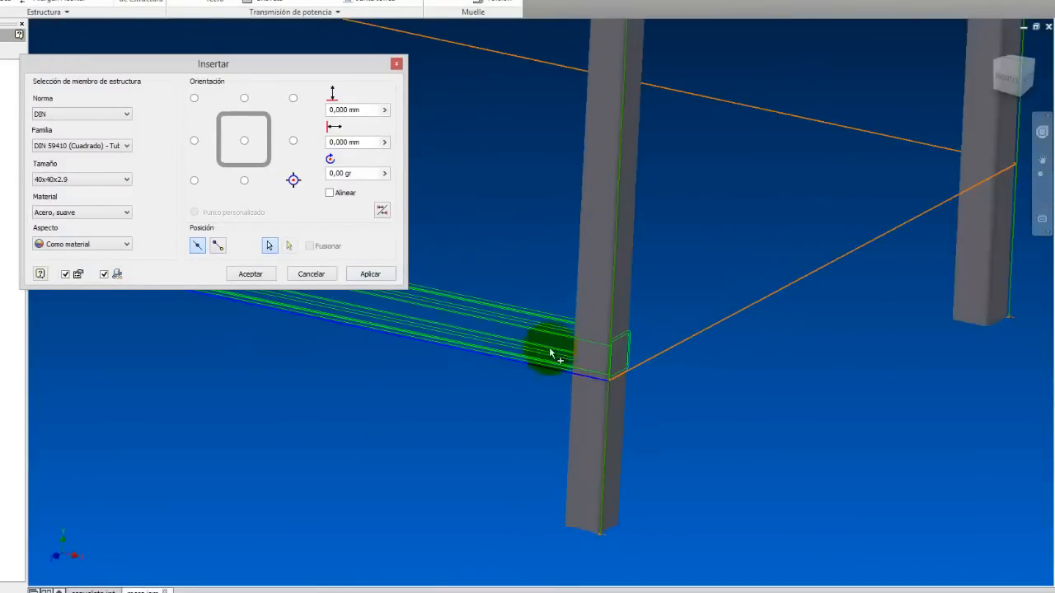
pyautogui.click(370, 274)
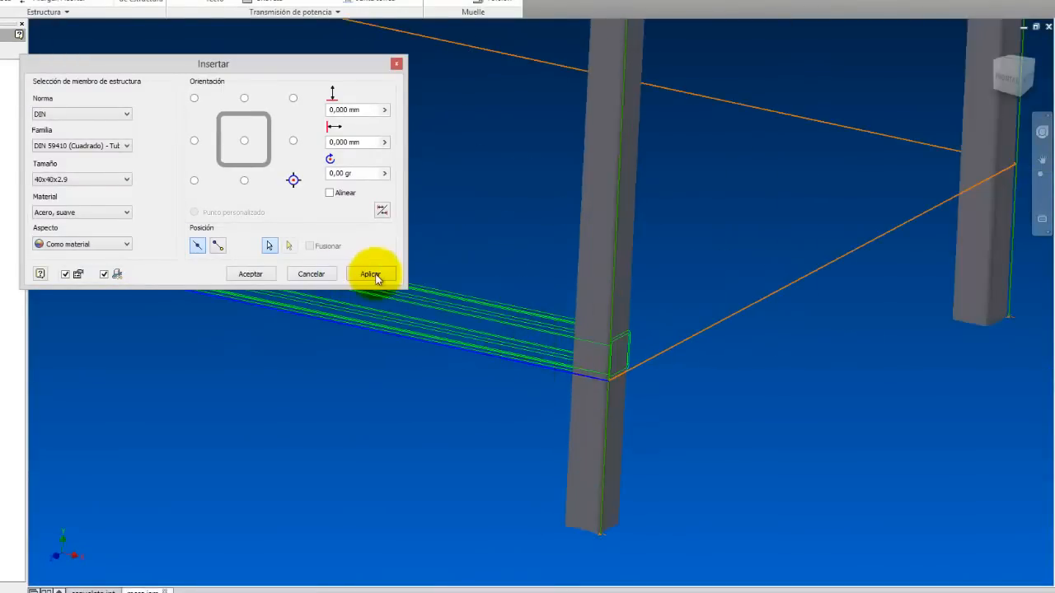
pyautogui.click(371, 273)
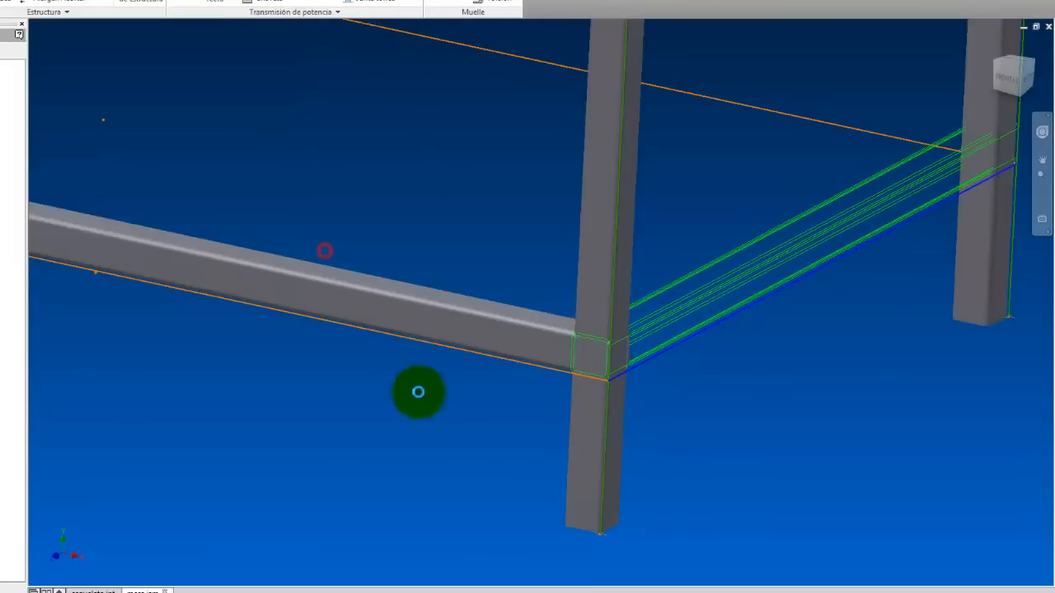
pyautogui.click(418, 392)
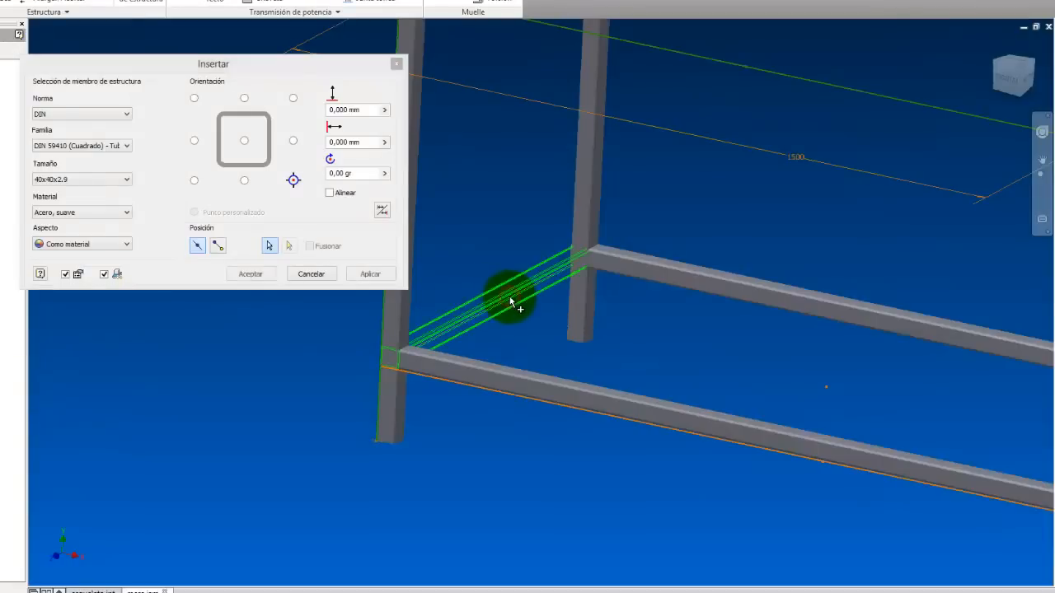
pyautogui.click(370, 272)
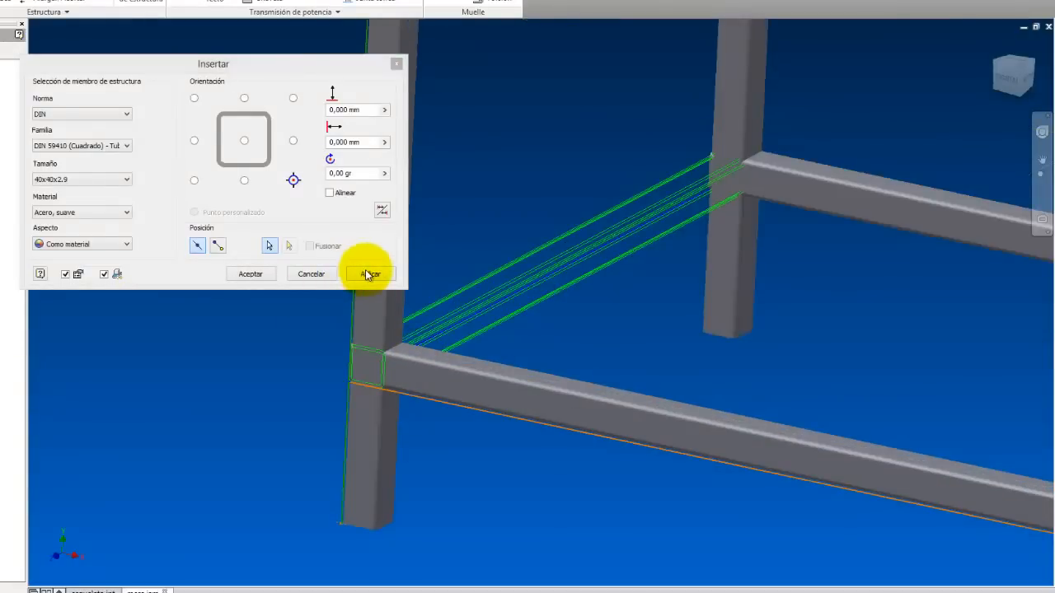
pyautogui.click(369, 273)
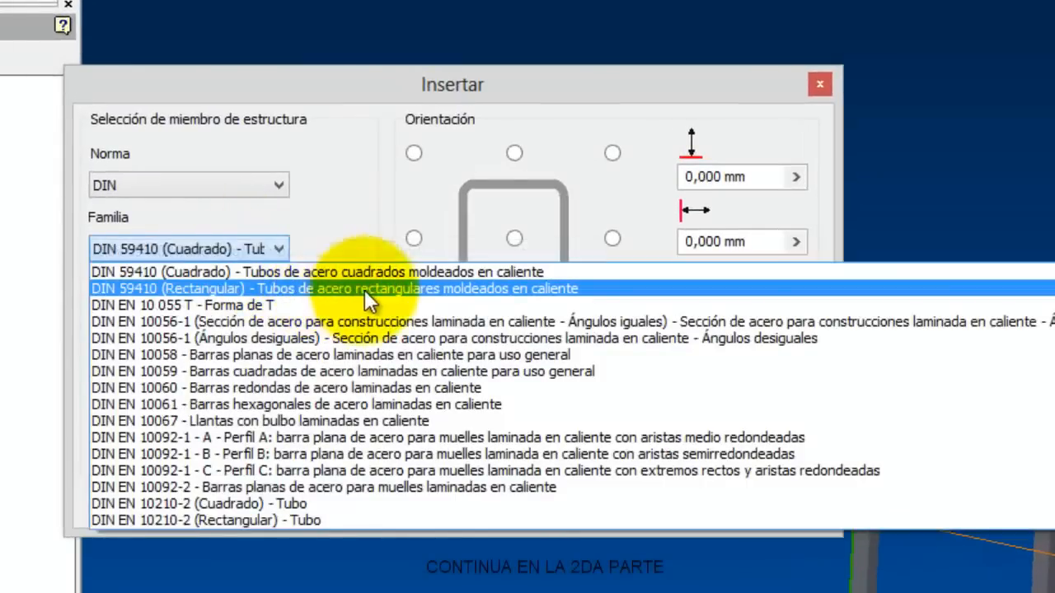
# Switch the profile to DIN 59410 rectangular tube, size 70x40x2.9
pyautogui.click(317, 288)
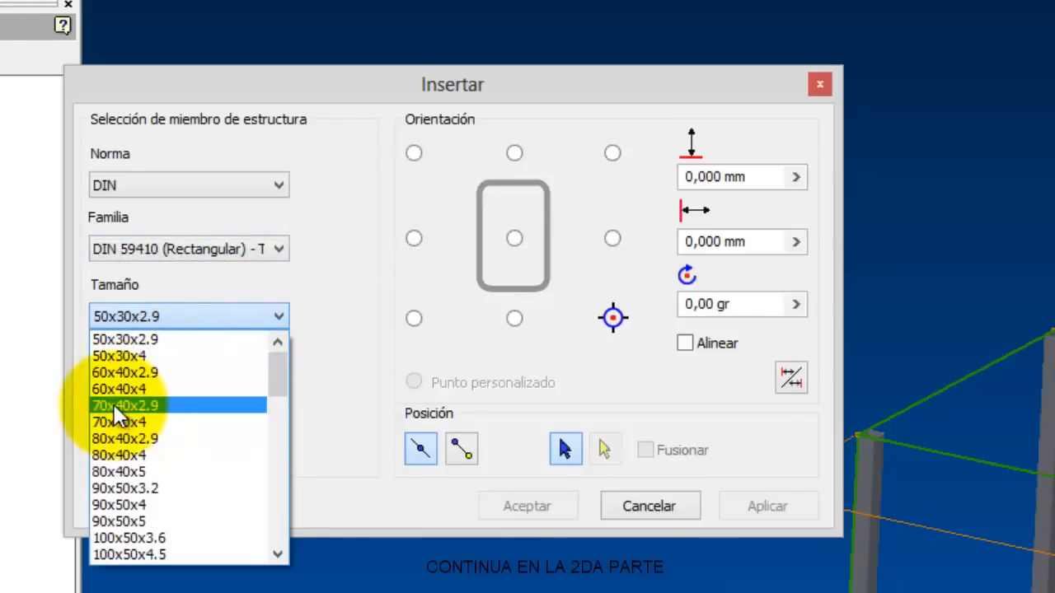
pyautogui.click(124, 406)
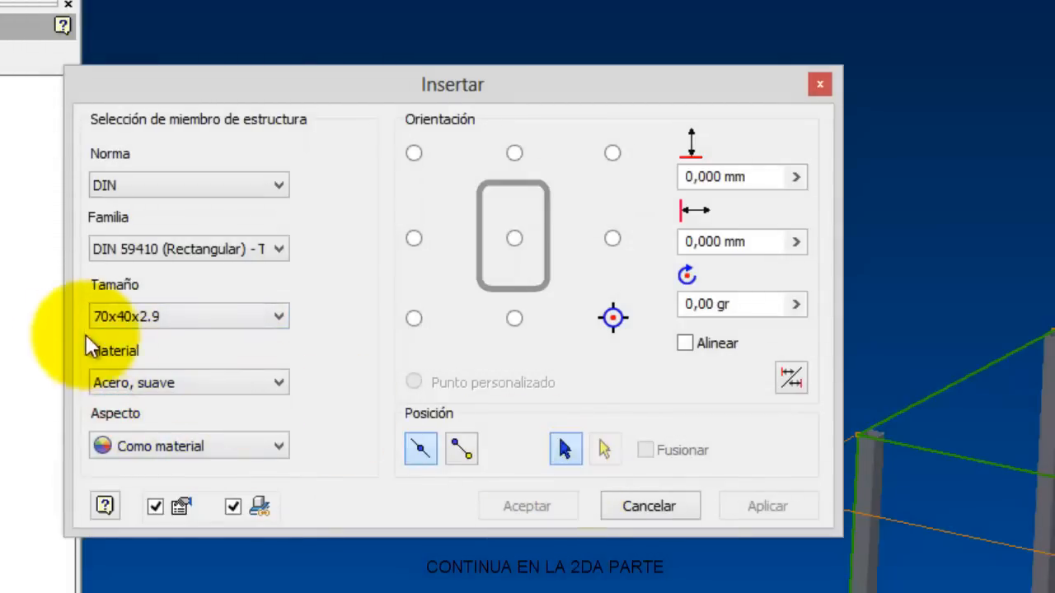
pyautogui.moveTo(527, 297)
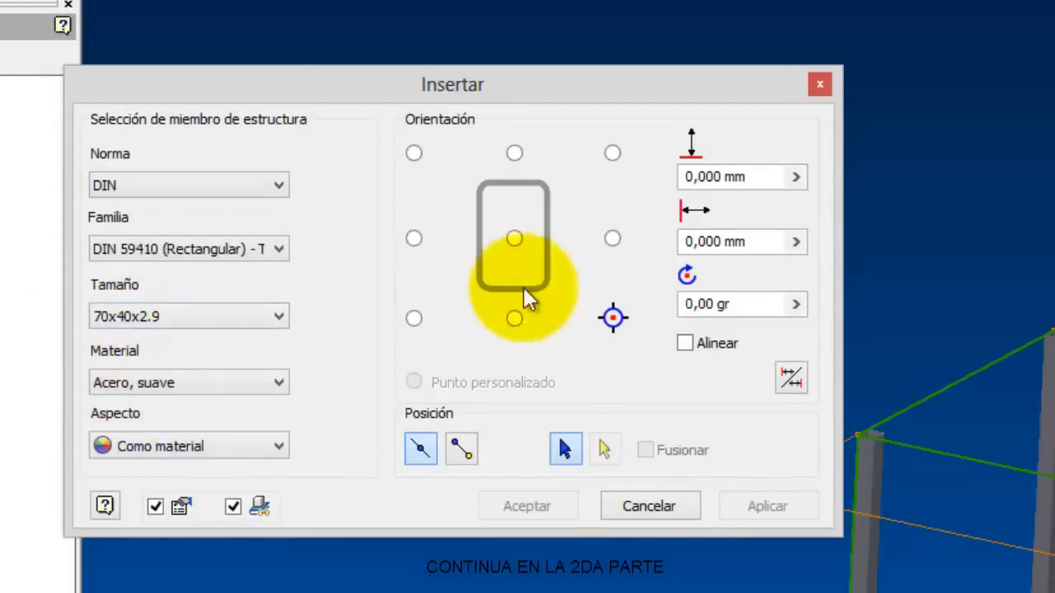
pyautogui.moveTo(998, 484)
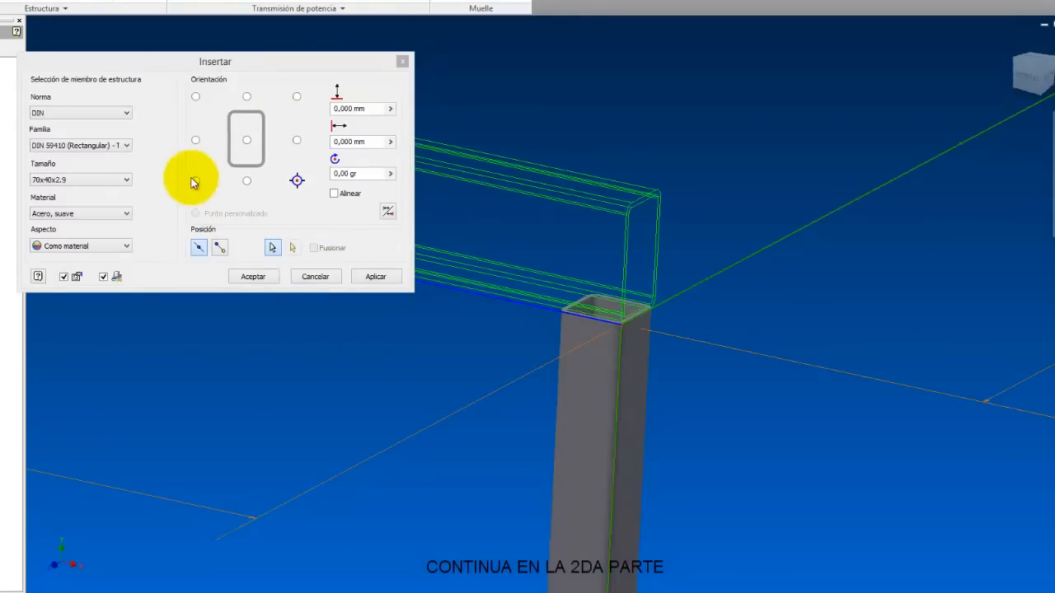
# Place 70x40x2.9 rectangular tube rails on the long and short top skeleton edges
pyautogui.click(195, 180)
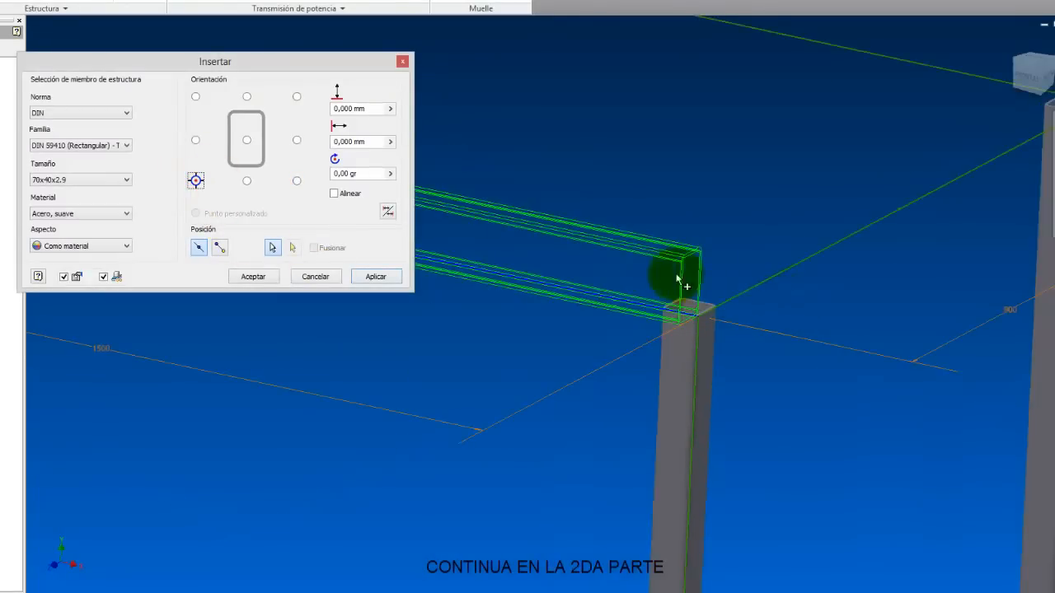
pyautogui.click(194, 101)
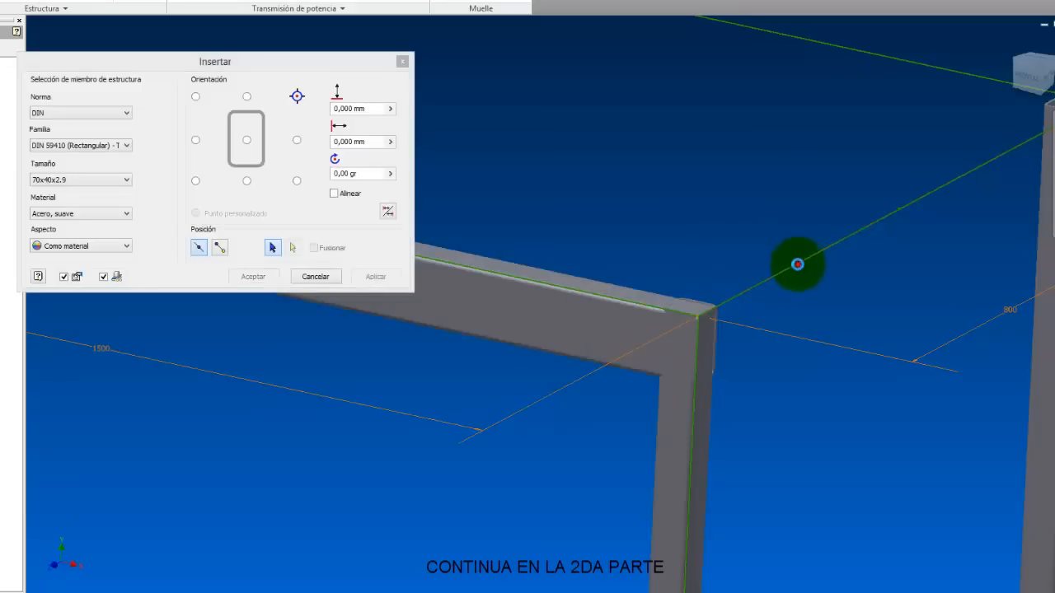
pyautogui.click(375, 276)
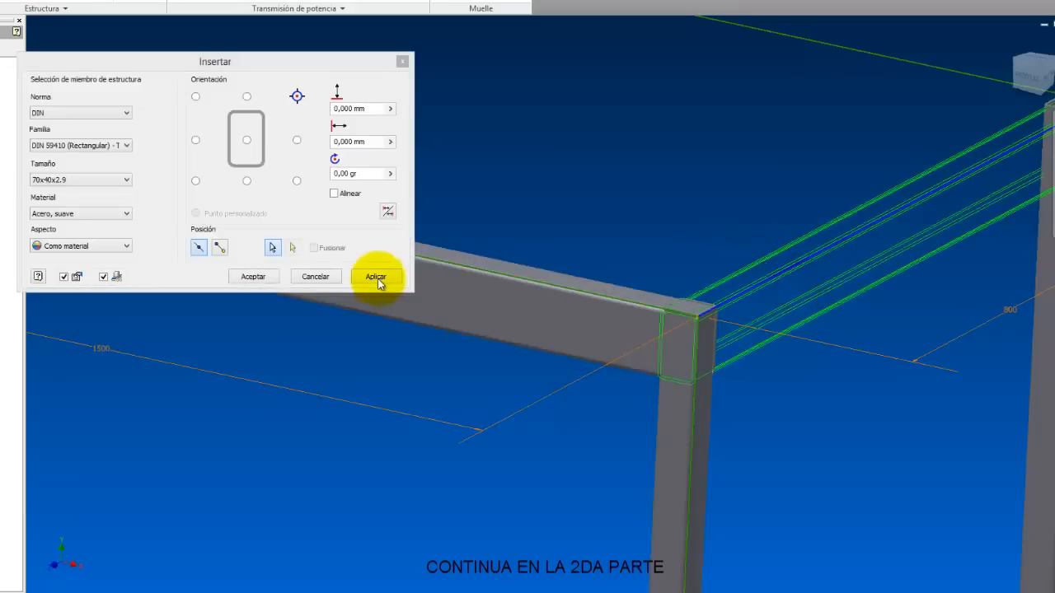
pyautogui.click(375, 276)
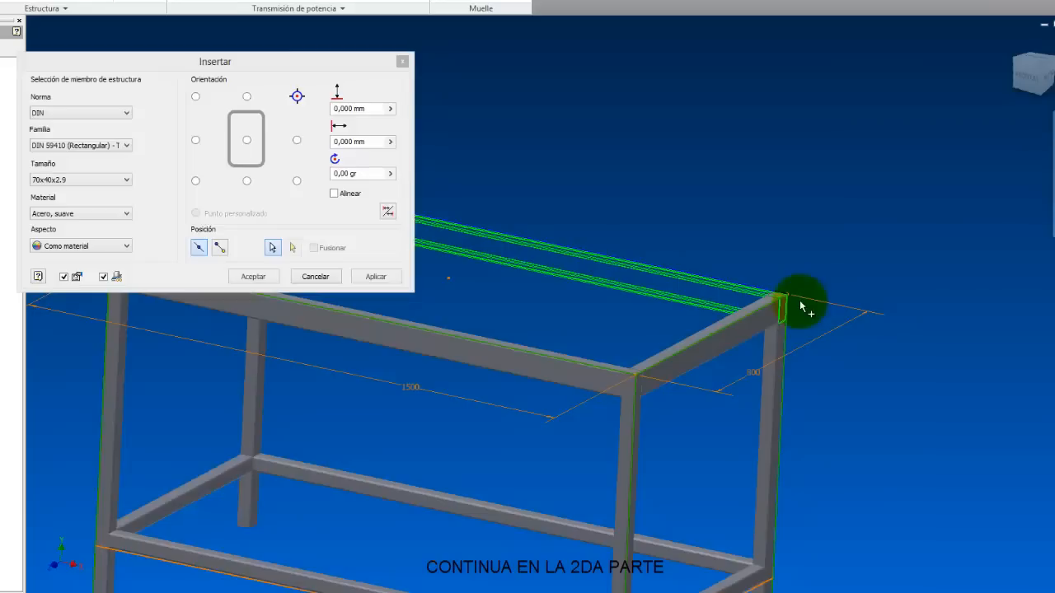
pyautogui.click(377, 276)
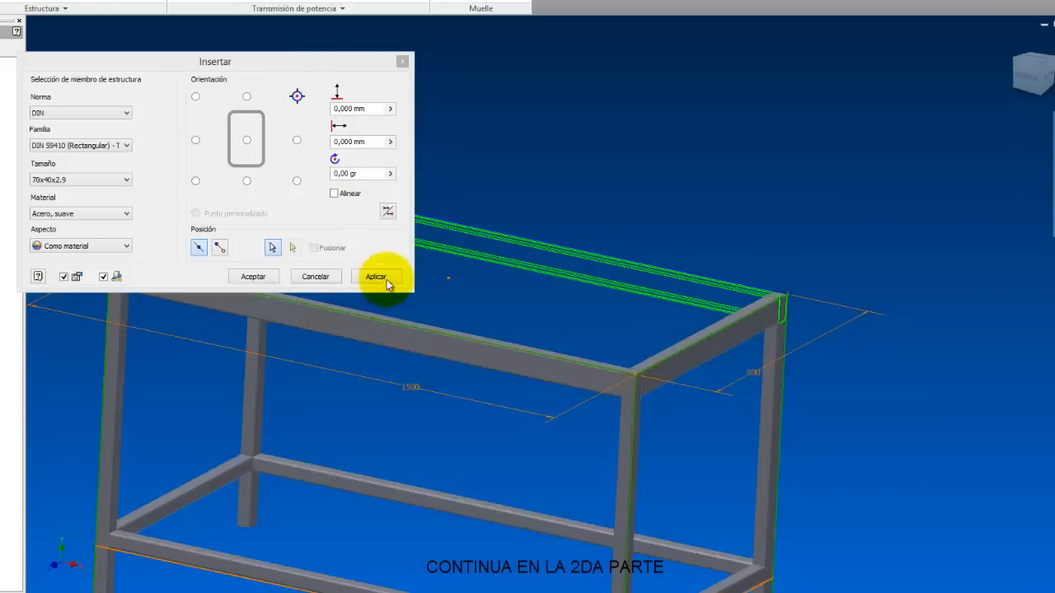
pyautogui.click(376, 276)
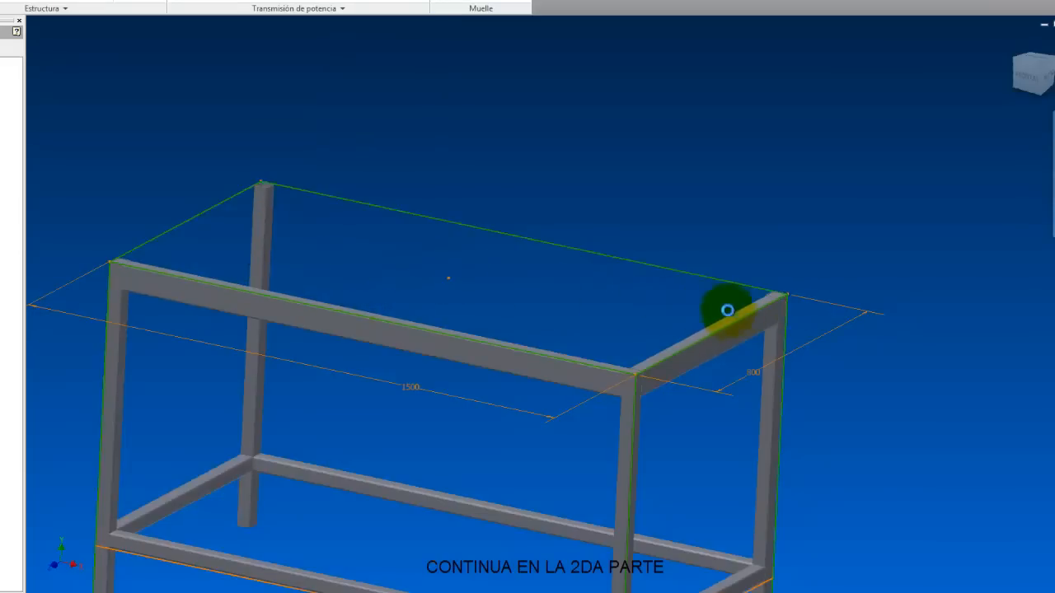